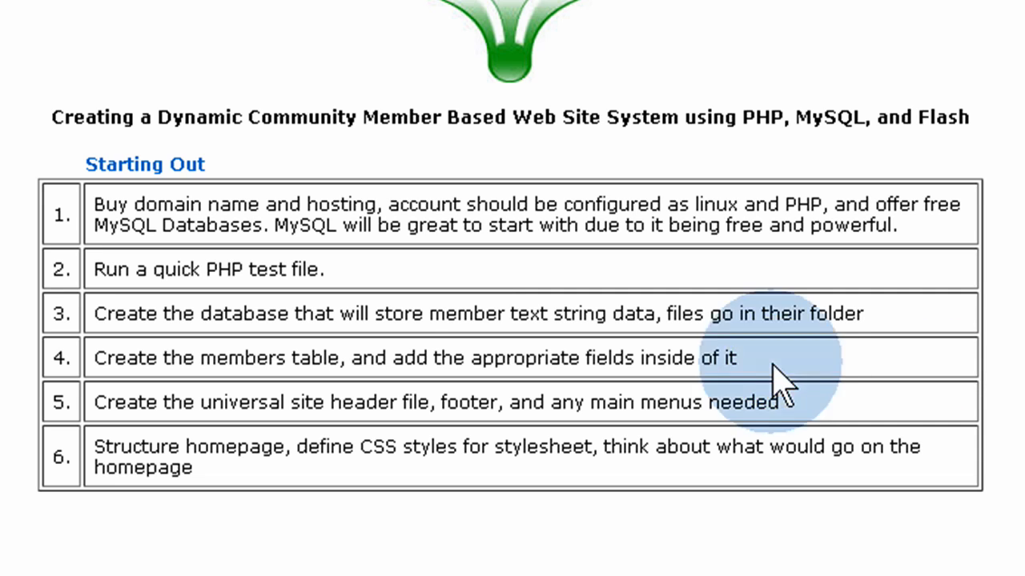
# - Create a new Flash File (ActionScript 3.0) from the start screen
pyautogui.doubleClick(314, 358)
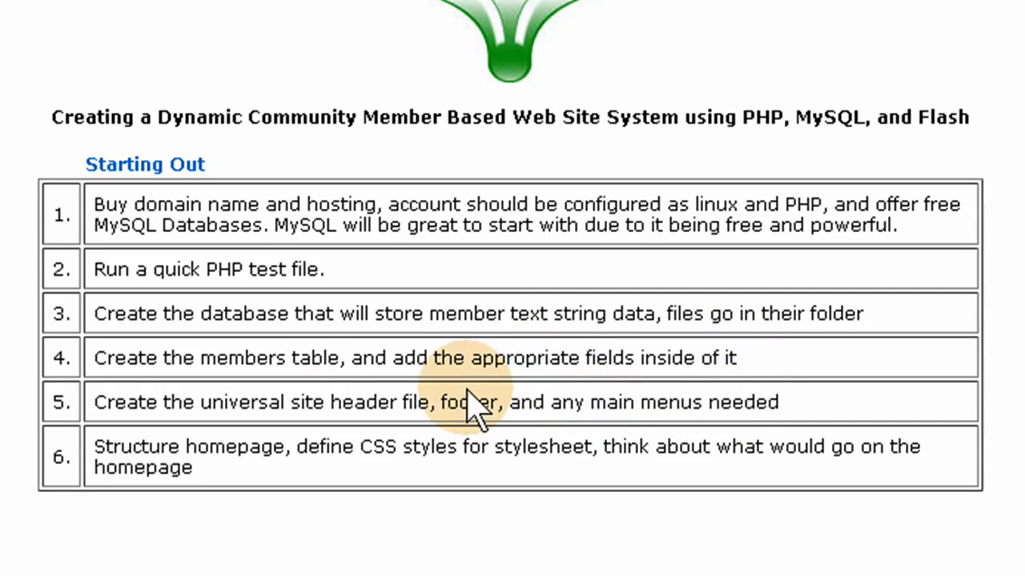
pyautogui.doubleClick(314, 359)
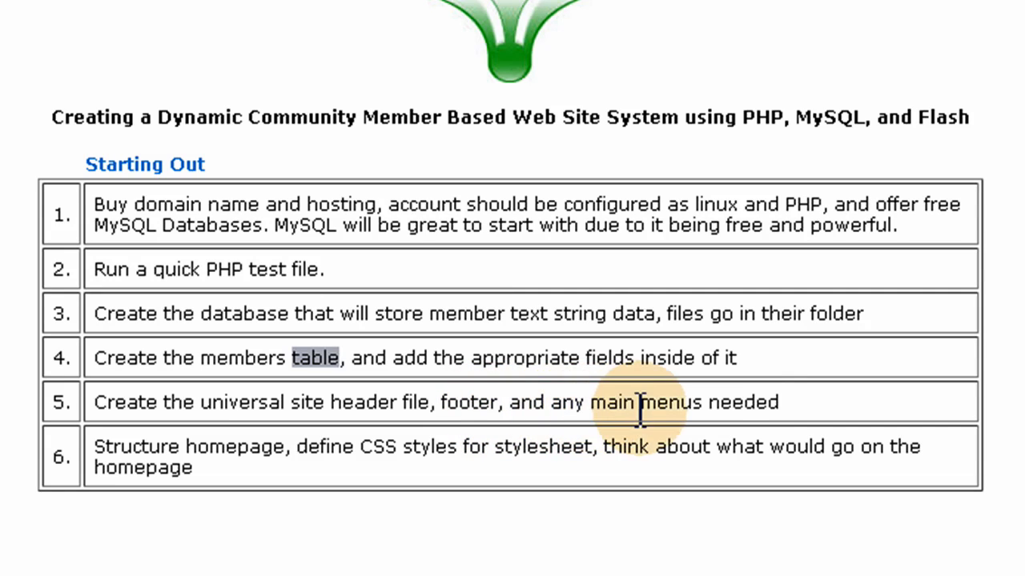
pyautogui.moveTo(817, 417)
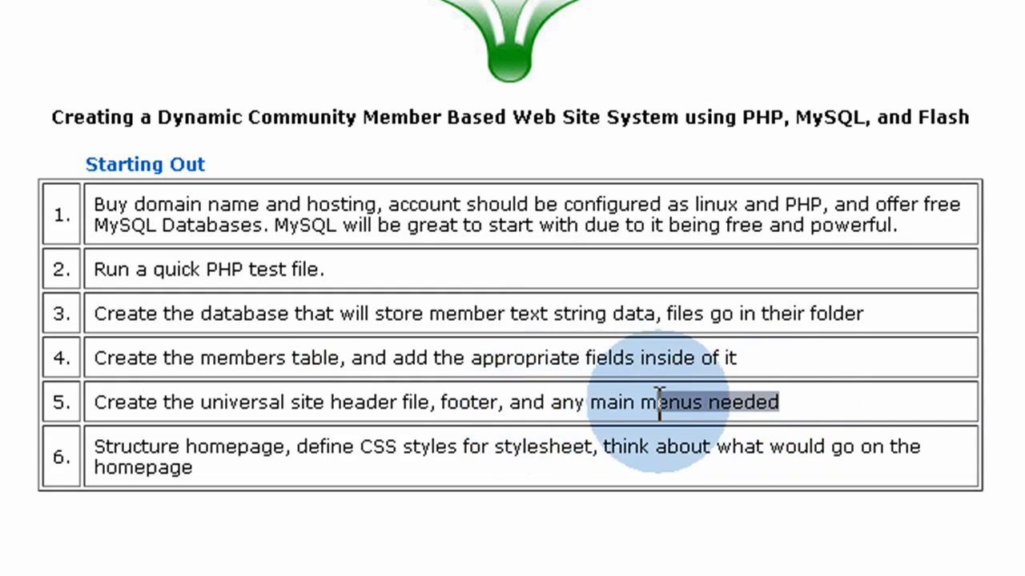
pyautogui.moveTo(658, 402); pyautogui.dragTo(509, 402)
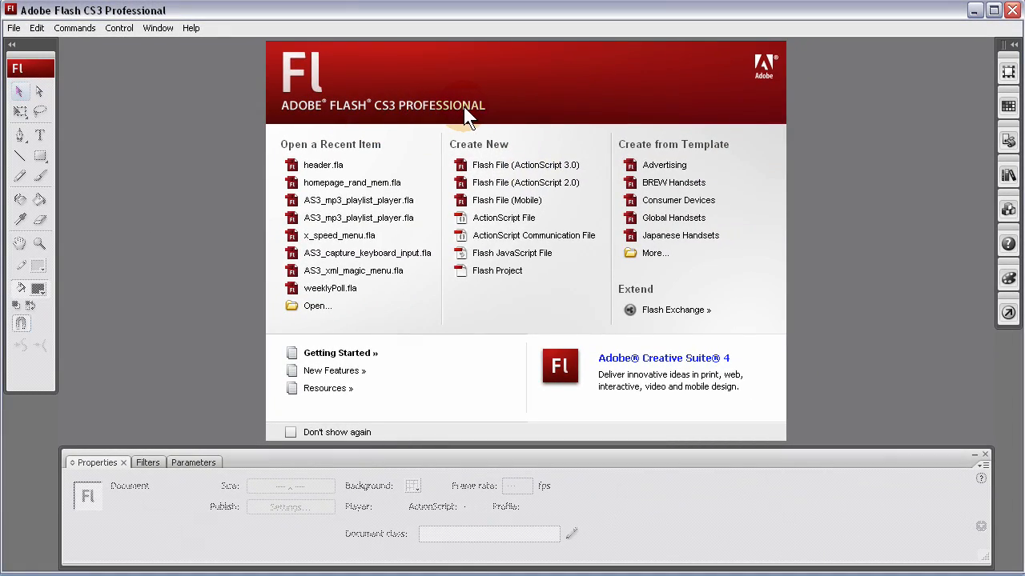
pyautogui.moveTo(466, 132)
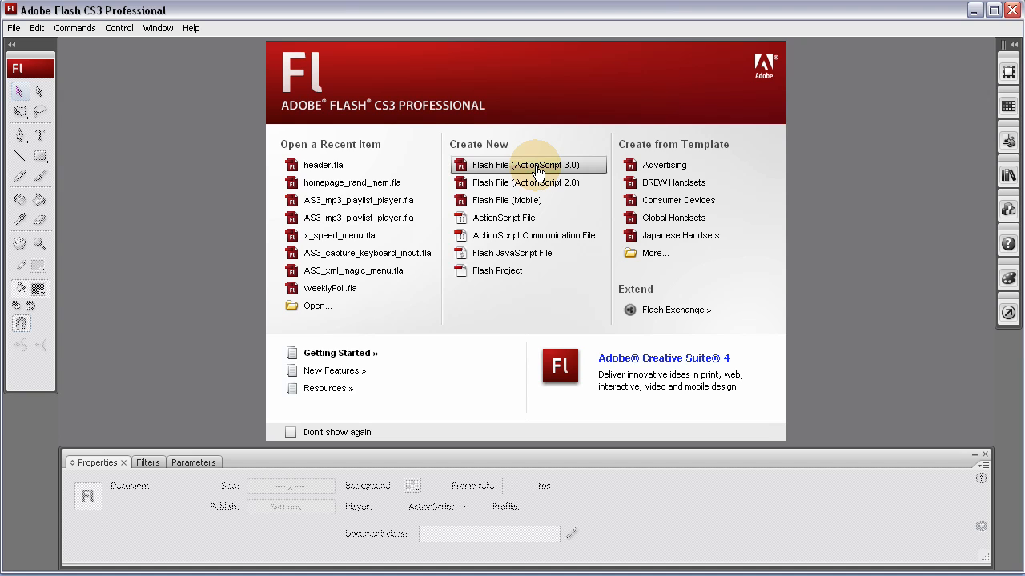
pyautogui.click(525, 165)
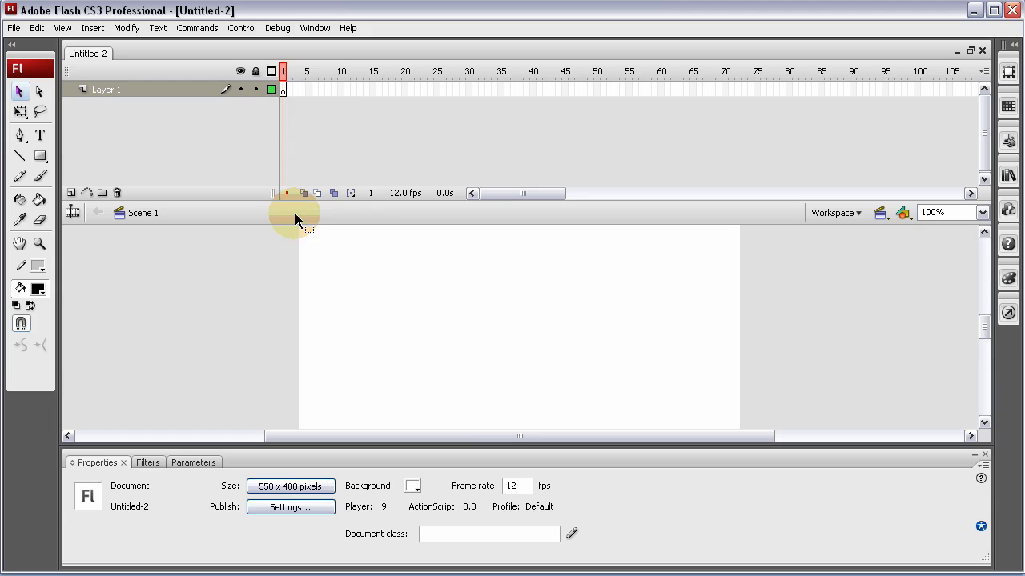
pyautogui.click(283, 89)
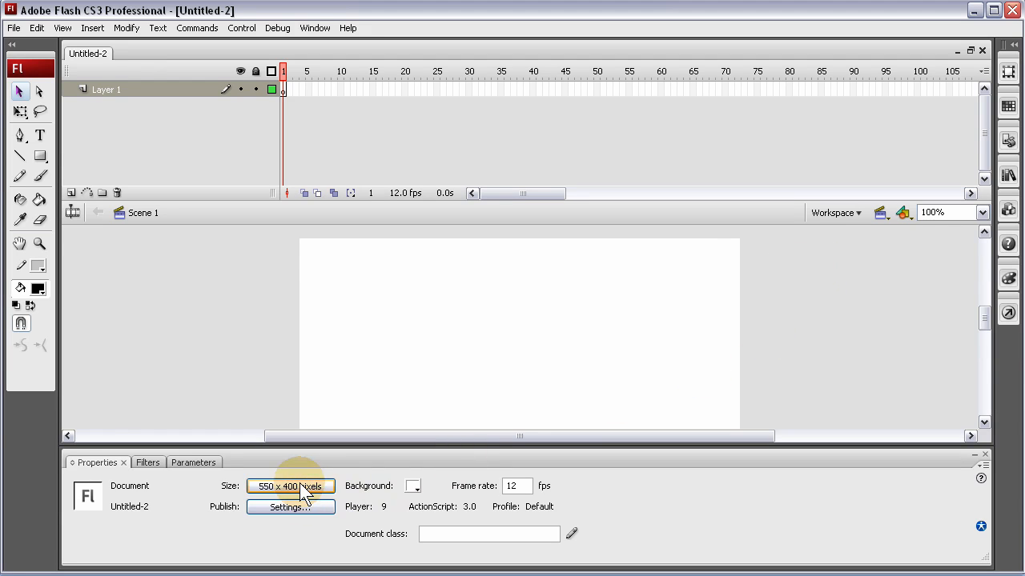
# - Set the document properties to a 950 × 100 px stage at 30 fps
pyautogui.click(290, 487)
pyautogui.write('950')
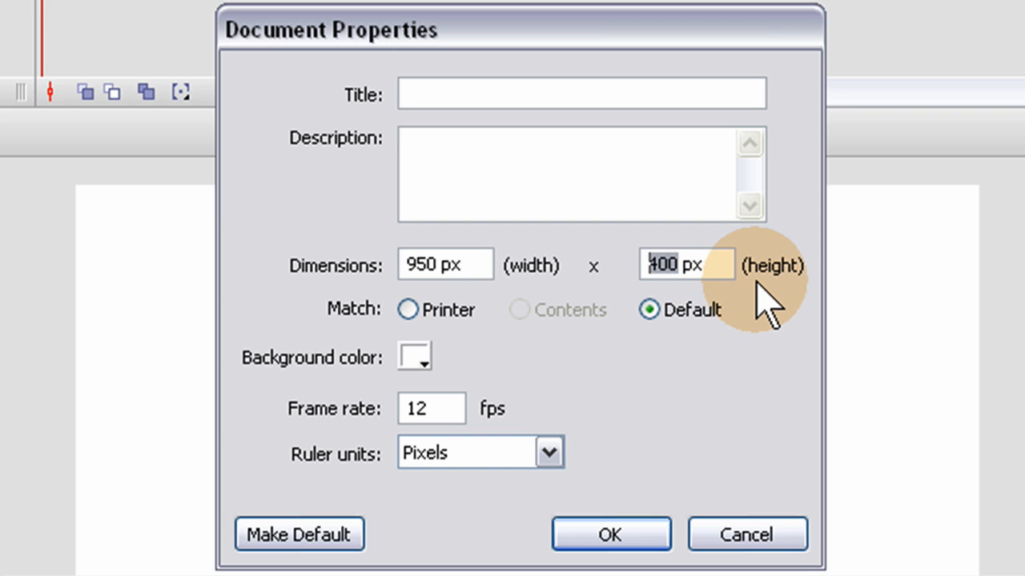
pyautogui.click(445, 264)
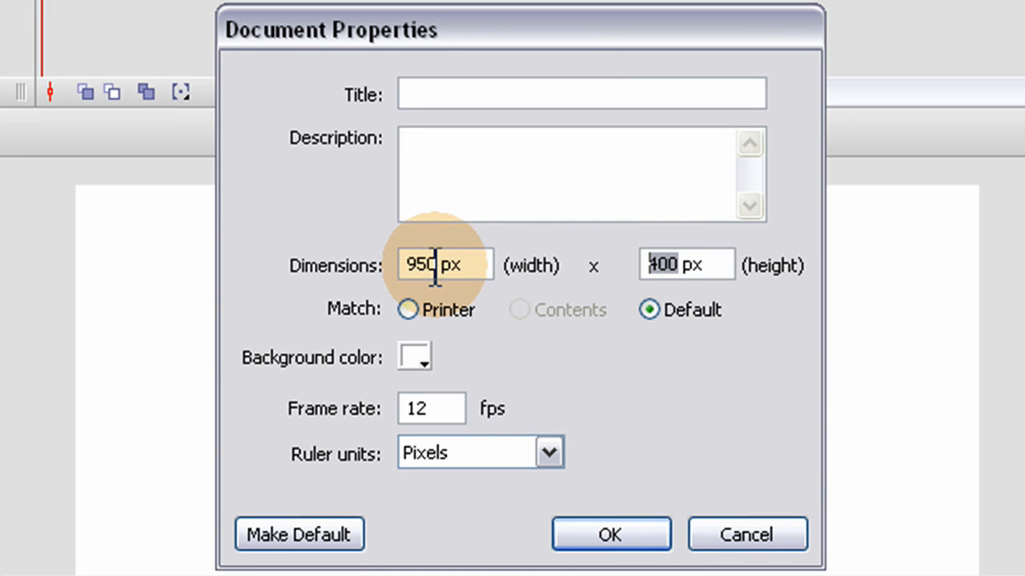
pyautogui.click(685, 265)
pyautogui.write('100')
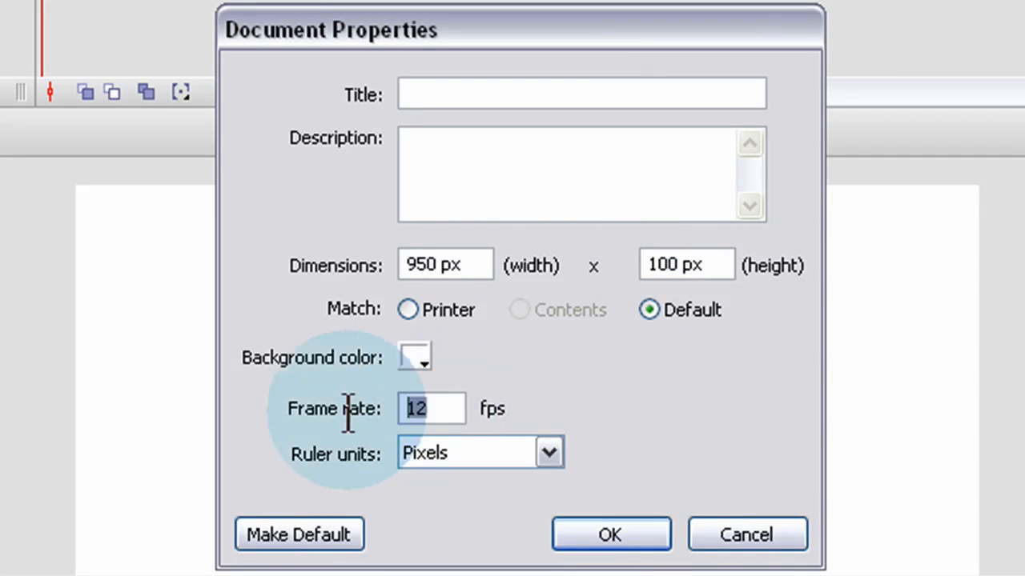
pyautogui.write('2')
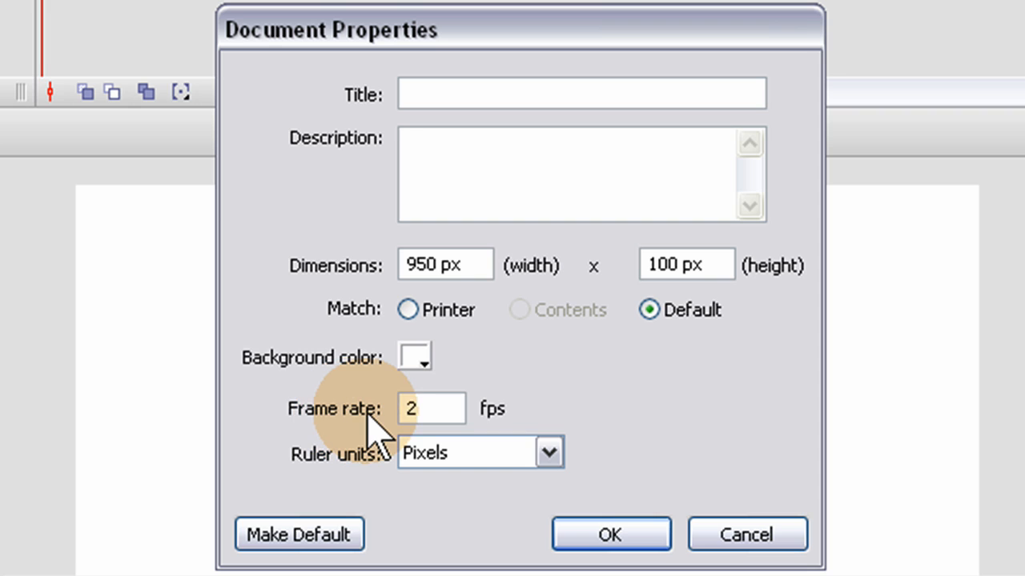
pyautogui.write('30')
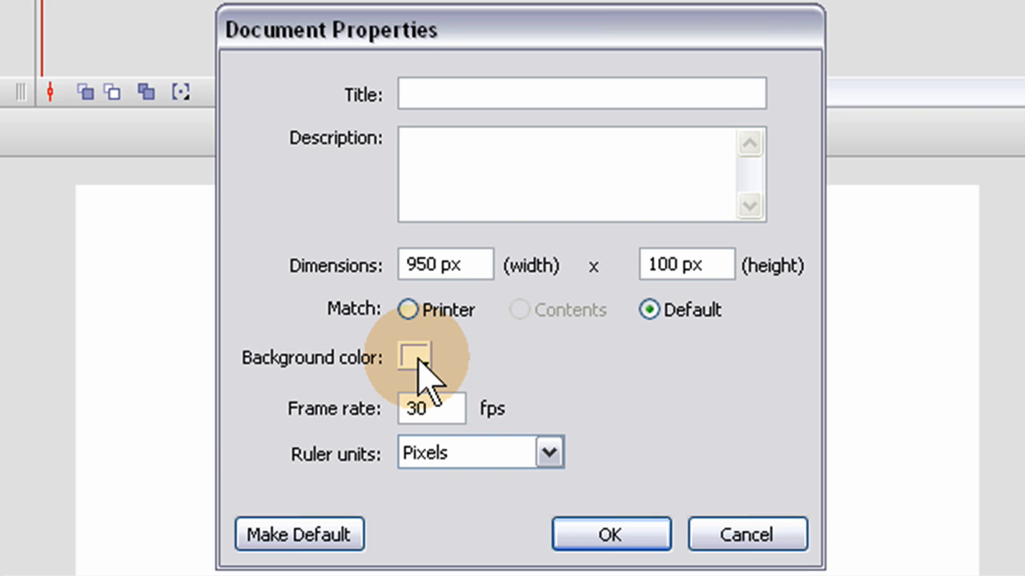
pyautogui.click(413, 357)
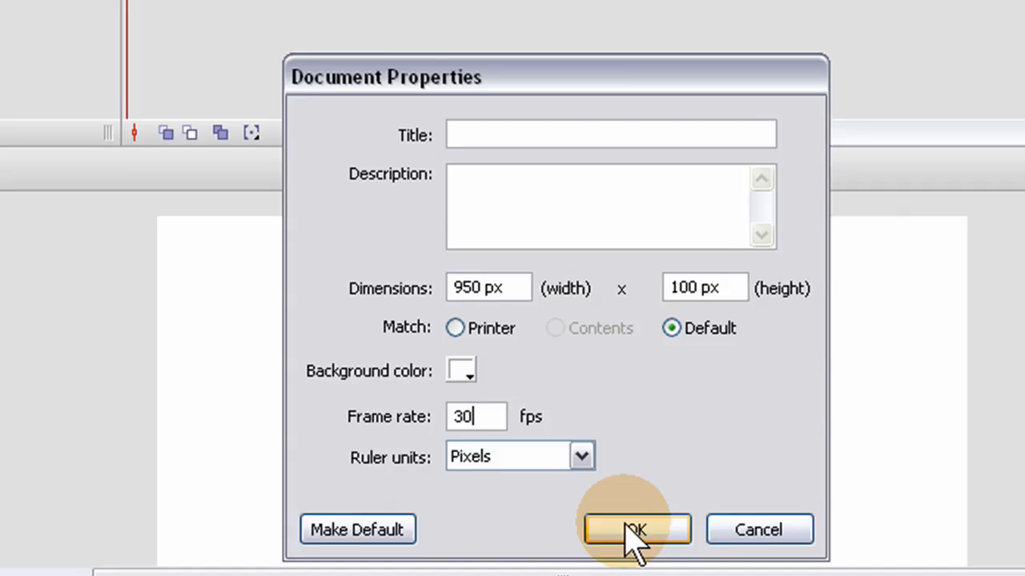
pyautogui.click(637, 528)
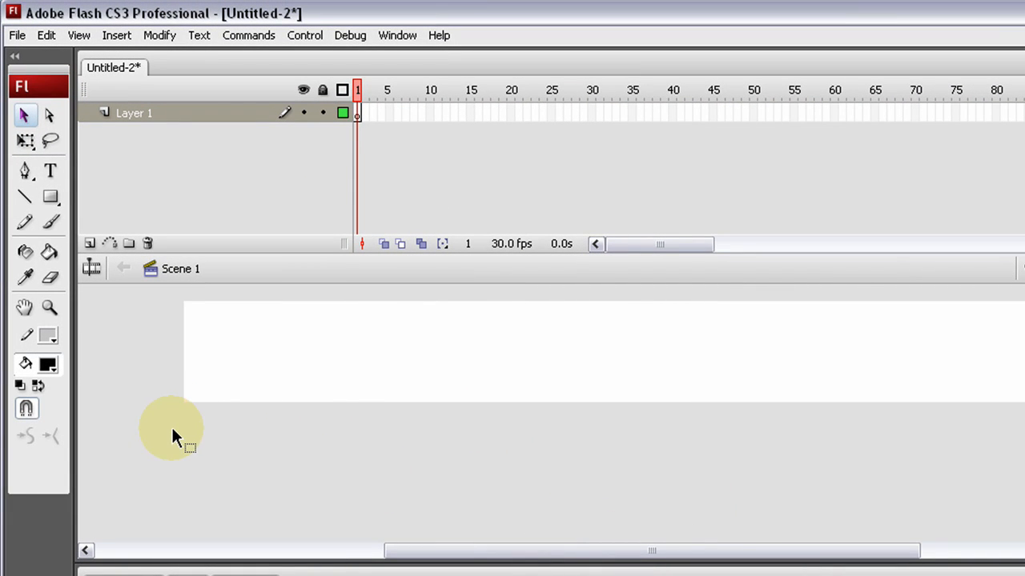
pyautogui.moveTo(371, 312)
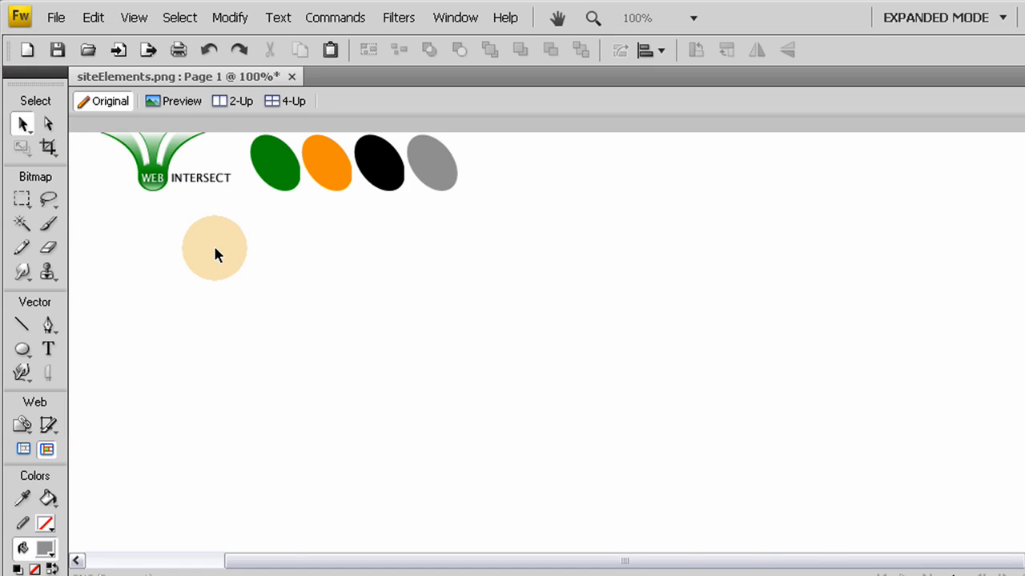
pyautogui.moveTo(336, 248)
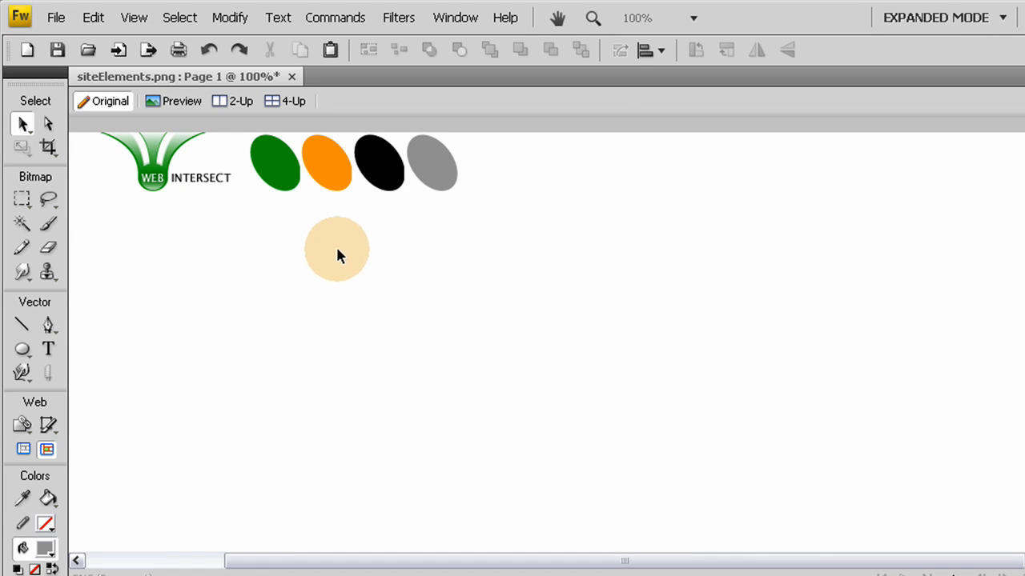
pyautogui.moveTo(336, 249); pyautogui.dragTo(375, 257)
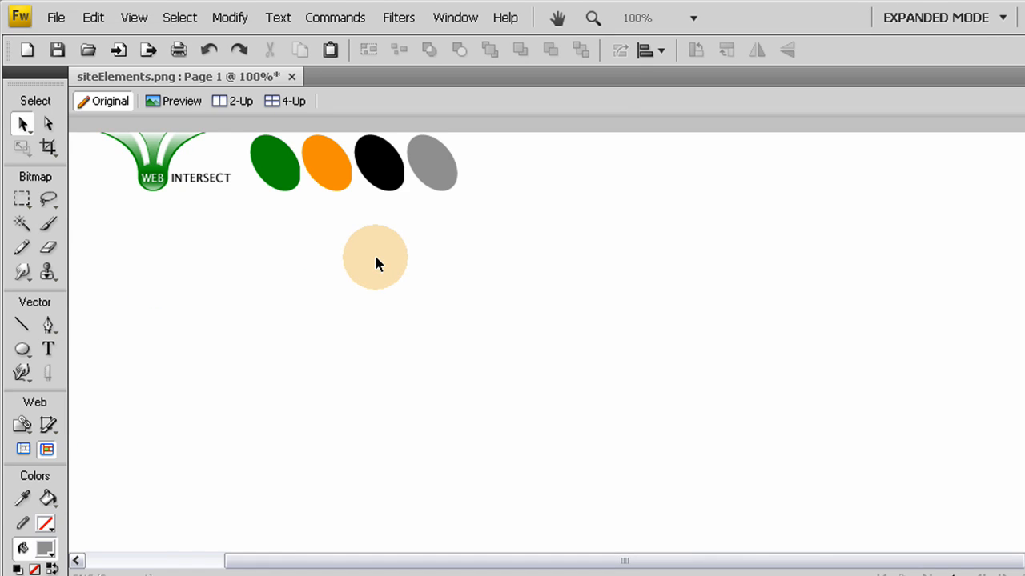
pyautogui.moveTo(375, 258); pyautogui.dragTo(208, 221)
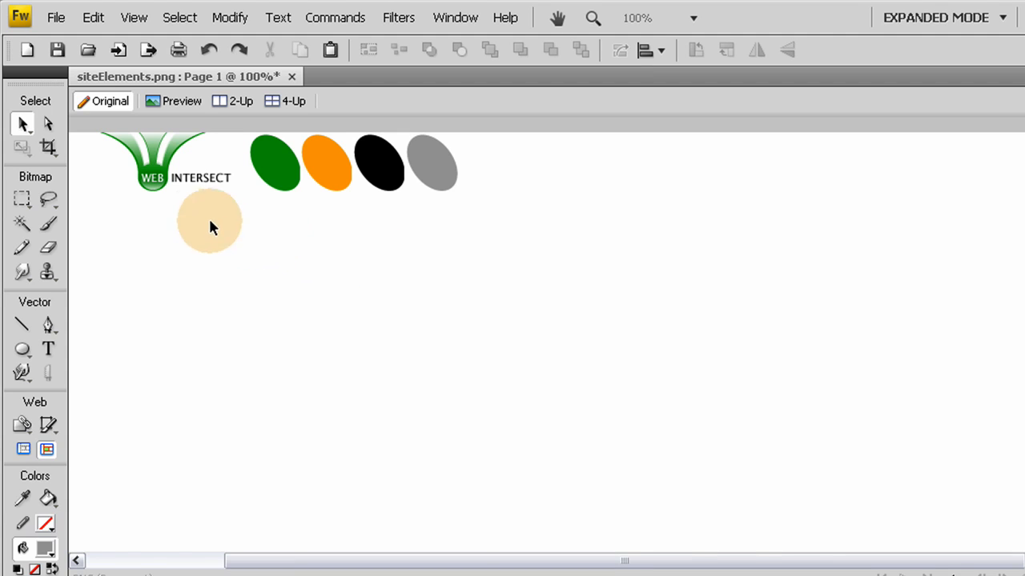
pyautogui.moveTo(208, 221); pyautogui.dragTo(477, 287)
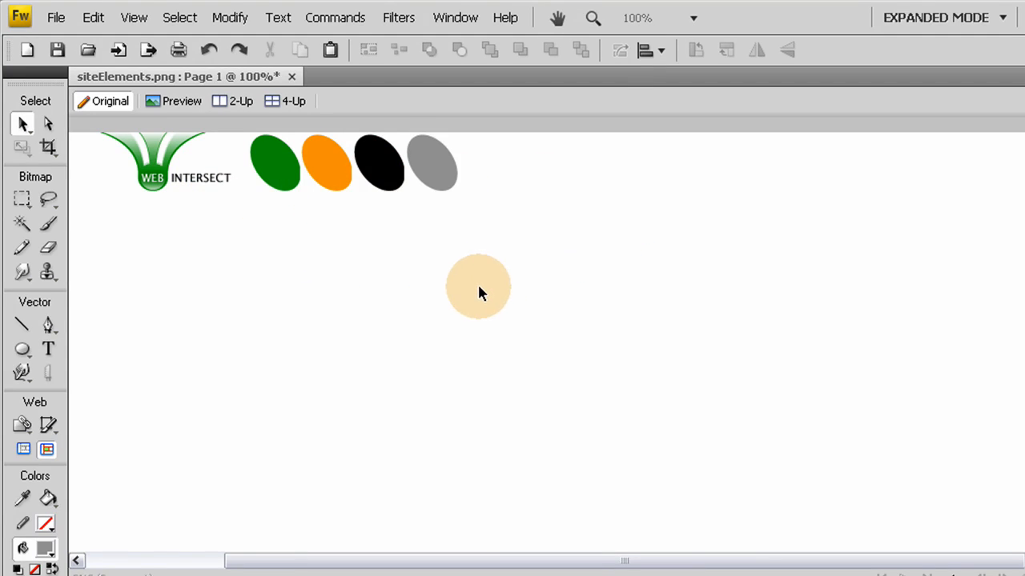
pyautogui.moveTo(477, 289); pyautogui.dragTo(449, 297)
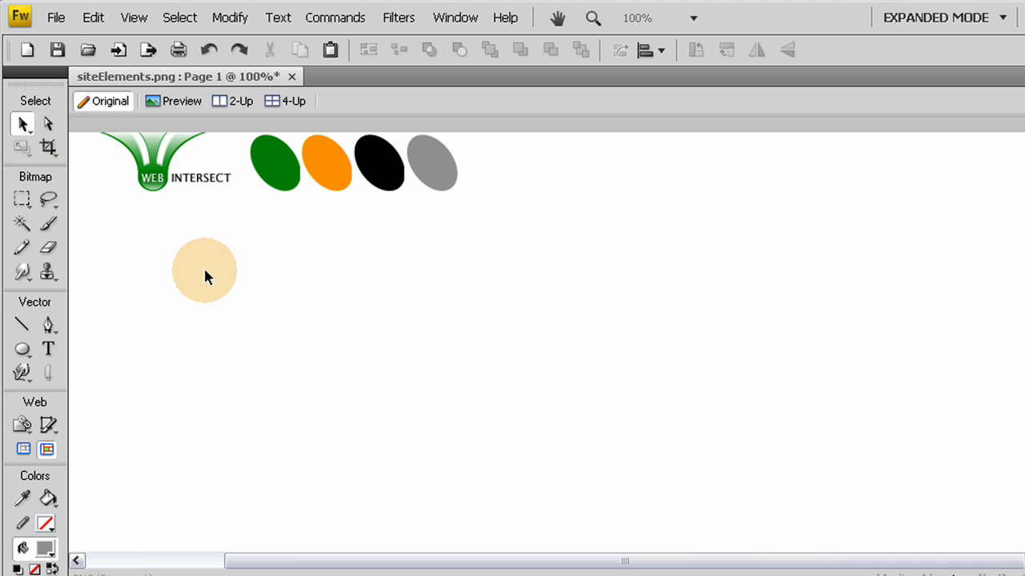
pyautogui.moveTo(205, 270); pyautogui.dragTo(152, 196)
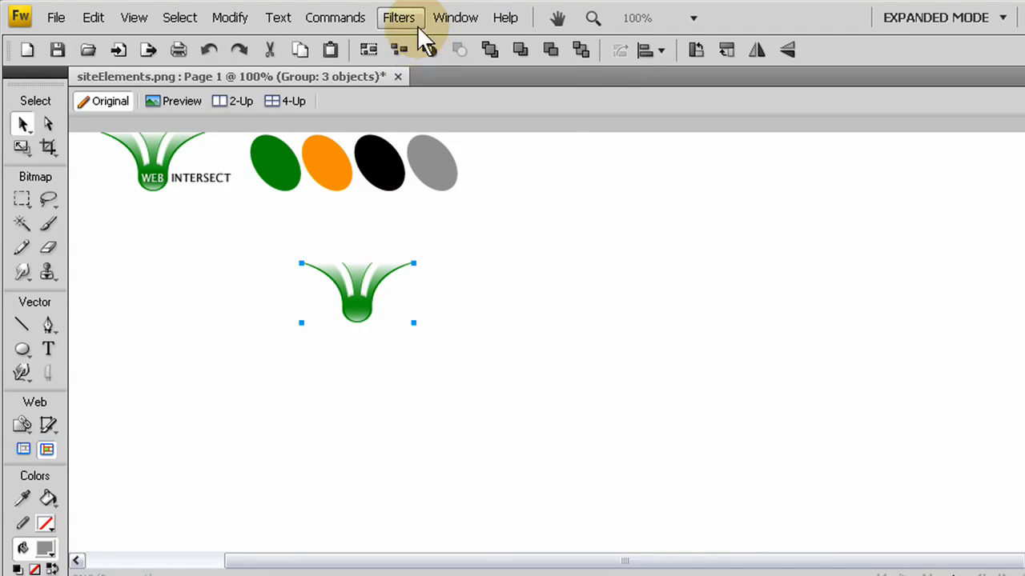
# - Apply Filters > Adjust Color > Brightness/Contrast to the leaf emblem, accepting the bitmap conversion
pyautogui.click(399, 16)
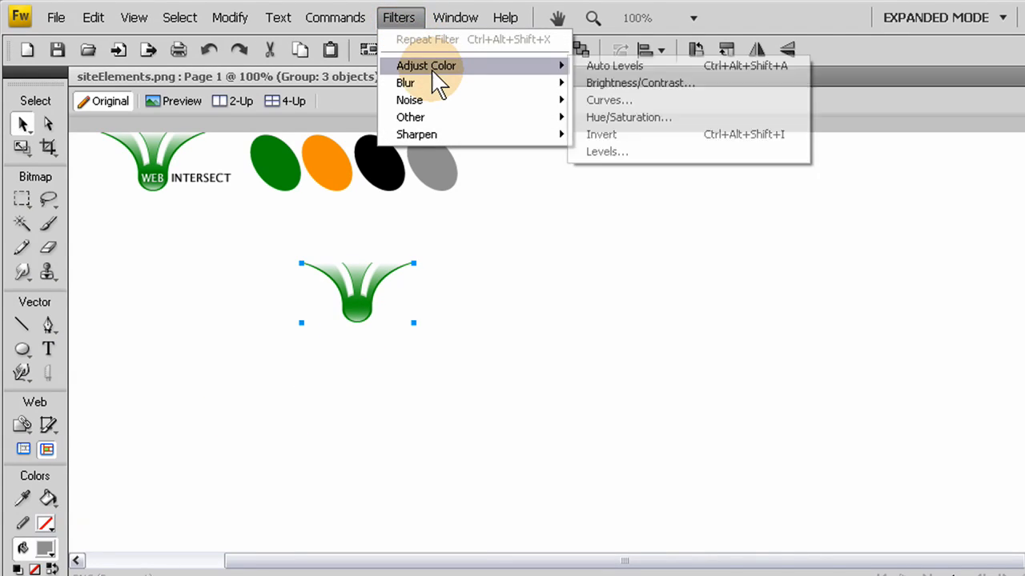
pyautogui.moveTo(641, 84)
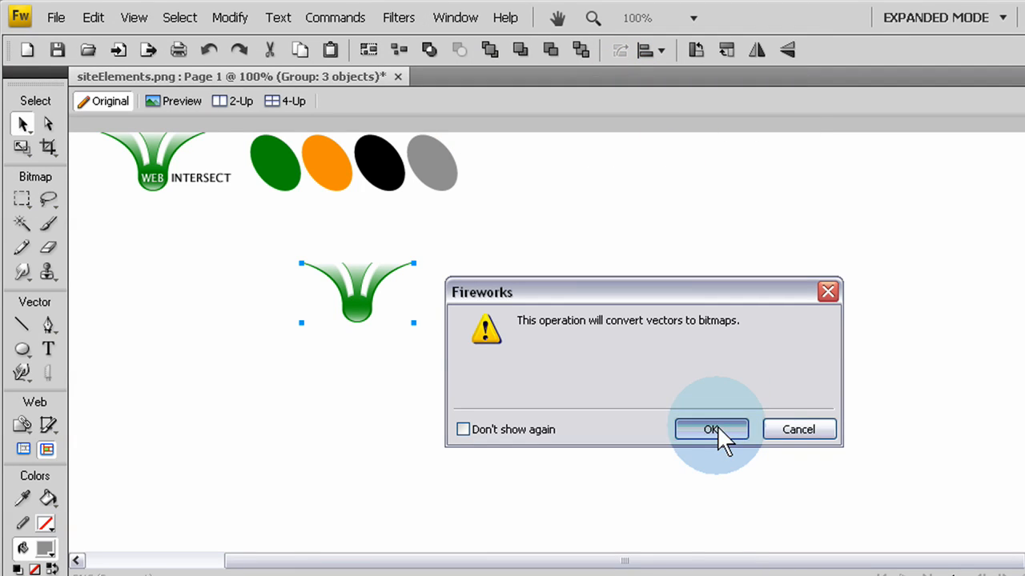
pyautogui.moveTo(640, 328)
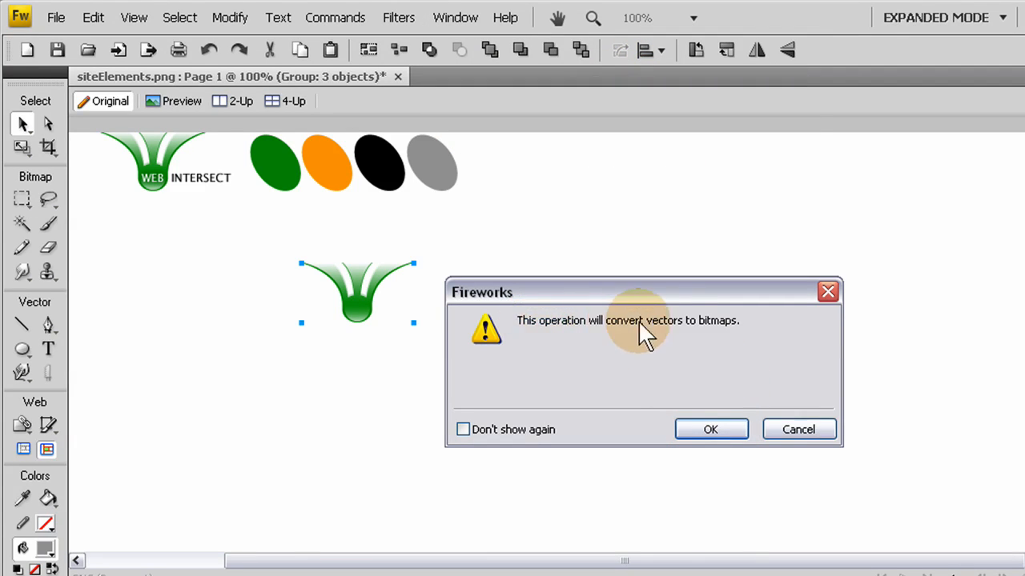
pyautogui.moveTo(278, 18)
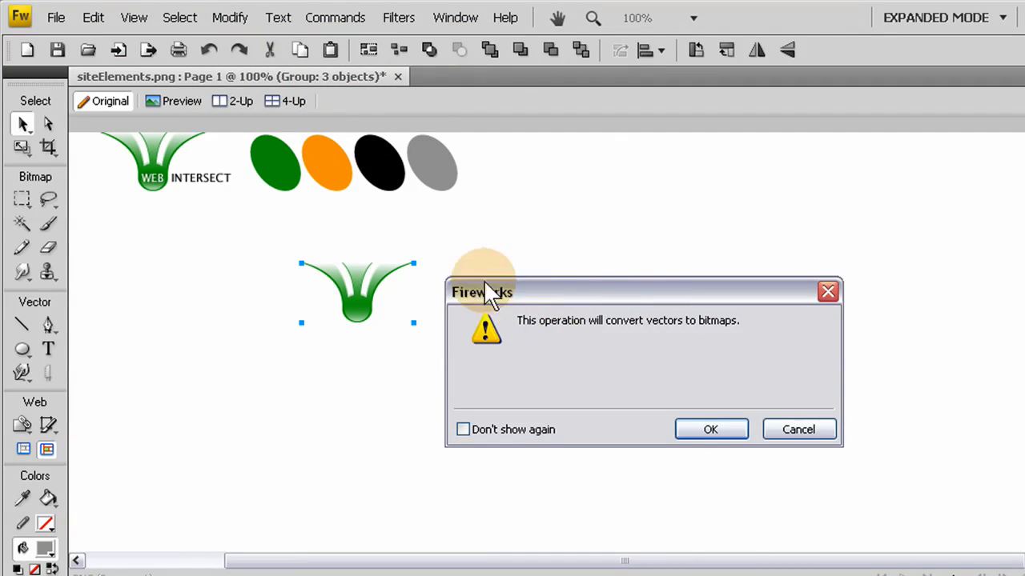
pyautogui.moveTo(352, 88)
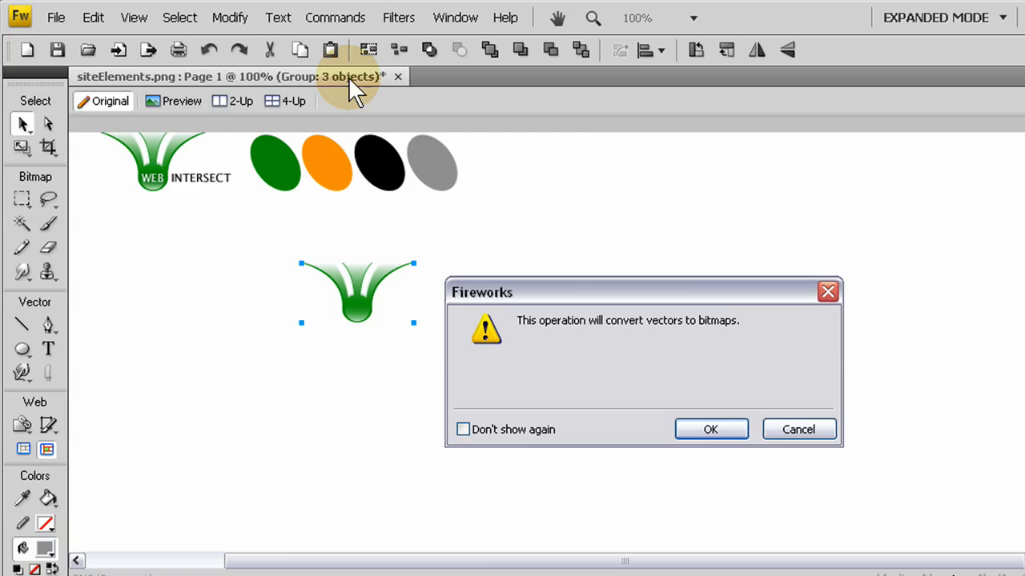
pyautogui.moveTo(436, 291)
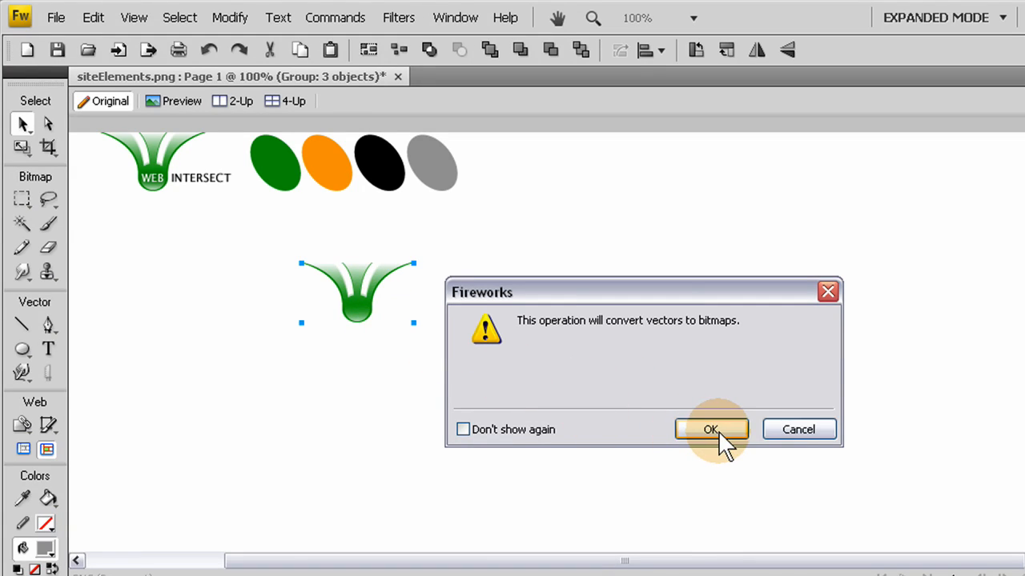
pyautogui.click(711, 429)
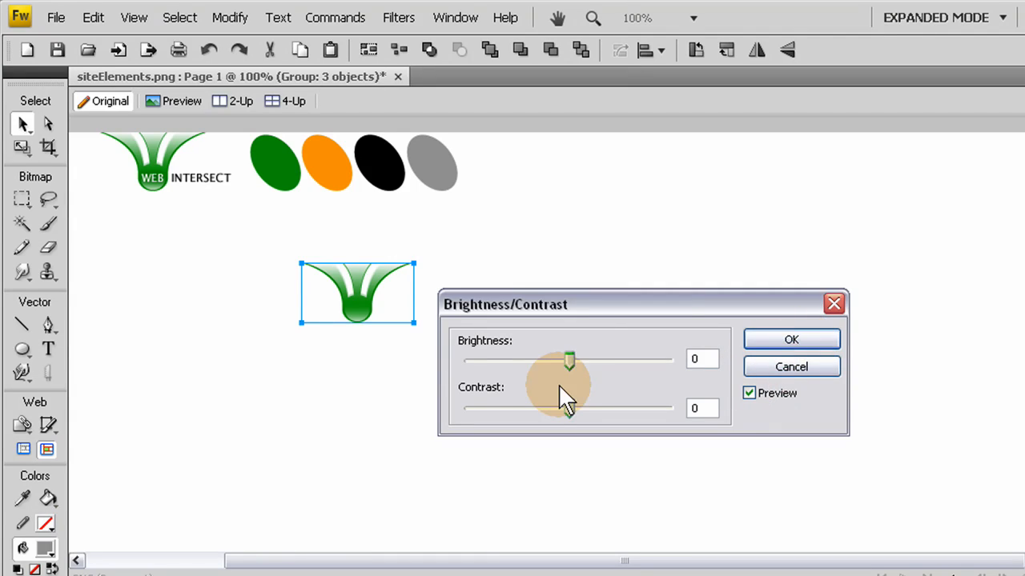
pyautogui.click(791, 340)
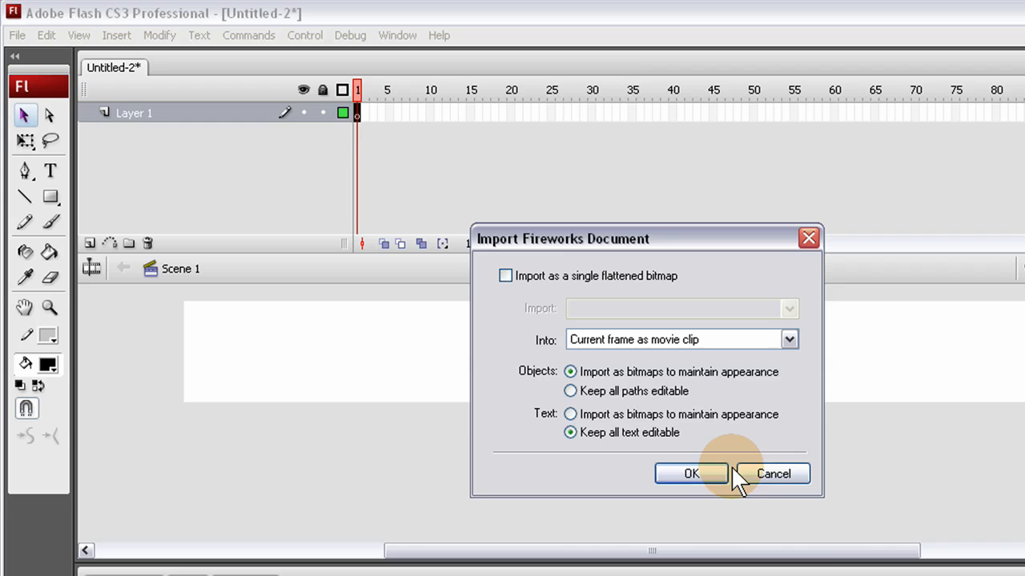
pyautogui.moveTo(612, 349)
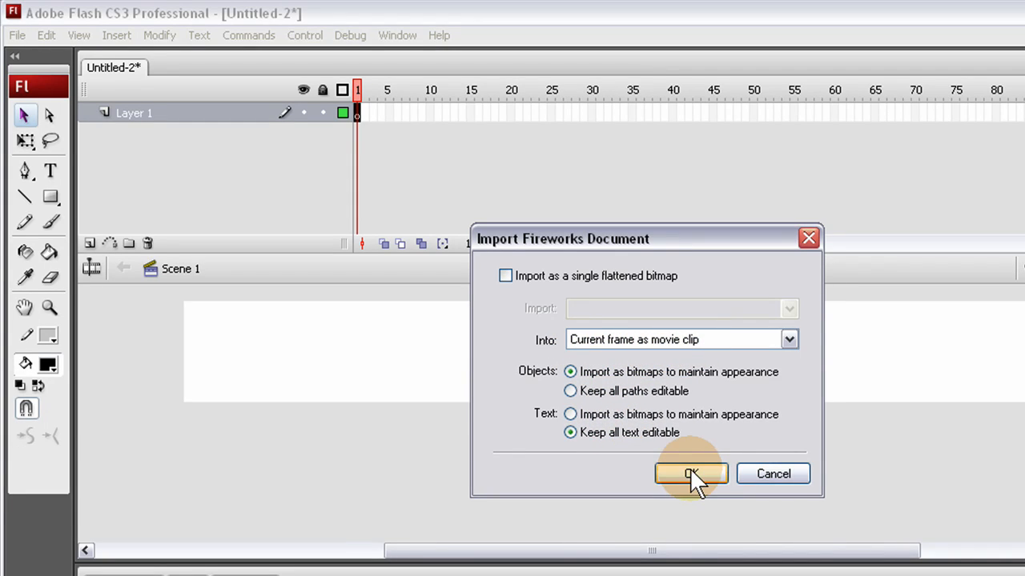
# - Import the Fireworks artwork as a movie clip and place the emblem flush in the stage's top-left corner
pyautogui.click(691, 474)
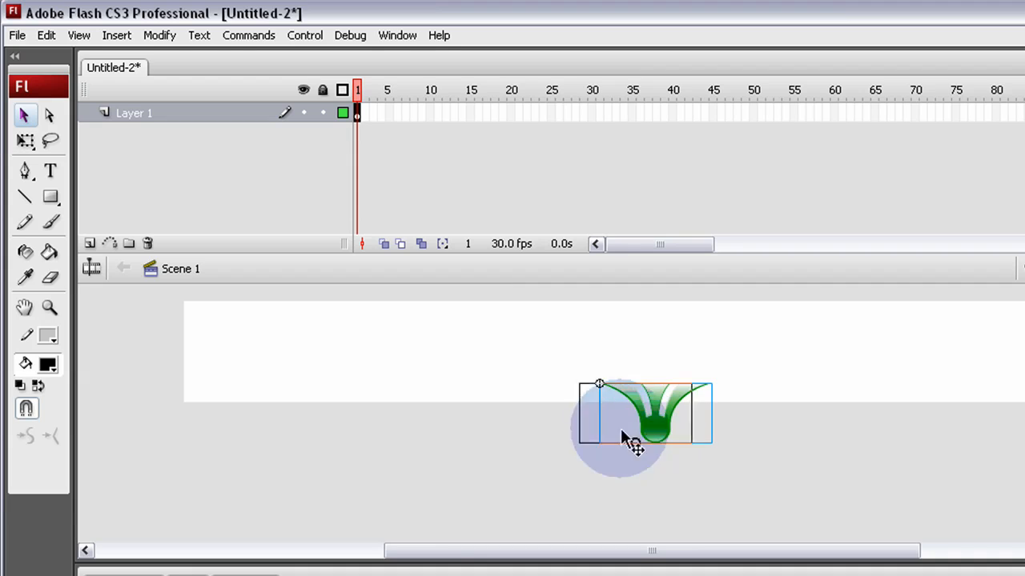
pyautogui.moveTo(641, 413); pyautogui.dragTo(244, 330)
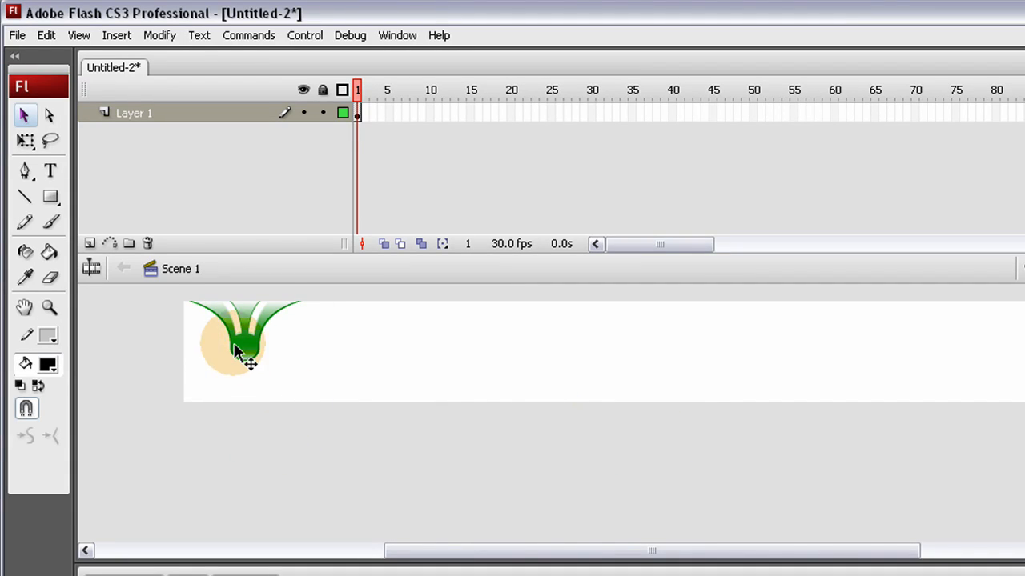
pyautogui.moveTo(244, 360); pyautogui.dragTo(224, 376)
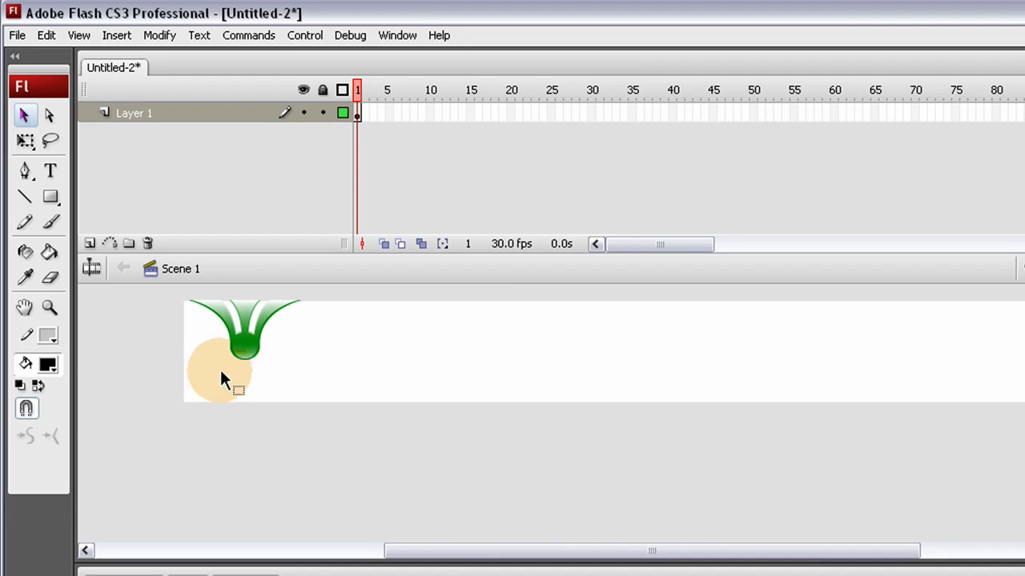
pyautogui.moveTo(224, 371); pyautogui.dragTo(269, 441)
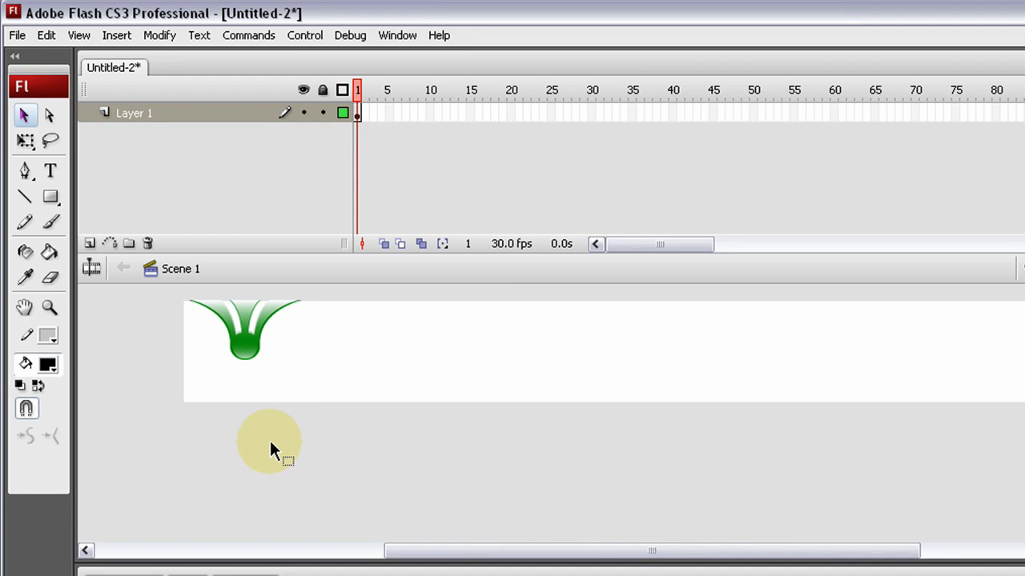
pyautogui.click(243, 328)
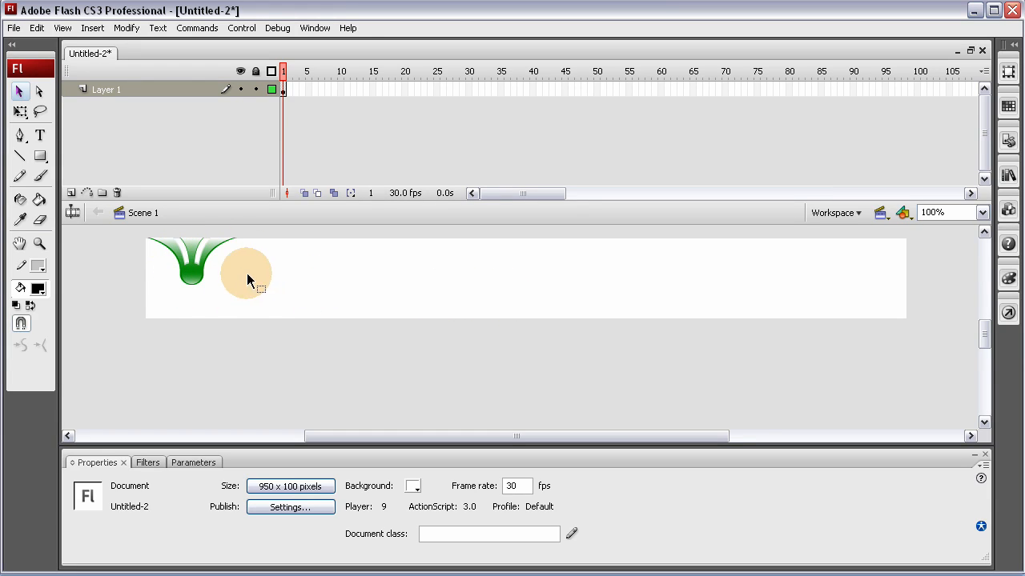
# - Place the grey menu bar along the stage and reduce the stage height to 60 px
pyautogui.moveTo(246, 276); pyautogui.dragTo(532, 279)
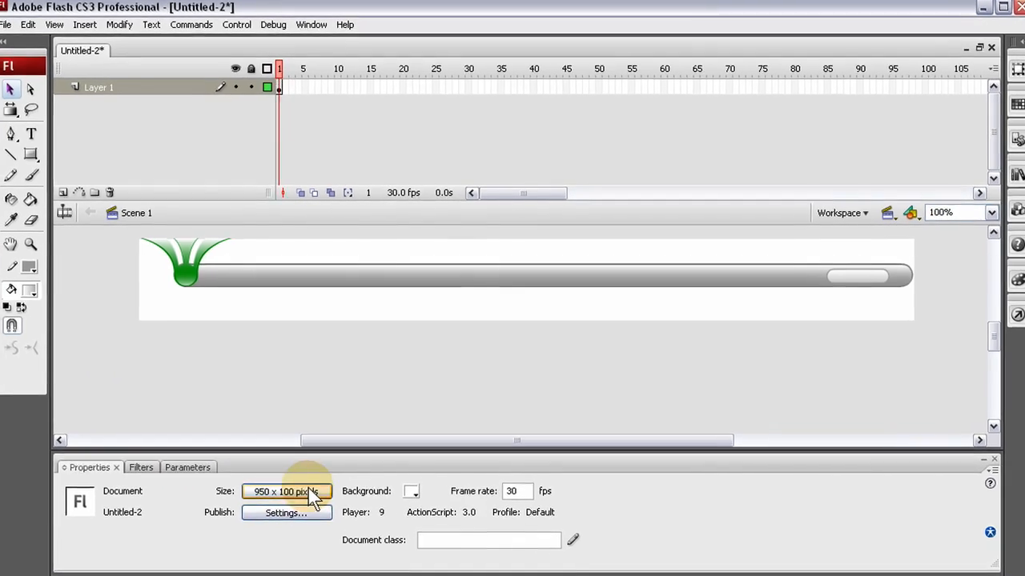
pyautogui.click(285, 492)
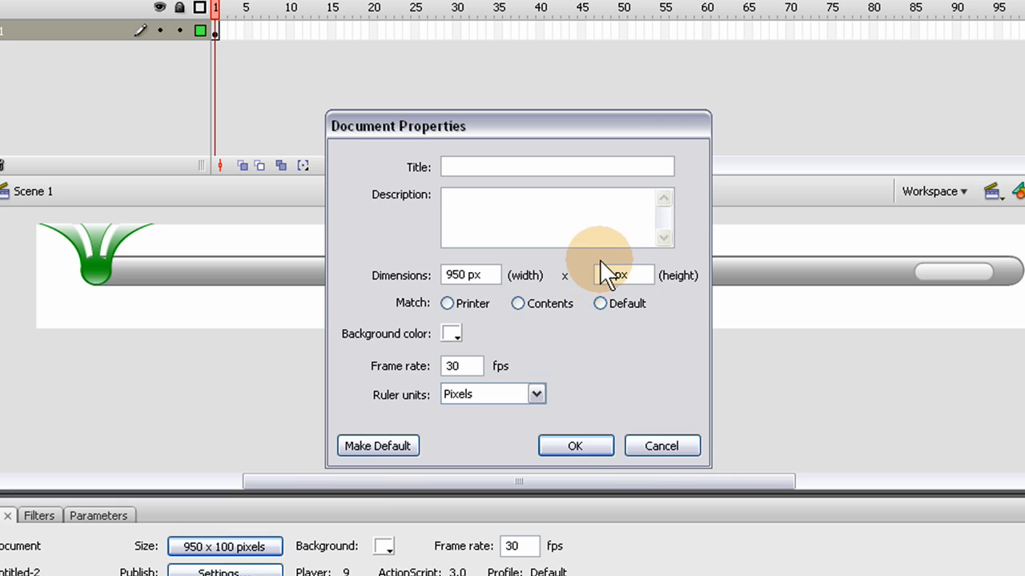
pyautogui.click(575, 445)
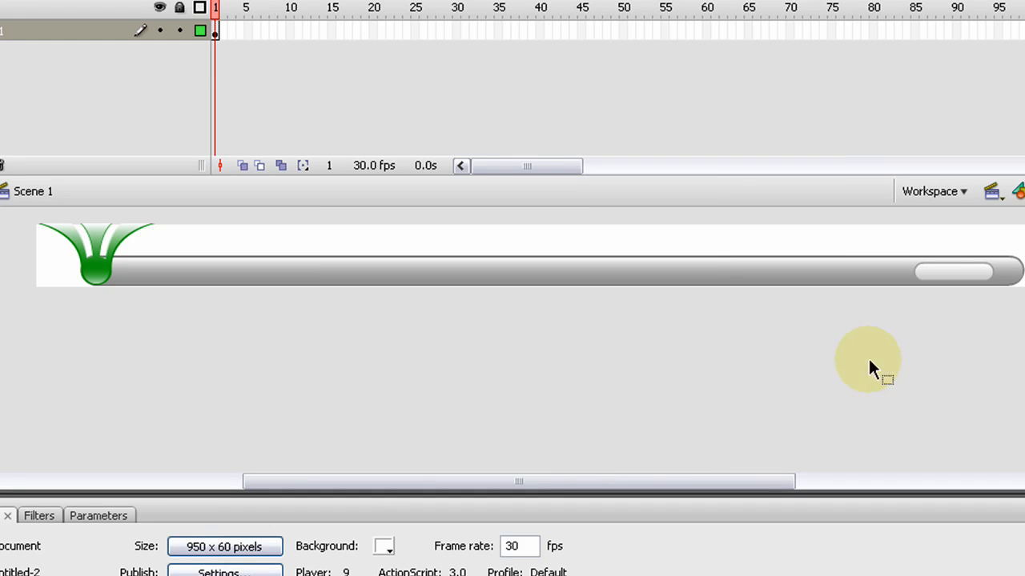
pyautogui.moveTo(302, 397)
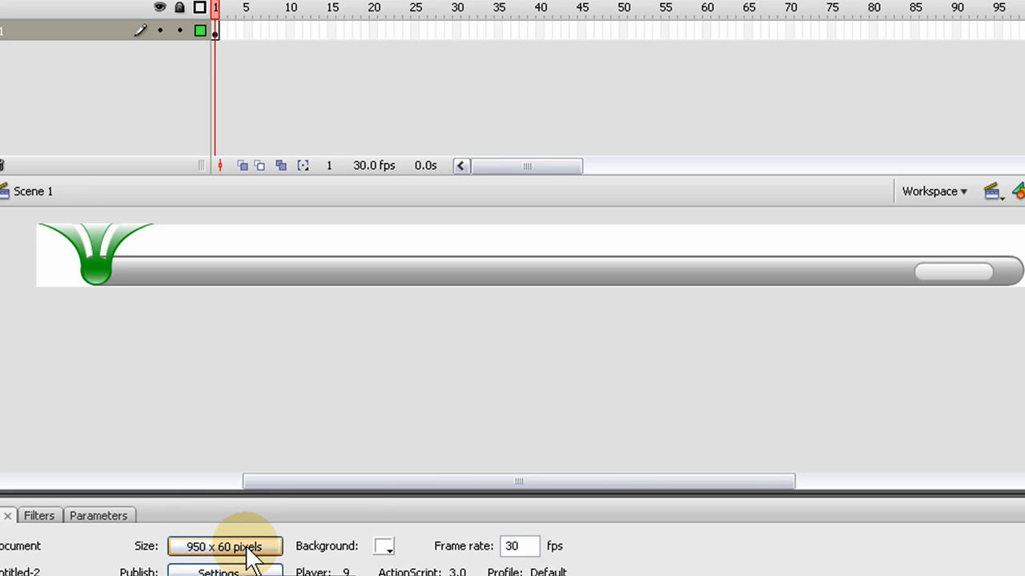
# - Reduce the stage height further to 59 px and bring up the bar's context menu
pyautogui.click(224, 548)
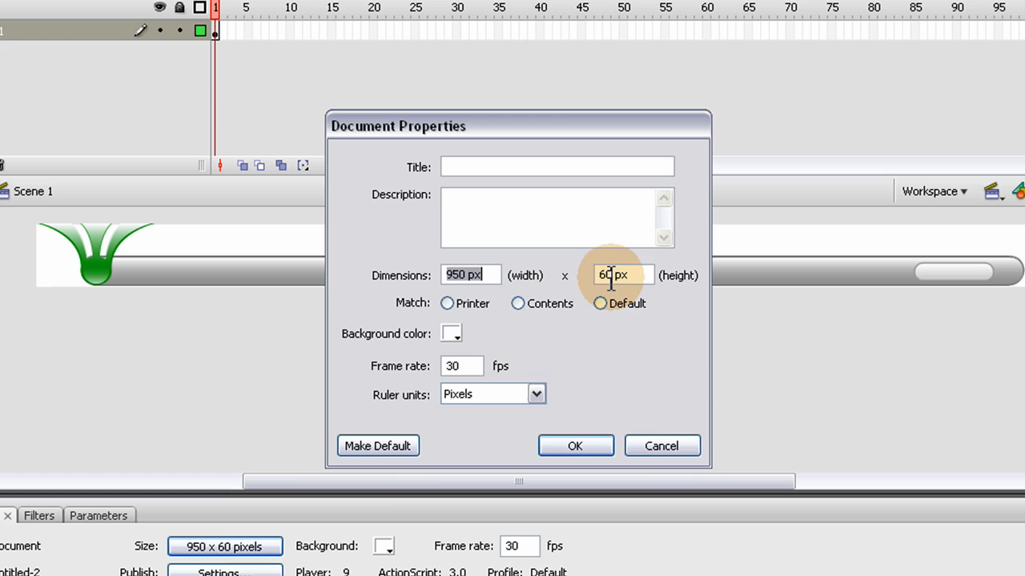
pyautogui.write('59')
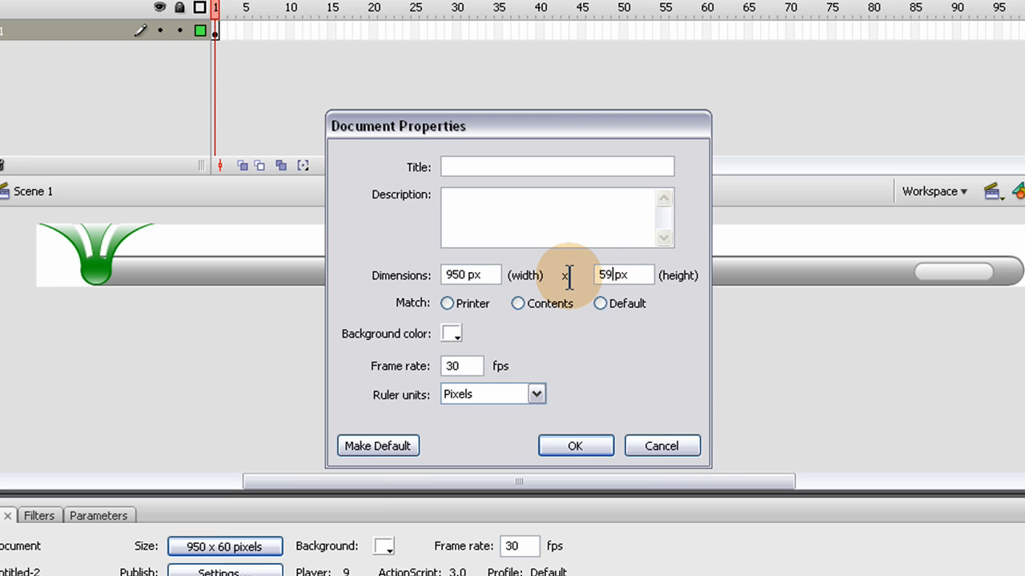
pyautogui.click(575, 445)
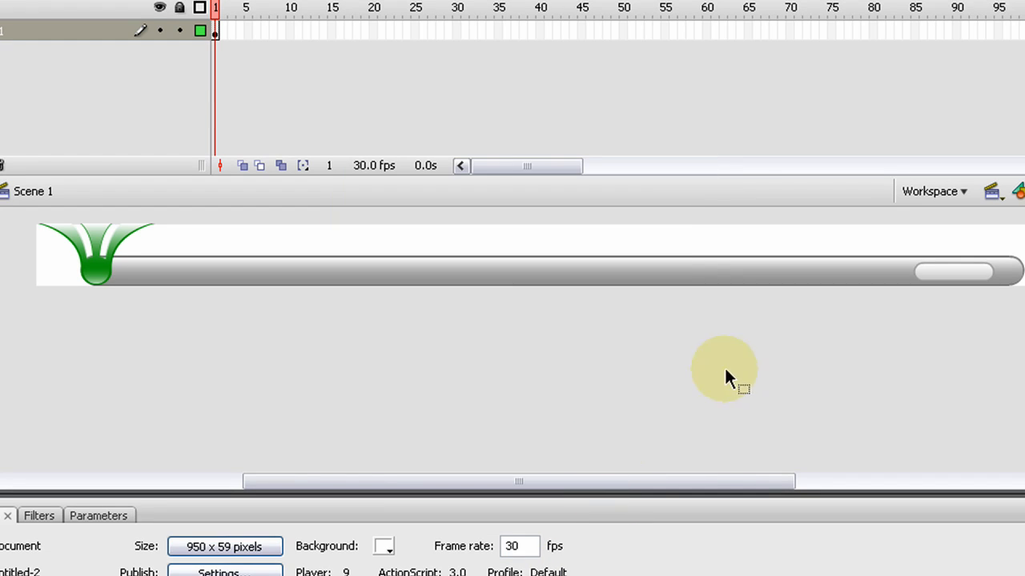
pyautogui.moveTo(1012, 296)
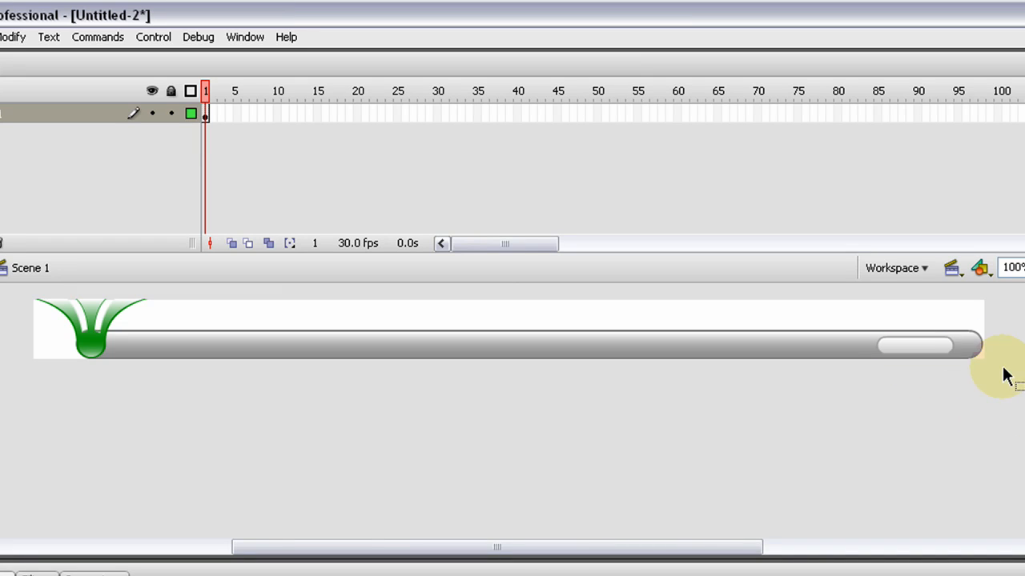
pyautogui.click(915, 346)
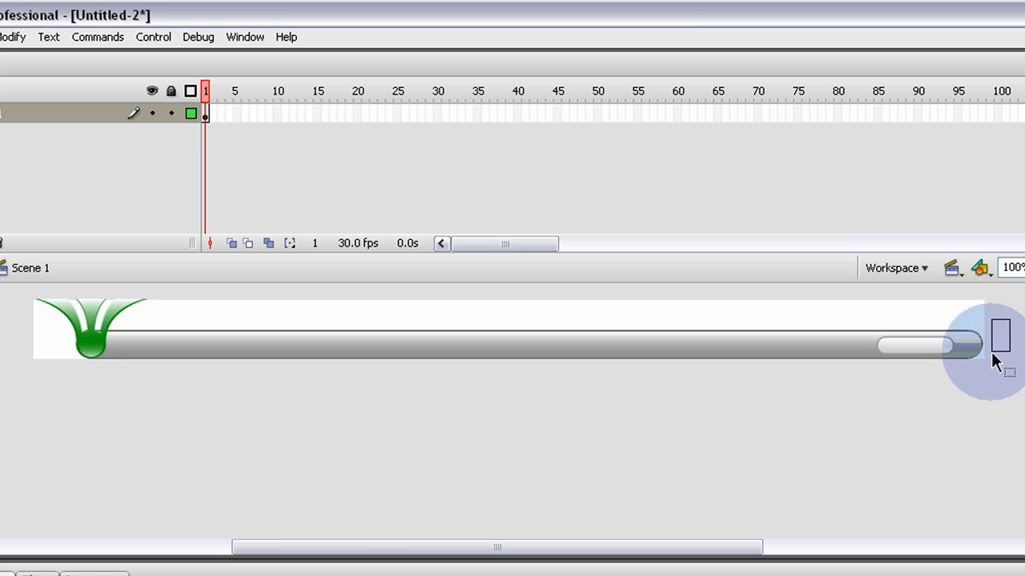
pyautogui.rightClick(984, 345)
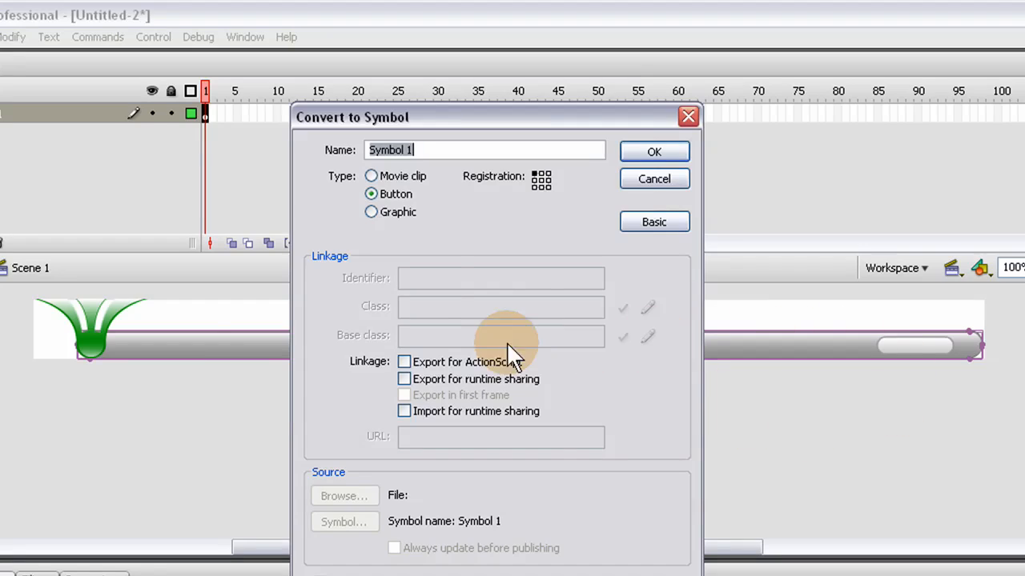
pyautogui.moveTo(500, 168)
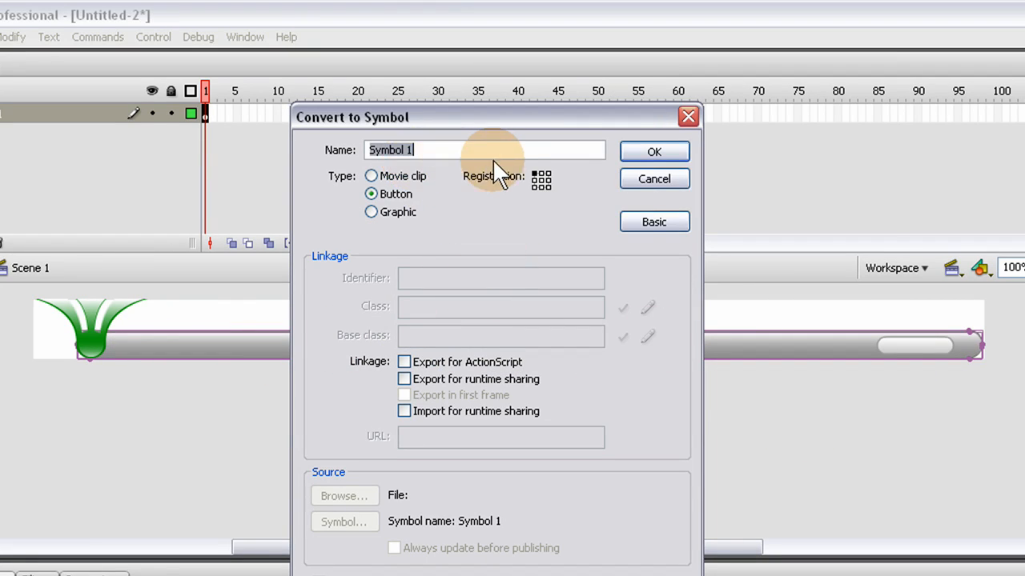
pyautogui.moveTo(480, 184)
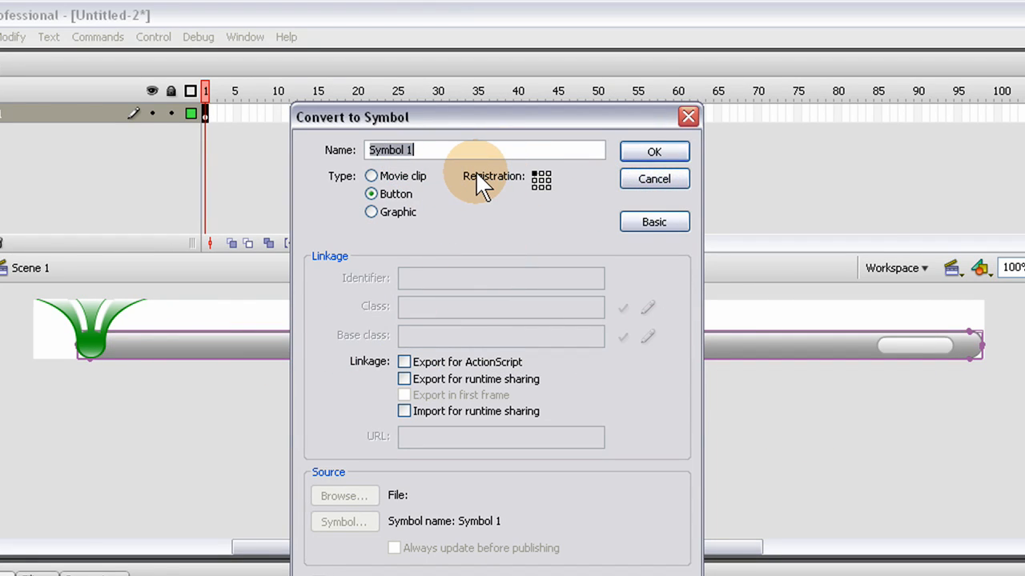
# - Convert the grey bar to a Movie clip symbol named menuBar
pyautogui.write('menuBar')
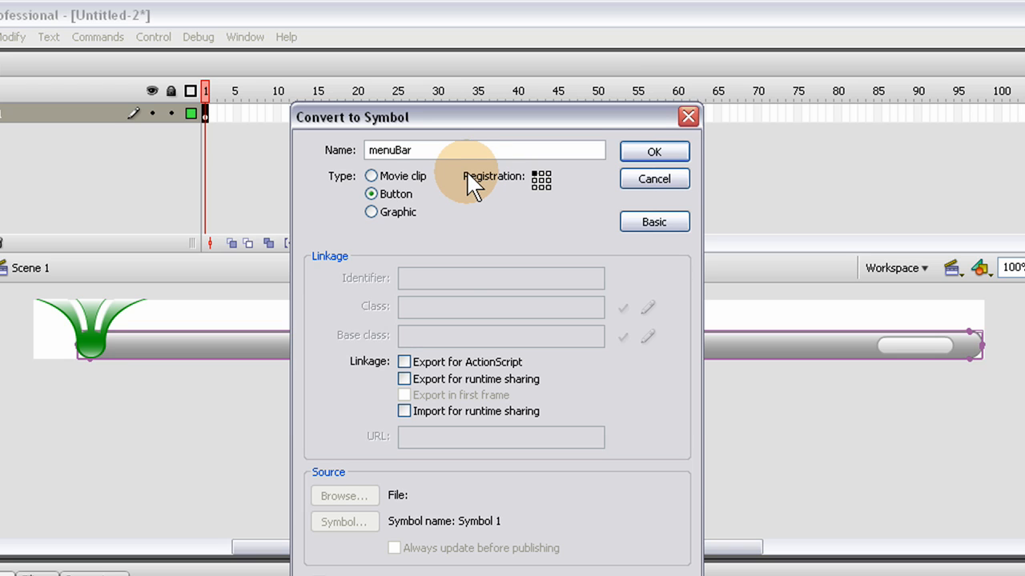
pyautogui.click(372, 175)
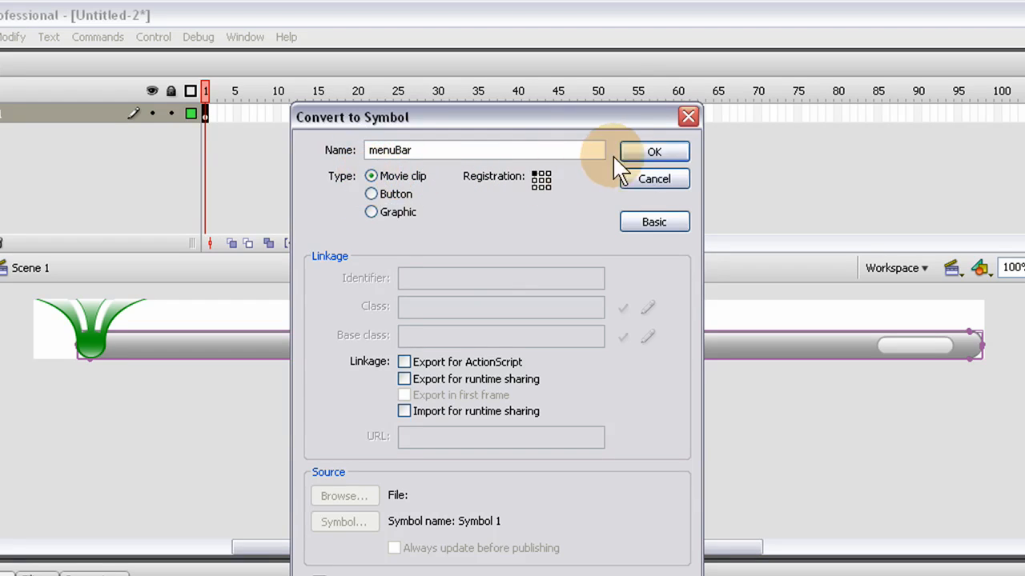
pyautogui.click(653, 152)
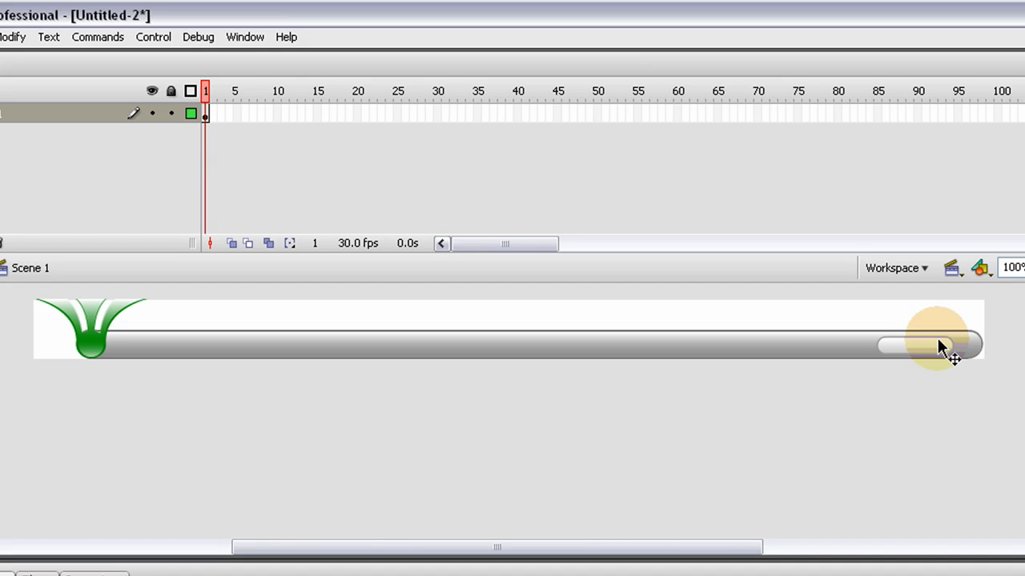
pyautogui.click(941, 346)
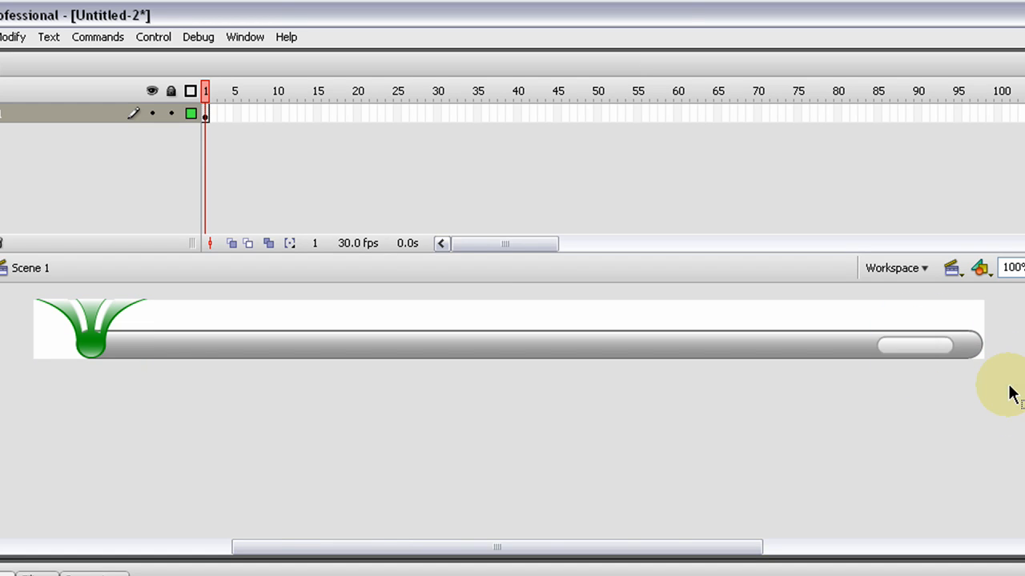
pyautogui.click(914, 344)
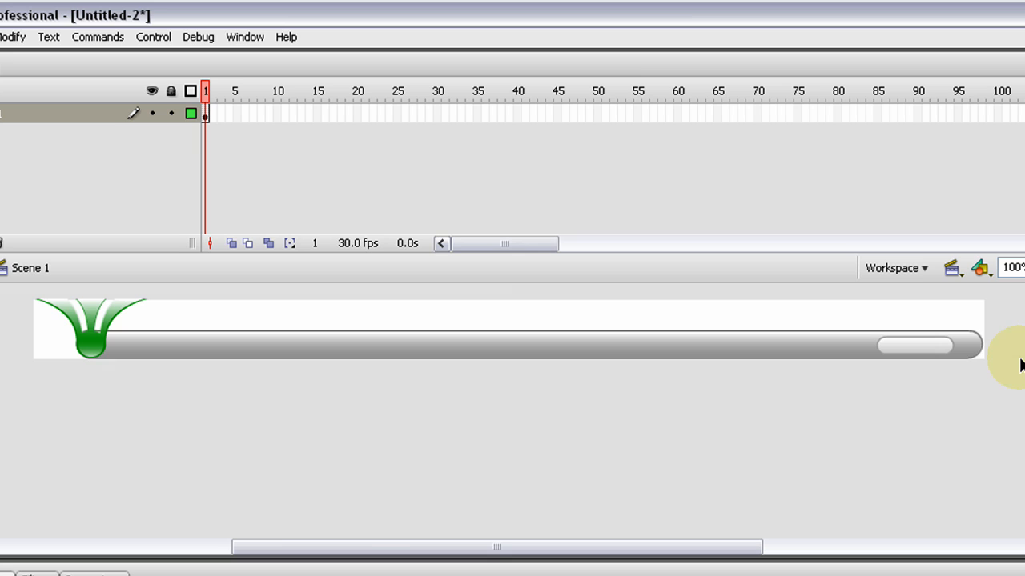
pyautogui.click(916, 346)
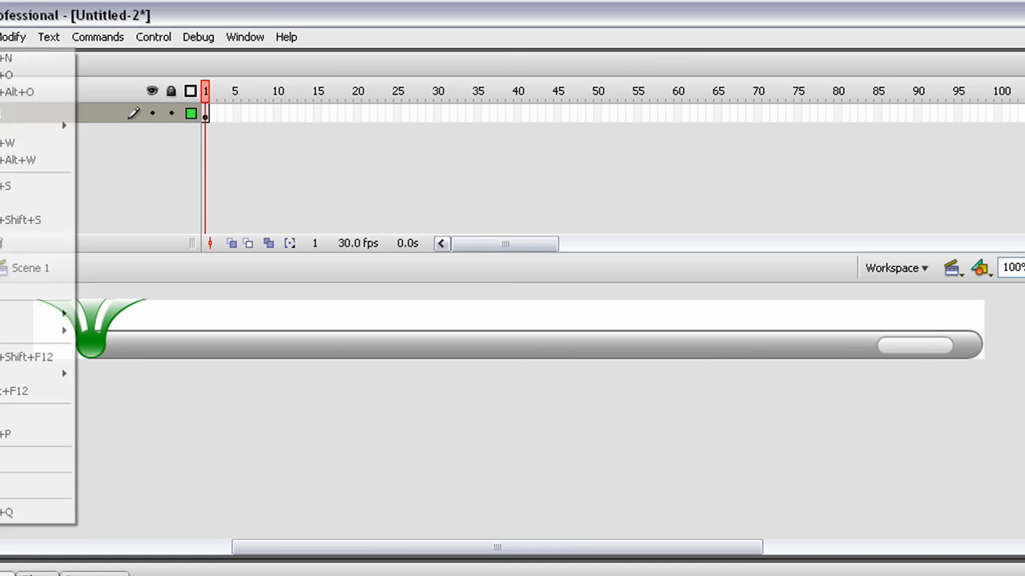
pyautogui.moveTo(35, 220)
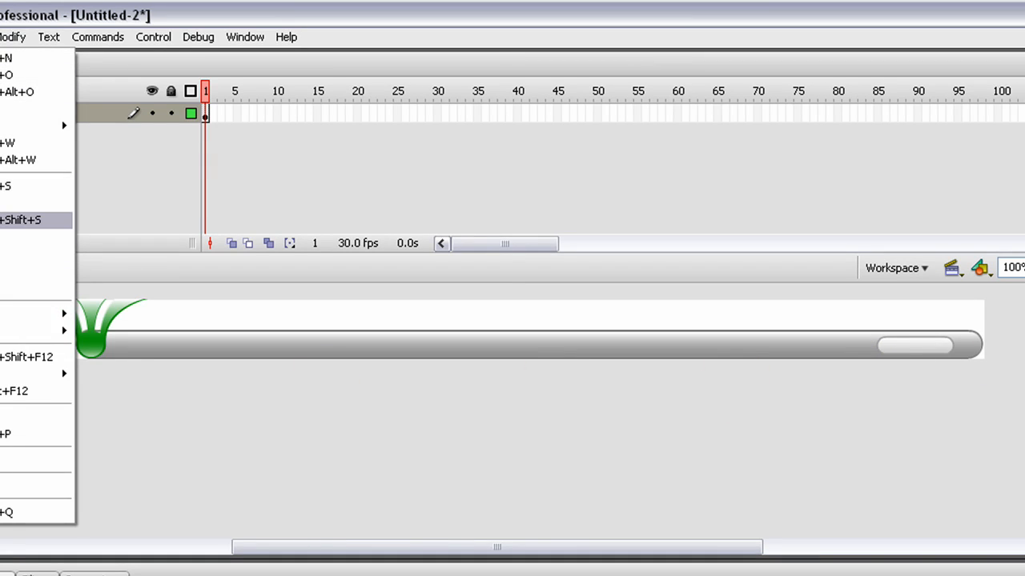
pyautogui.click(19, 219)
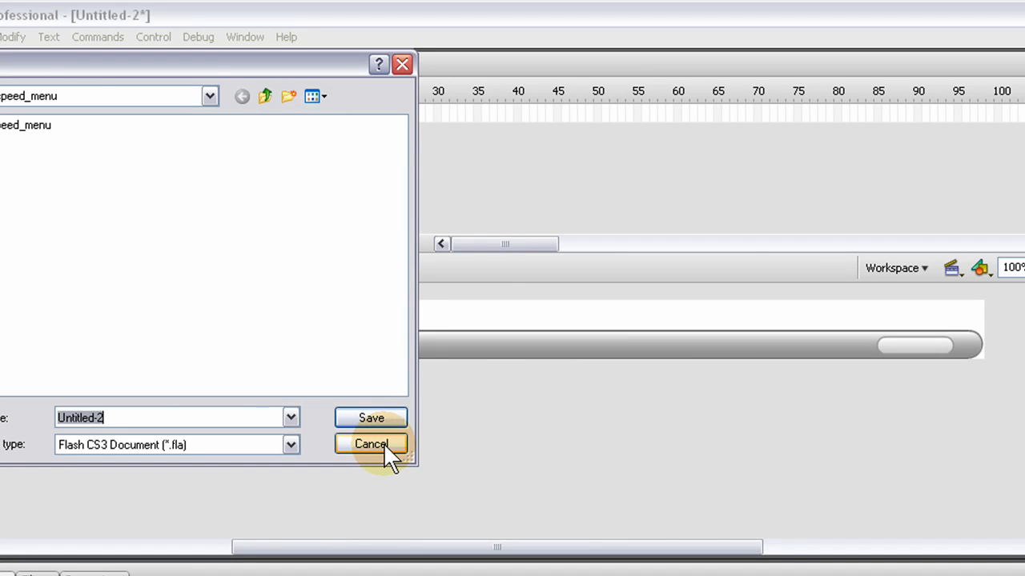
pyautogui.click(371, 445)
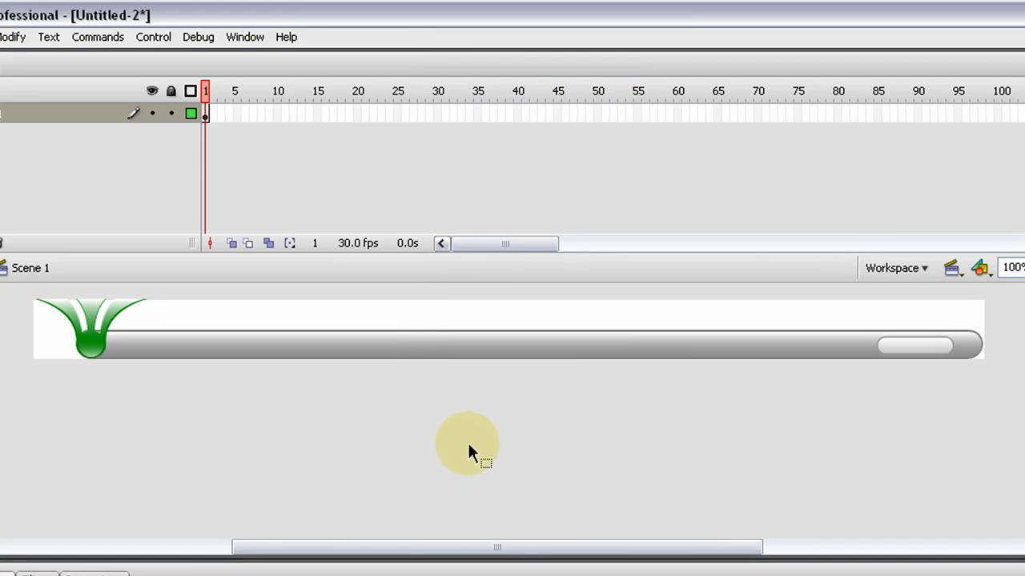
# - Add the WEB and INTERSECT logo text beside the emblem in small bold Arial
pyautogui.moveTo(468, 445); pyautogui.dragTo(84, 349)
pyautogui.write('WEB')
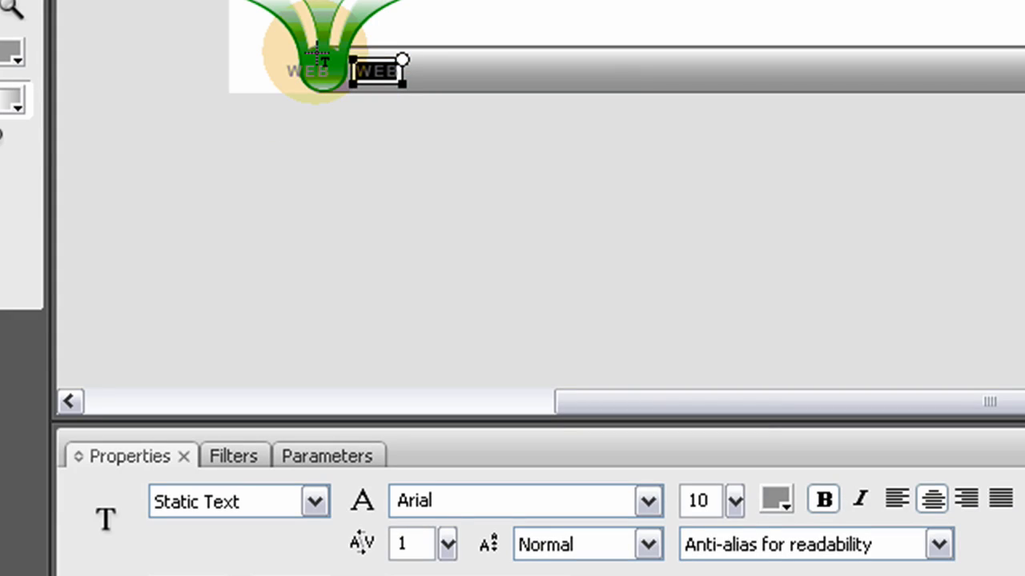
pyautogui.write('INTERSECT')
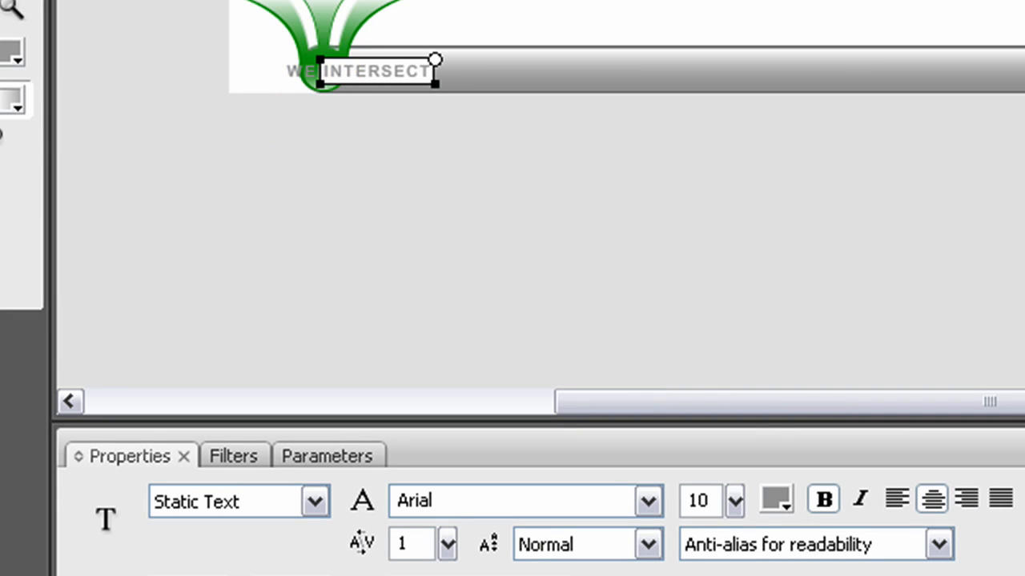
pyautogui.click(376, 70)
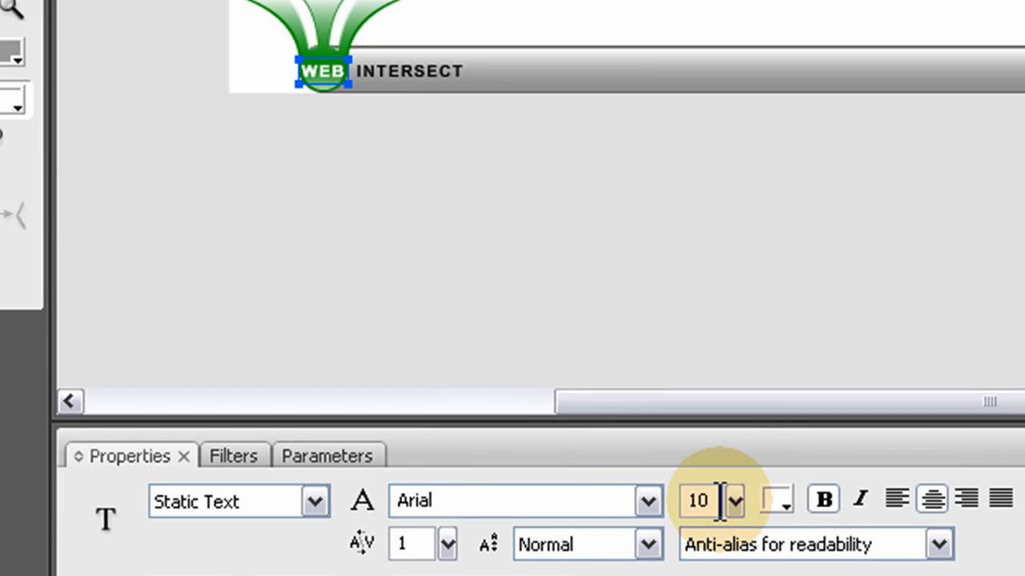
pyautogui.click(734, 499)
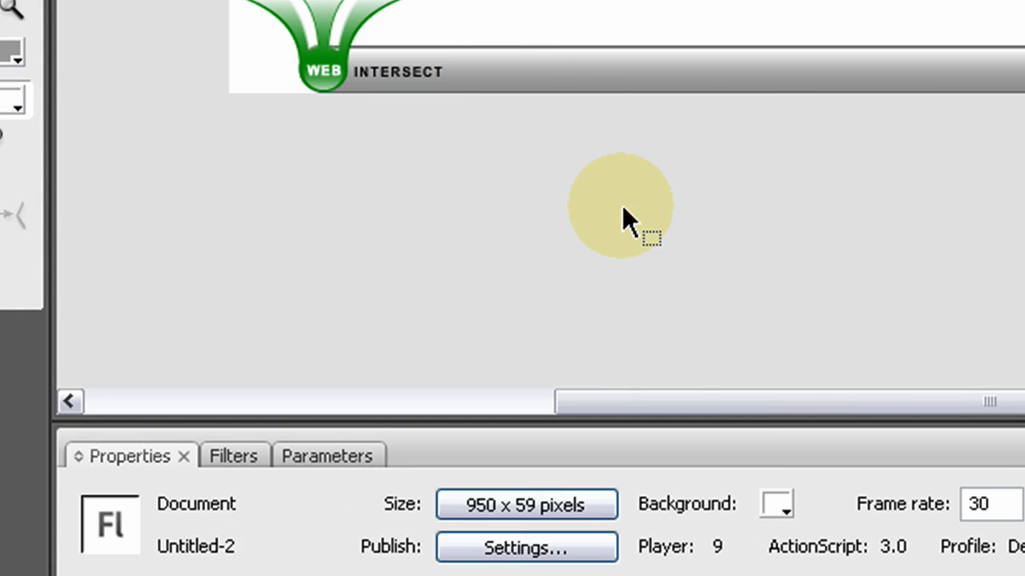
pyautogui.click(397, 72)
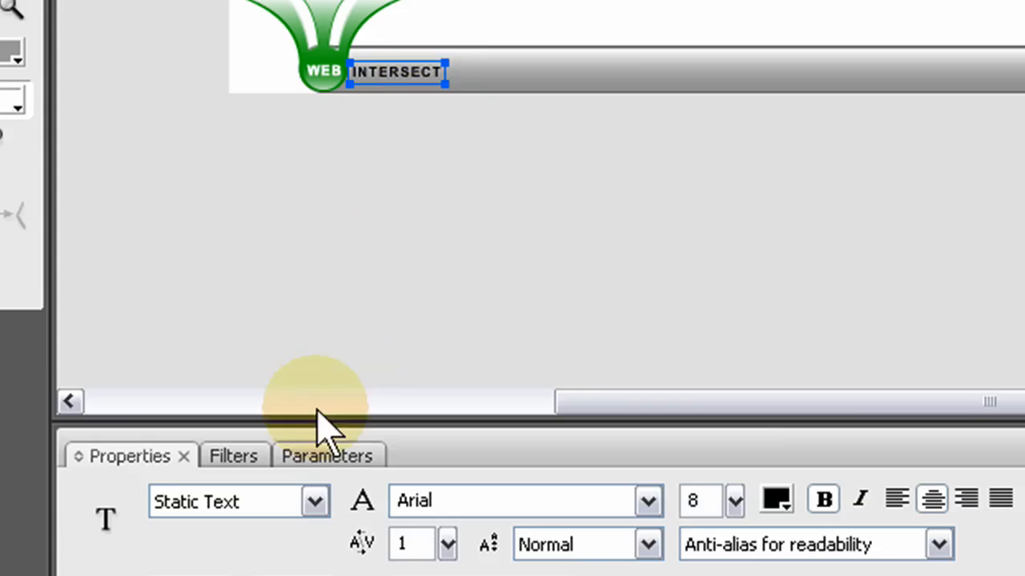
# - Add a Glow filter to the WEB text with dark blue colour #003399
pyautogui.click(234, 454)
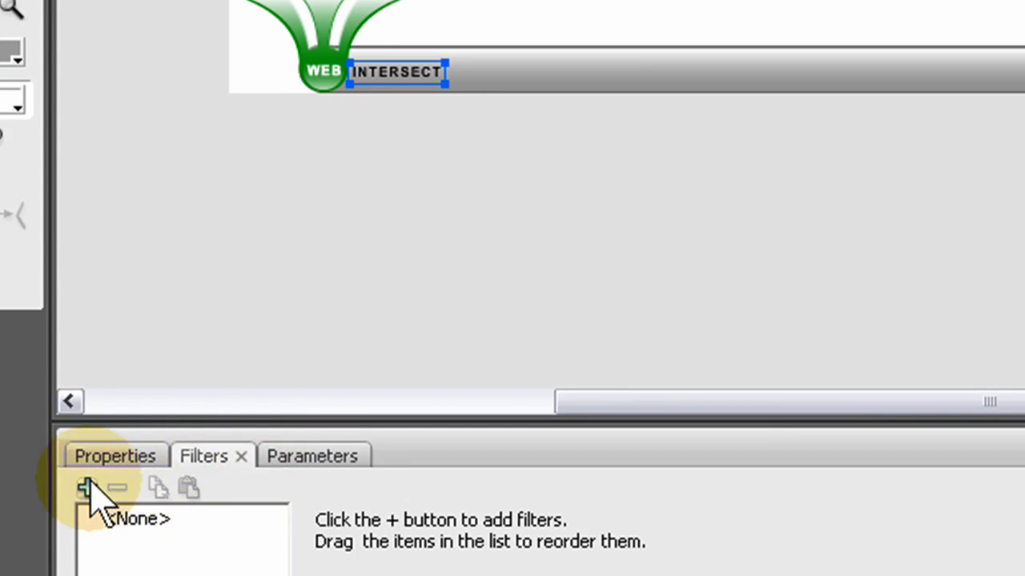
pyautogui.click(87, 488)
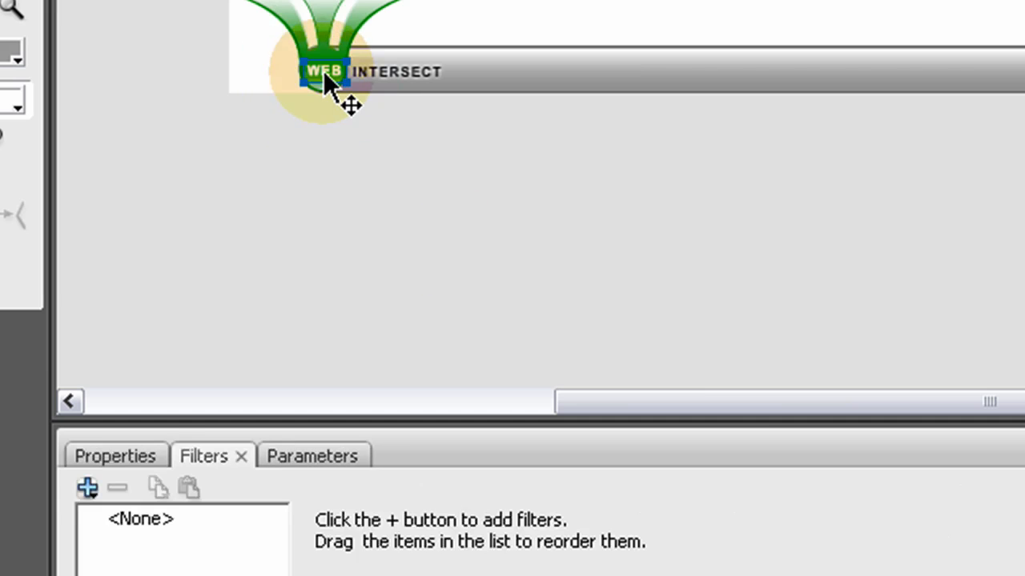
pyautogui.click(86, 487)
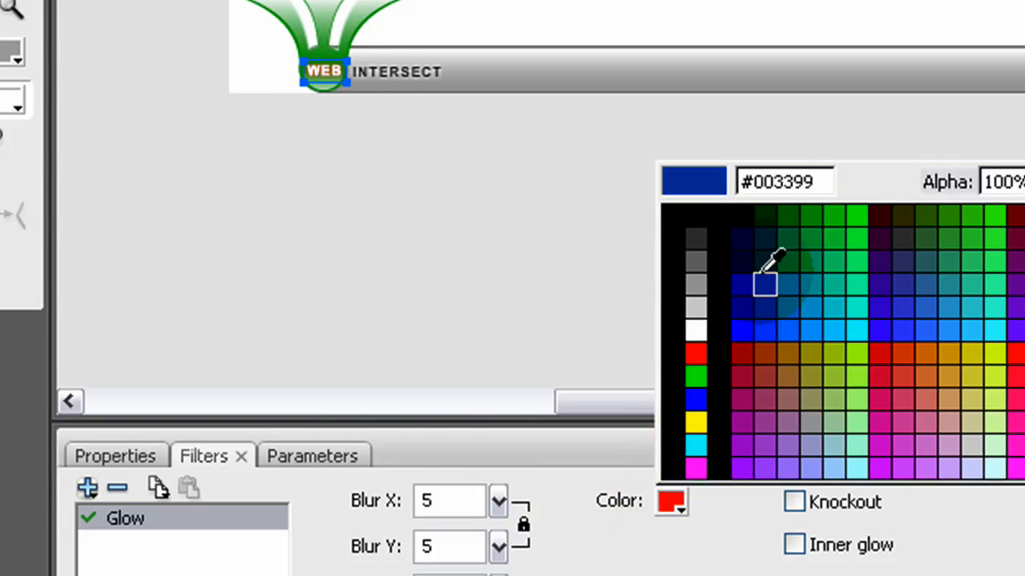
pyautogui.click(765, 285)
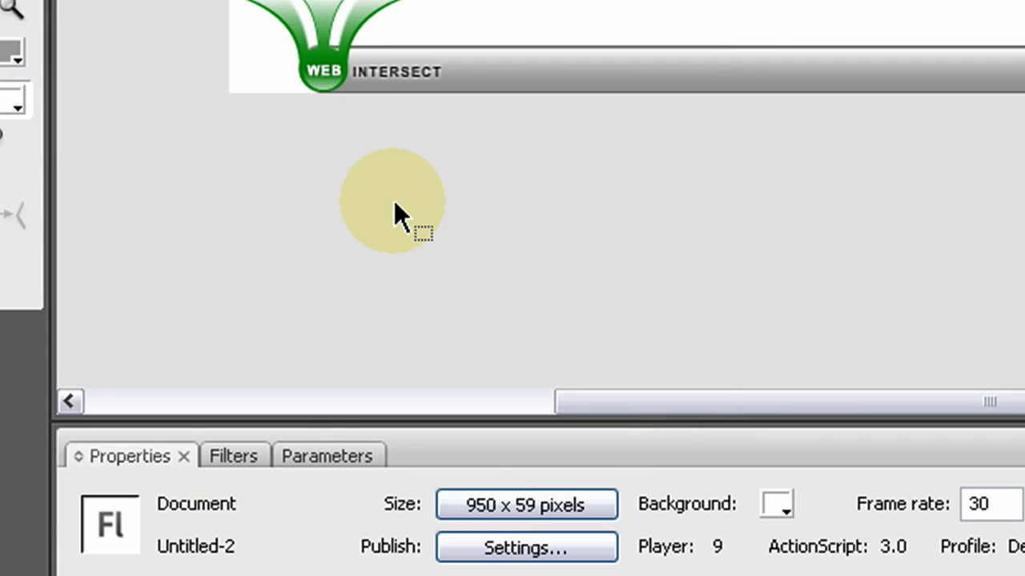
pyautogui.moveTo(392, 200); pyautogui.dragTo(312, 201)
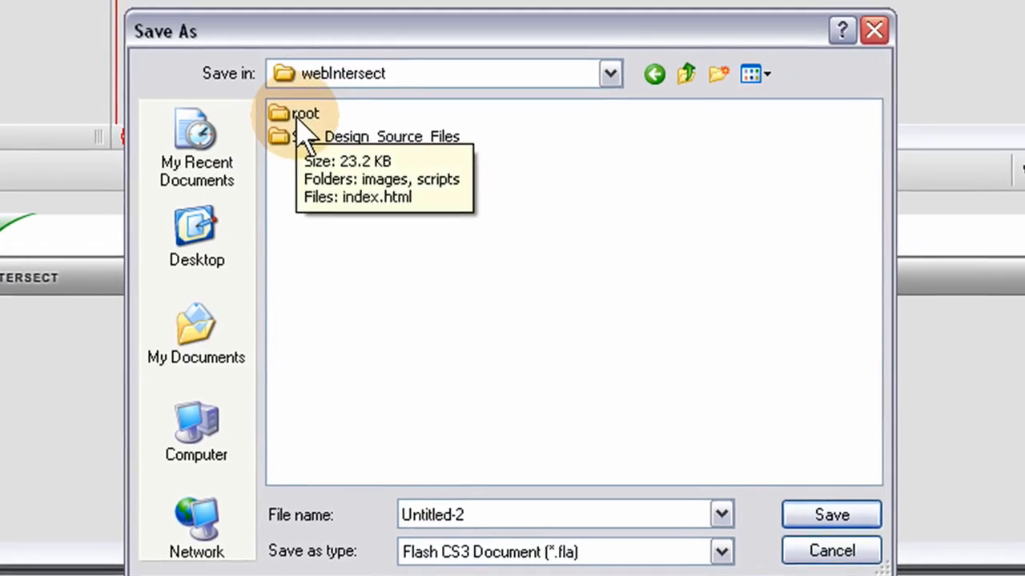
# - Save the document as header in the site's root folder
pyautogui.doubleClick(304, 112)
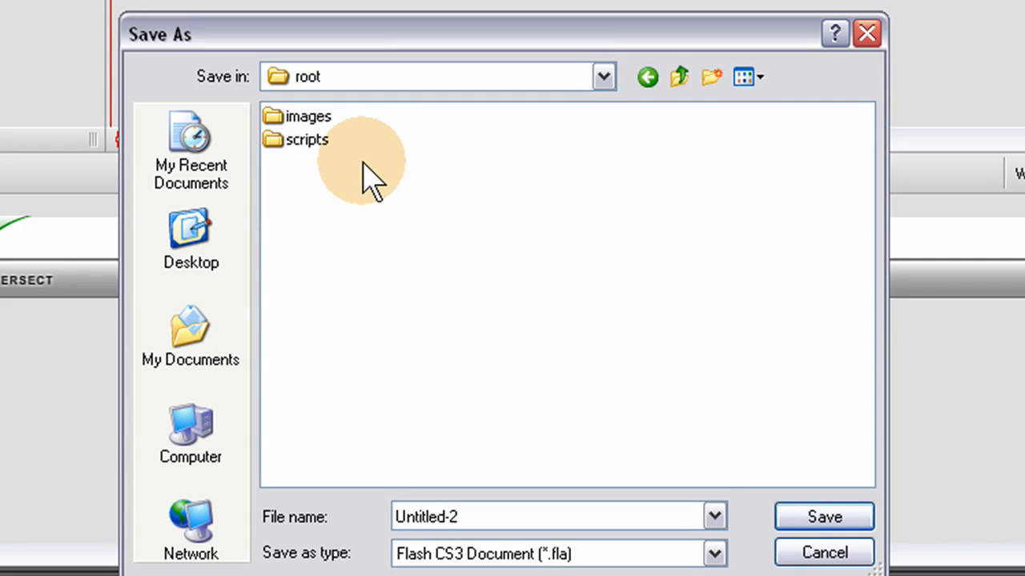
pyautogui.moveTo(595, 221)
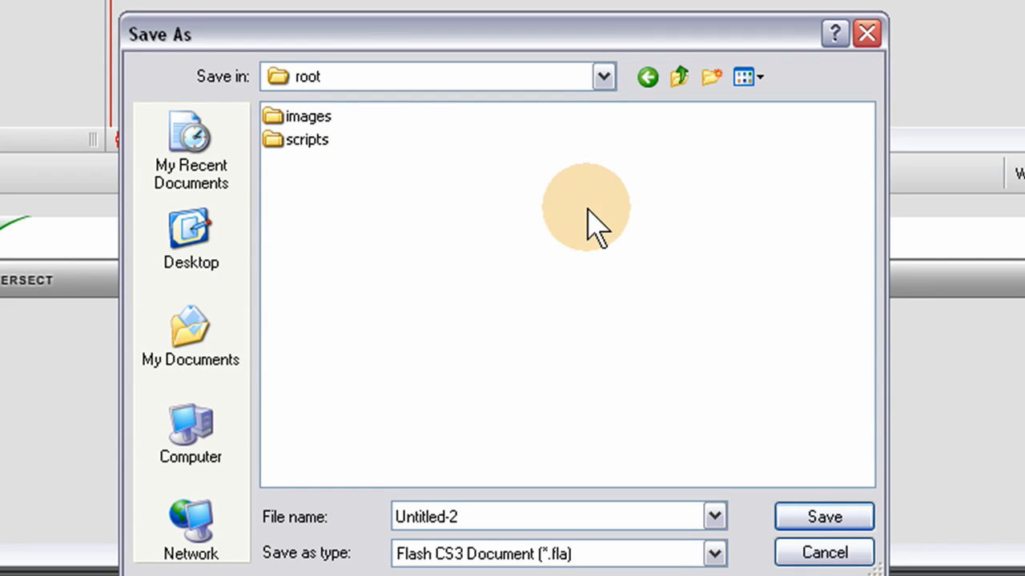
pyautogui.moveTo(728, 152)
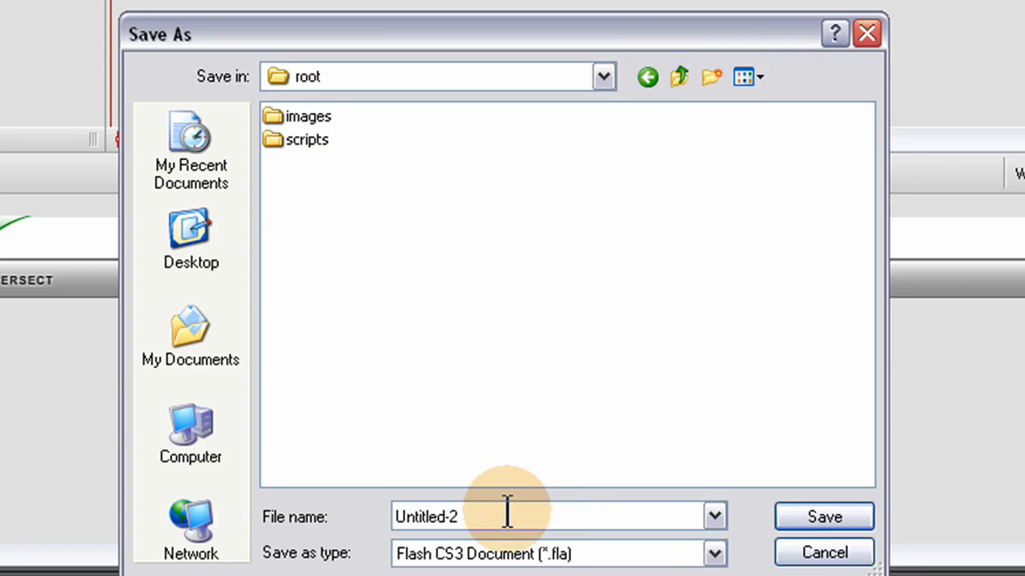
pyautogui.write('header')
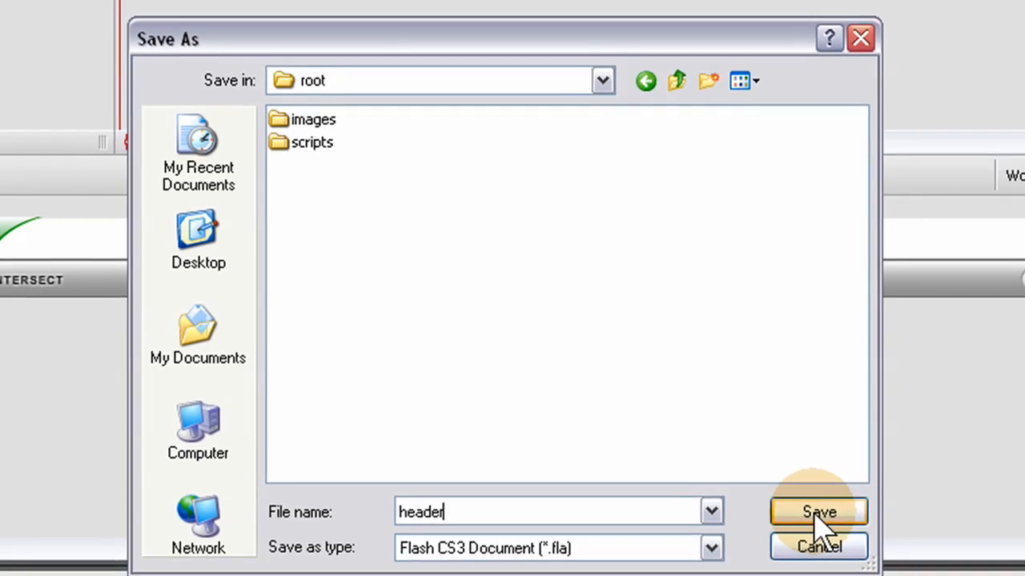
pyautogui.click(818, 512)
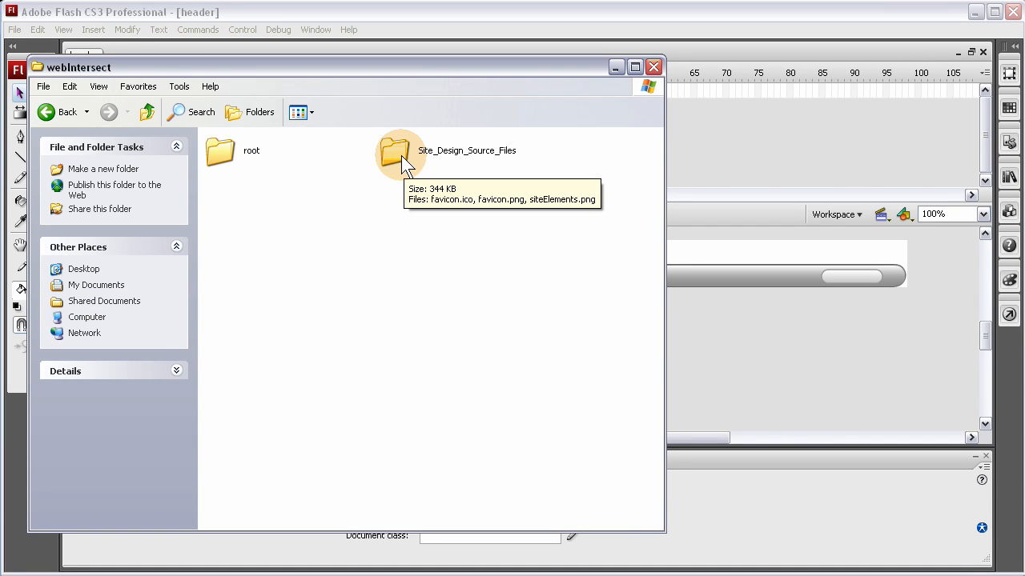
# - Open header.html from the root folder with Dreamweaver
pyautogui.doubleClick(221, 150)
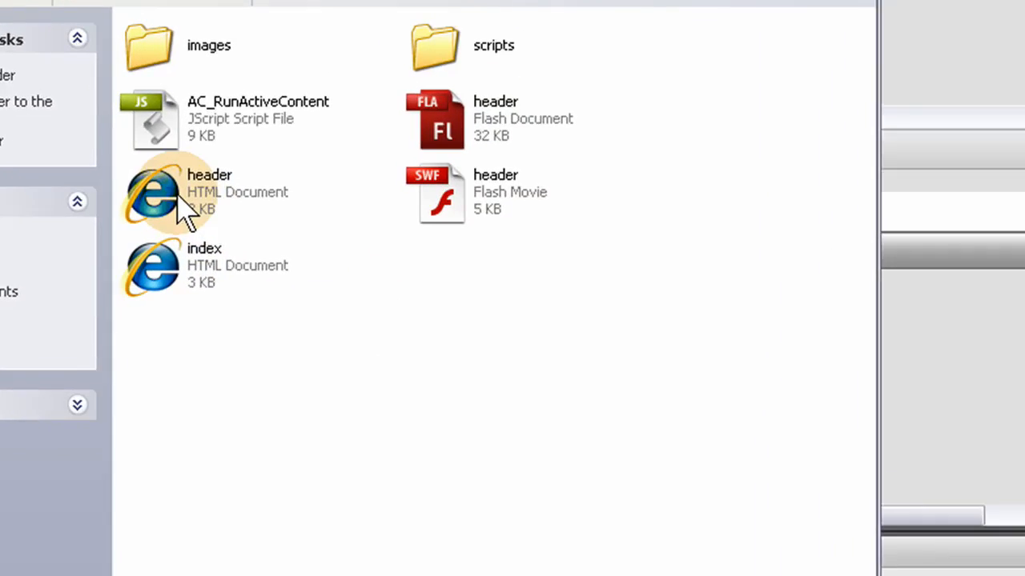
pyautogui.rightClick(210, 192)
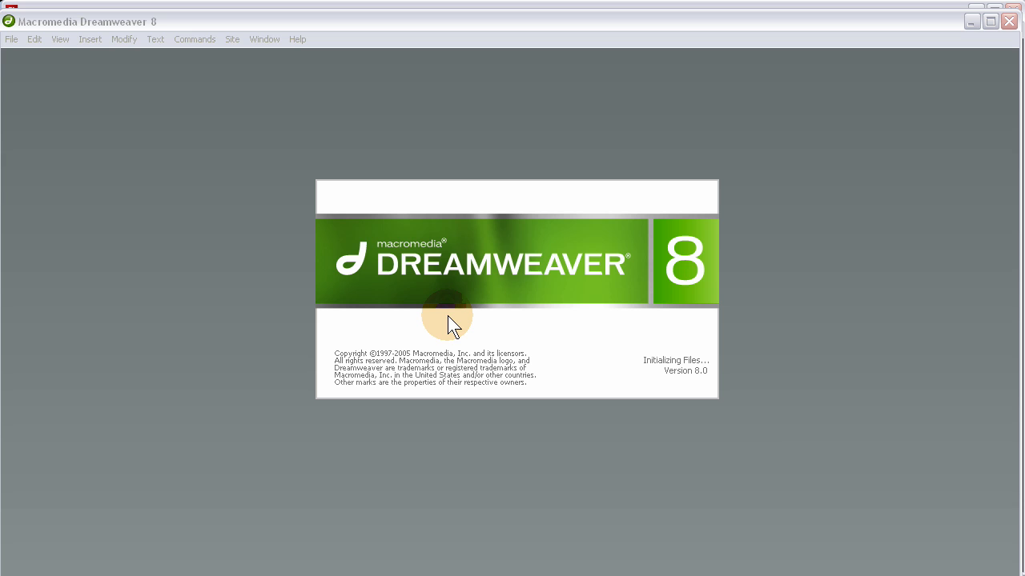
pyautogui.moveTo(481, 312)
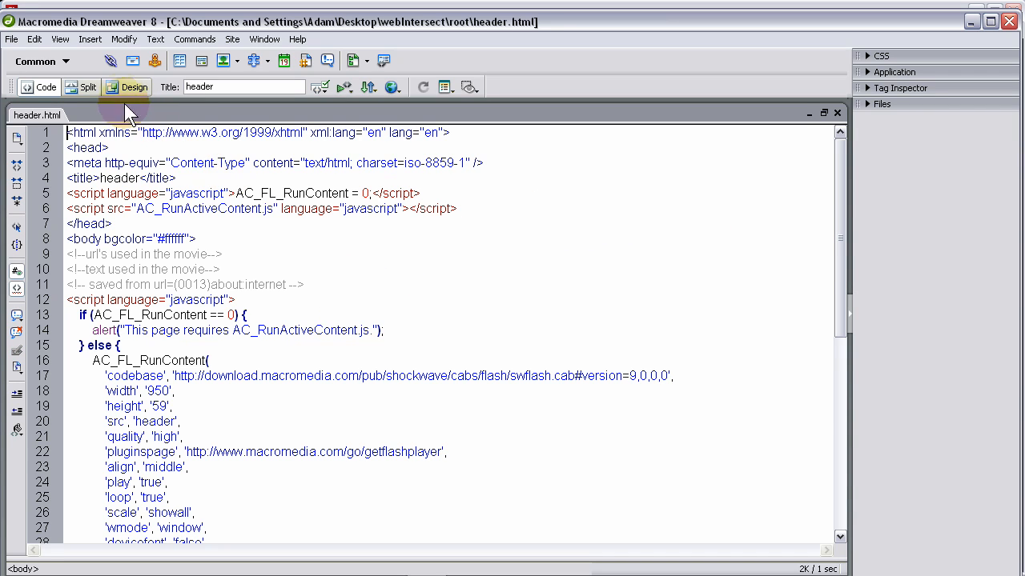
# - Inspect header.html's Flash movie in Design view, then start opening the root folder's index page
pyautogui.click(134, 86)
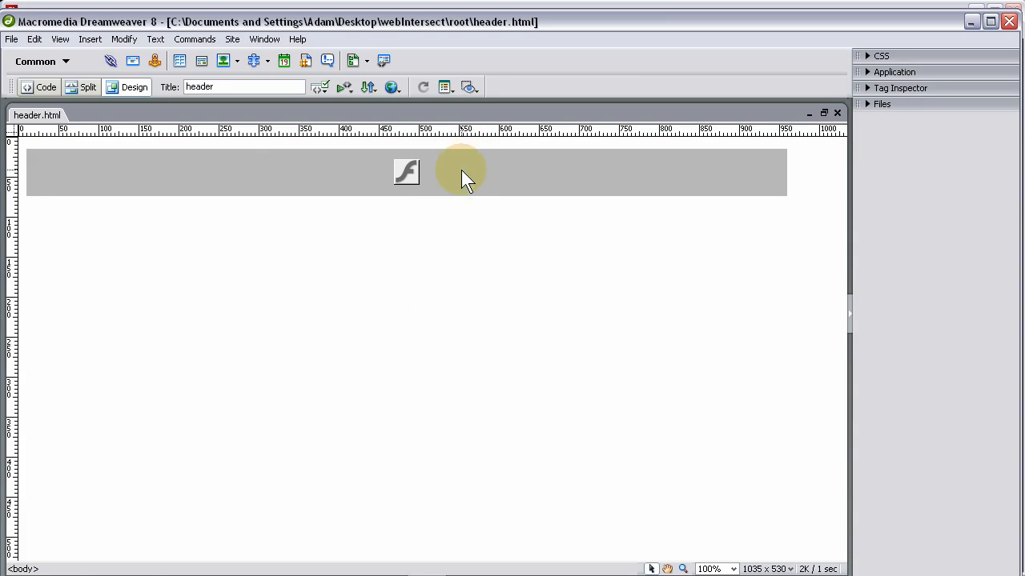
pyautogui.click(464, 173)
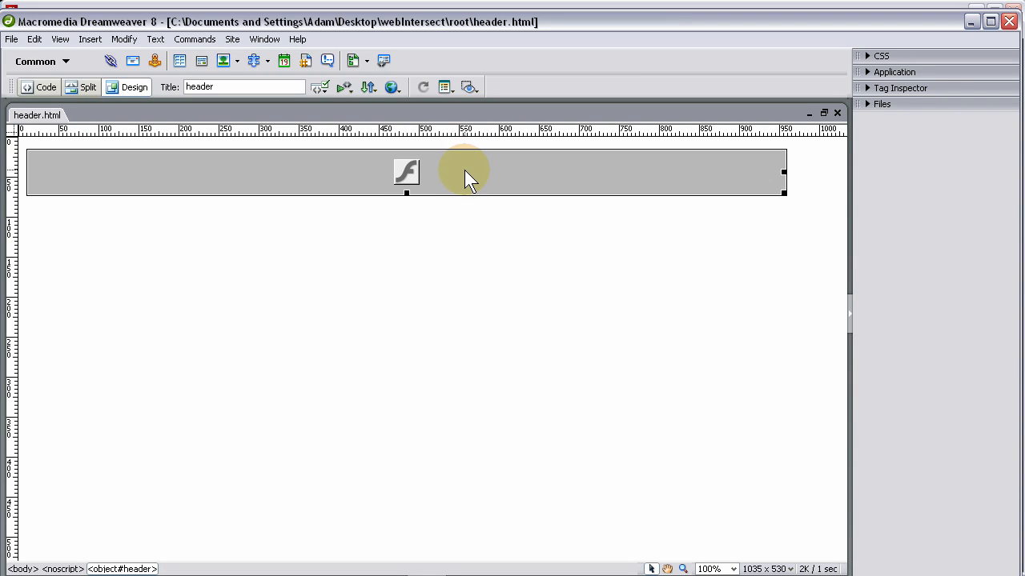
pyautogui.moveTo(461, 163)
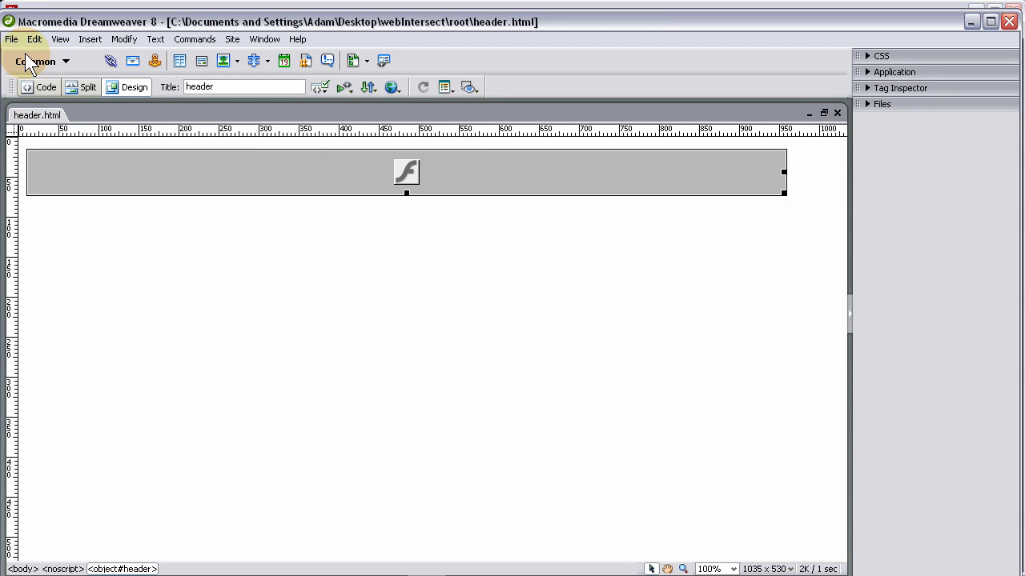
pyautogui.click(11, 38)
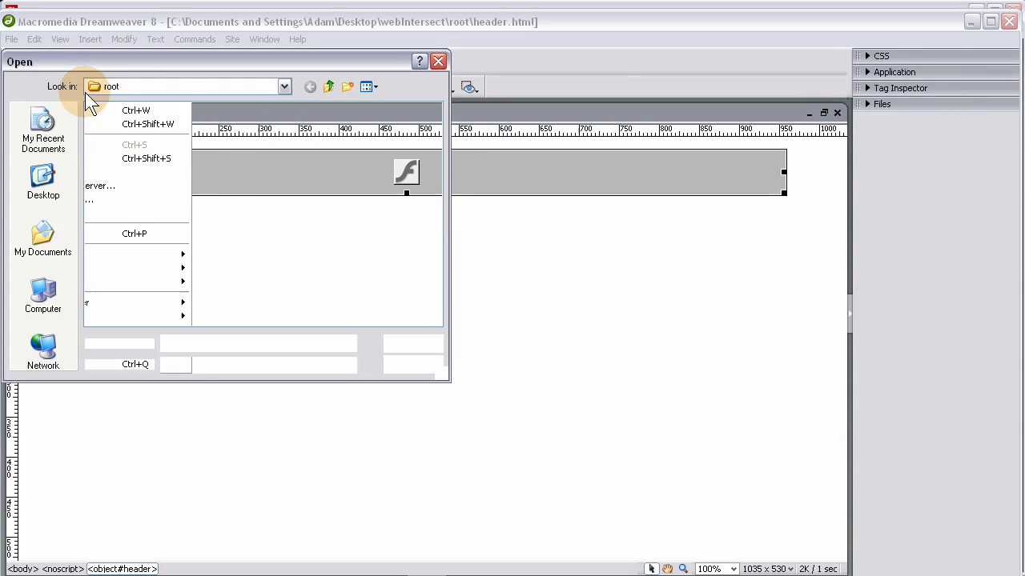
pyautogui.click(109, 163)
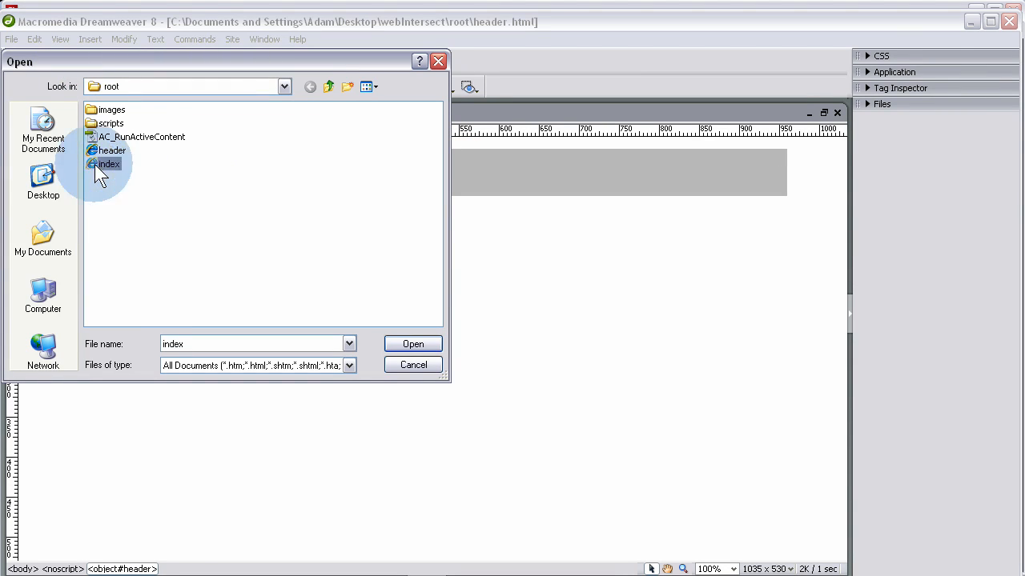
# - Replace index.html's old top heading with the embedded header.swf movie and view the source
pyautogui.click(413, 343)
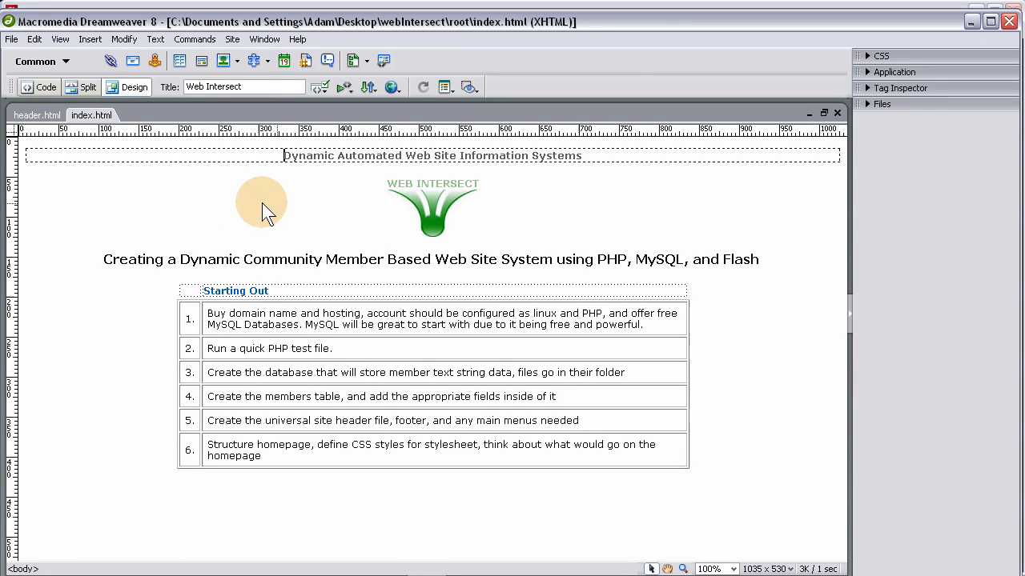
pyautogui.moveTo(44, 86)
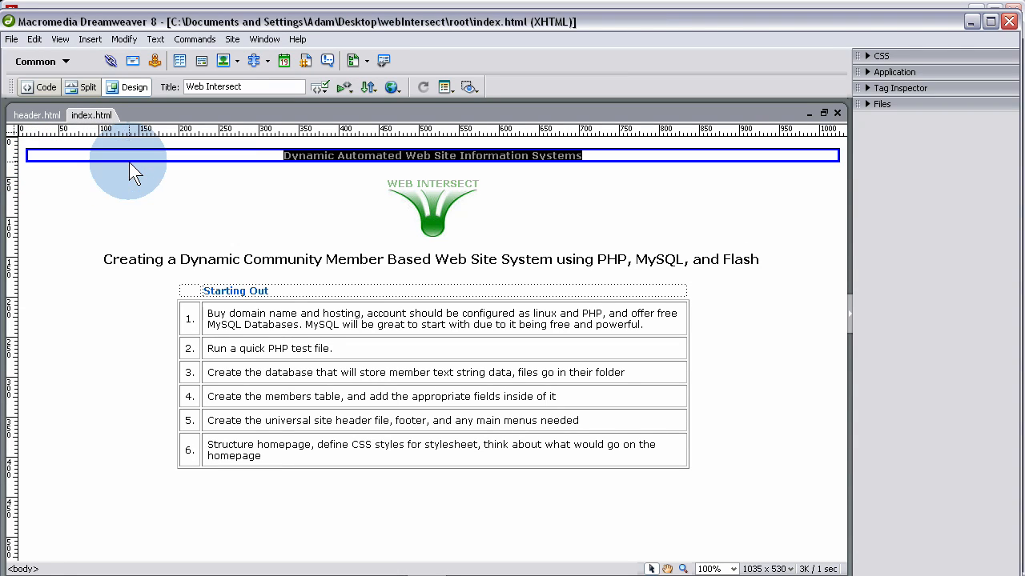
pyautogui.click(210, 198)
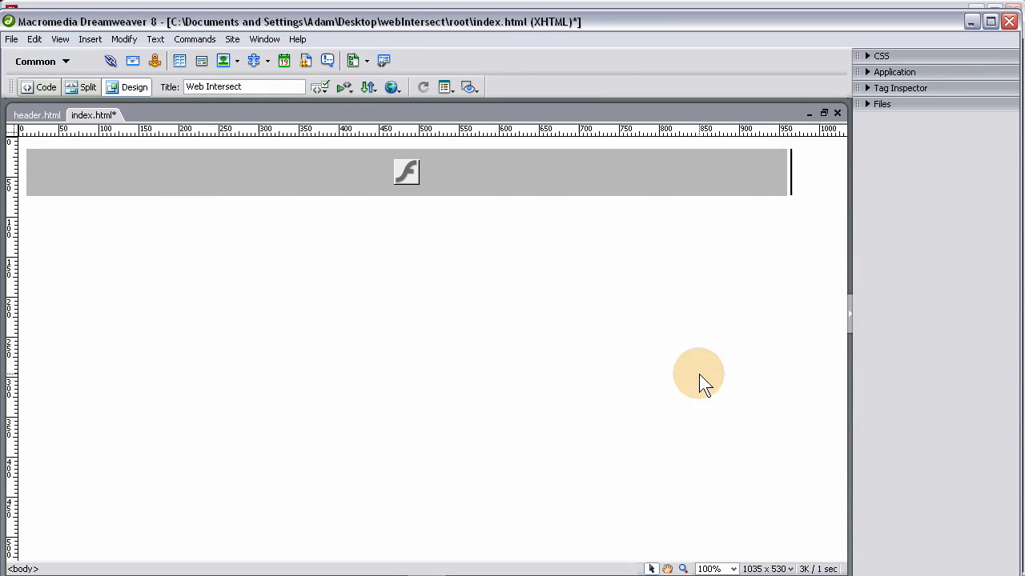
pyautogui.moveTo(437, 560)
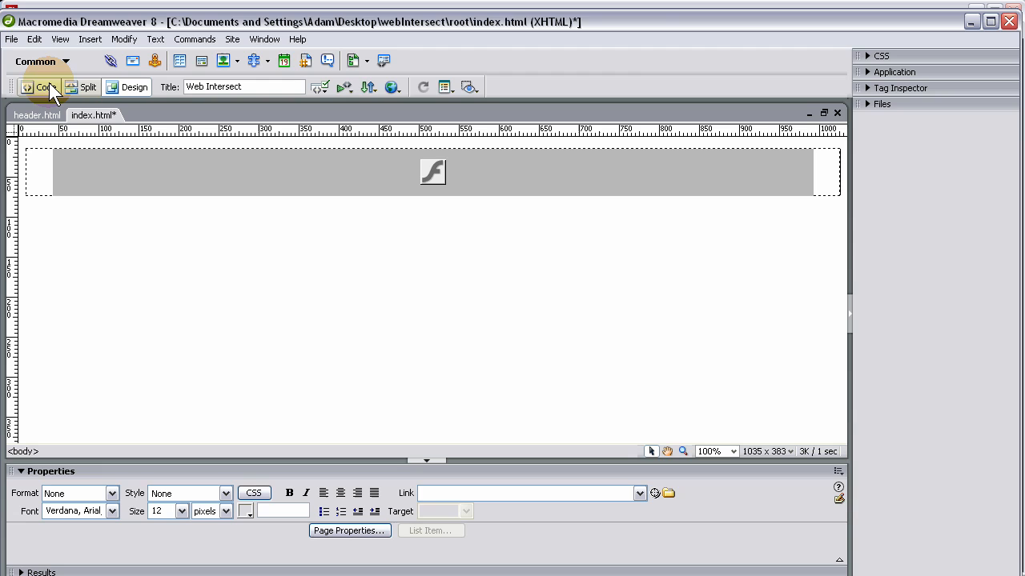
pyautogui.click(38, 86)
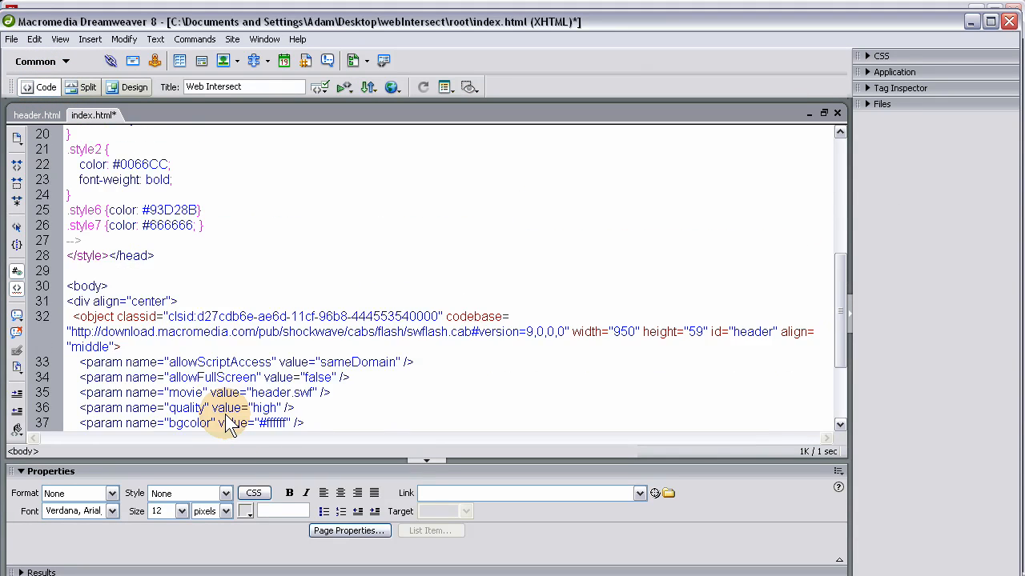
# - Check the 950 × 59 header.swf object's loop and autoplay settings on the zero-margin page
pyautogui.scroll(-3)
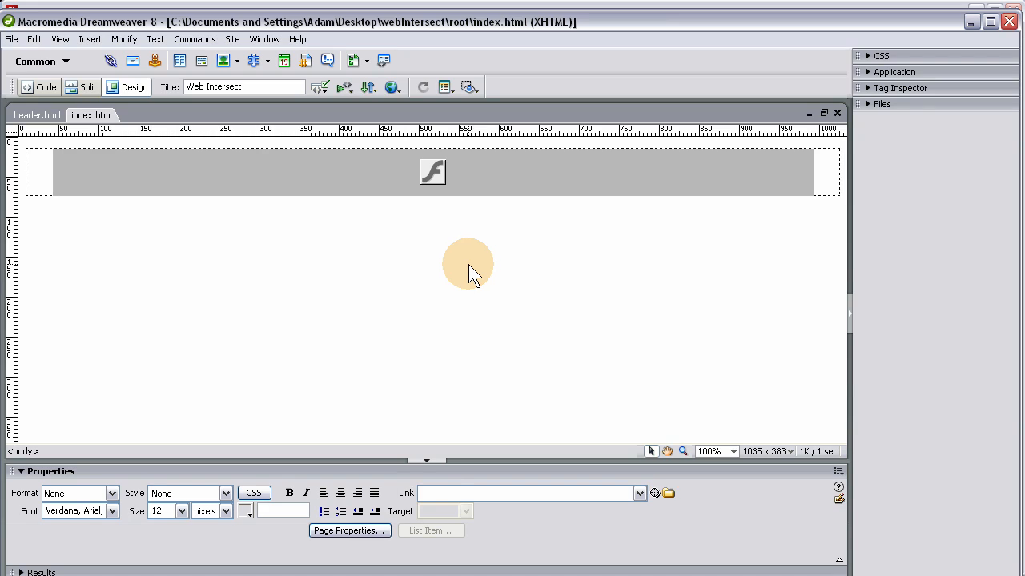
pyautogui.moveTo(496, 320)
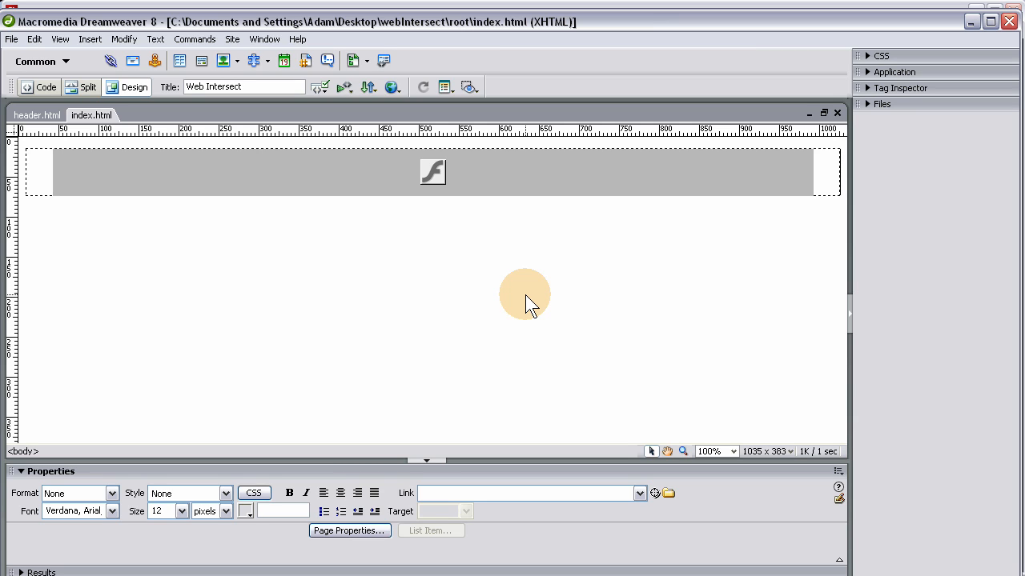
pyautogui.moveTo(977, 563)
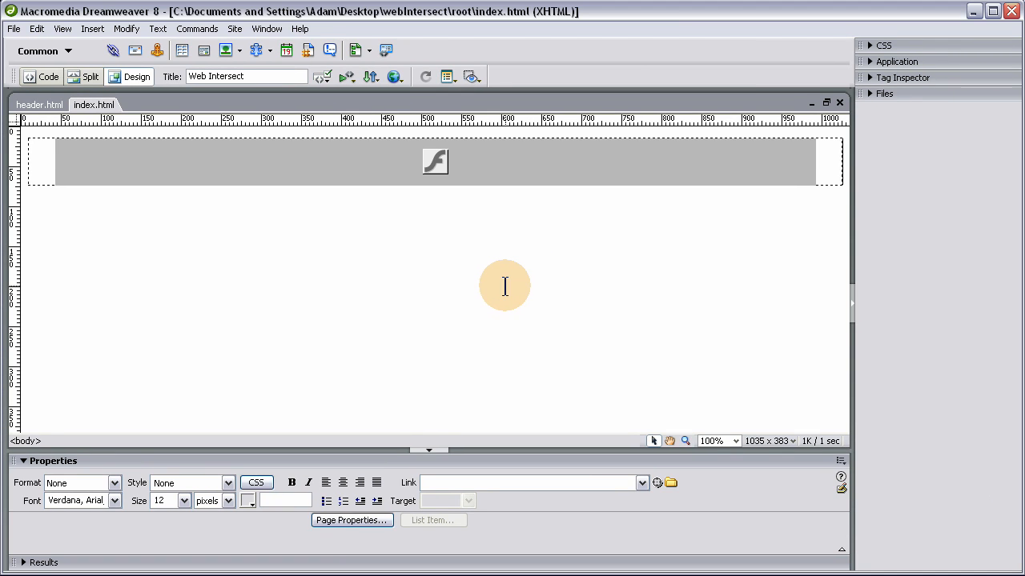
pyautogui.moveTo(436, 370)
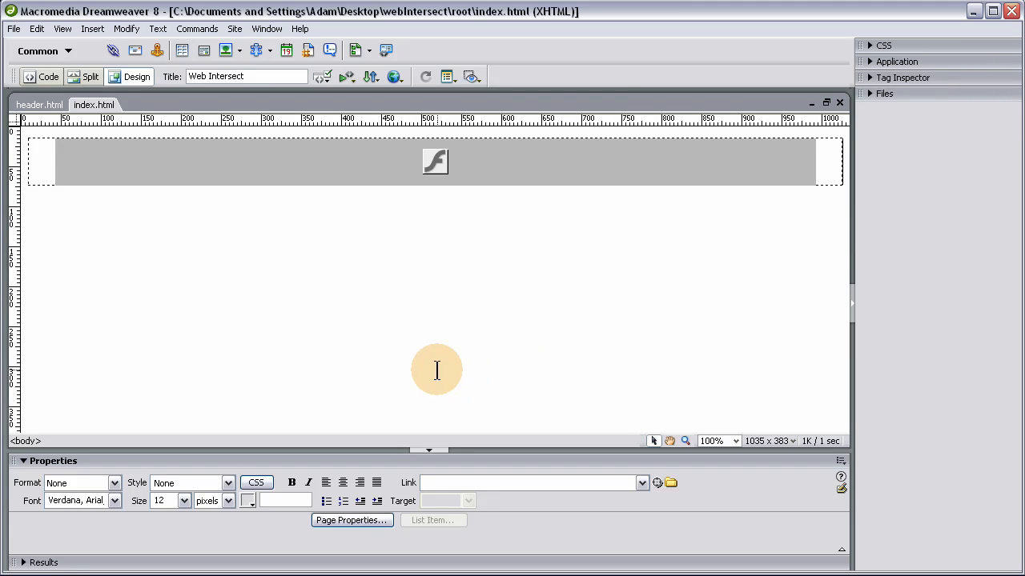
pyautogui.moveTo(531, 303)
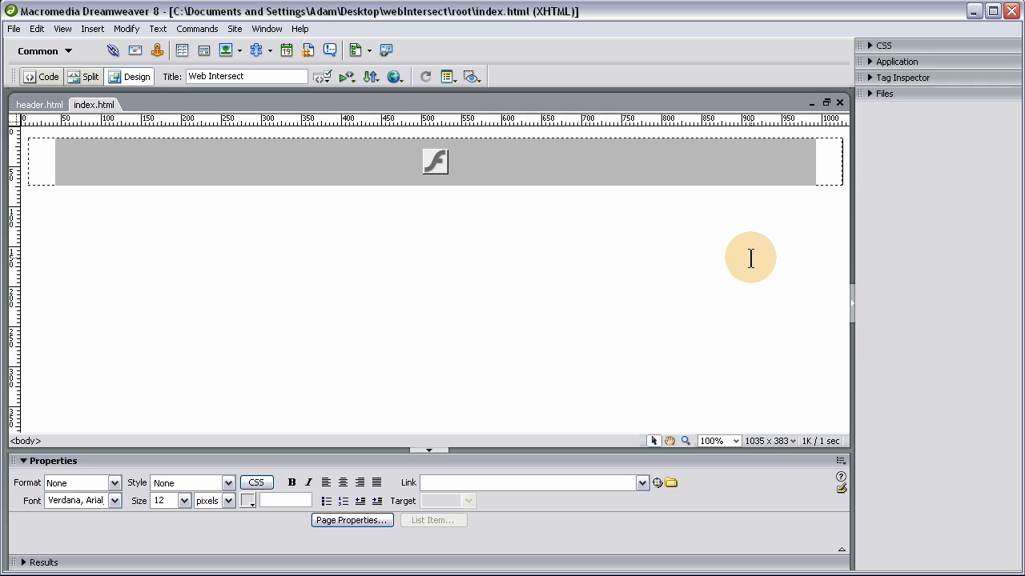
pyautogui.moveTo(735, 259)
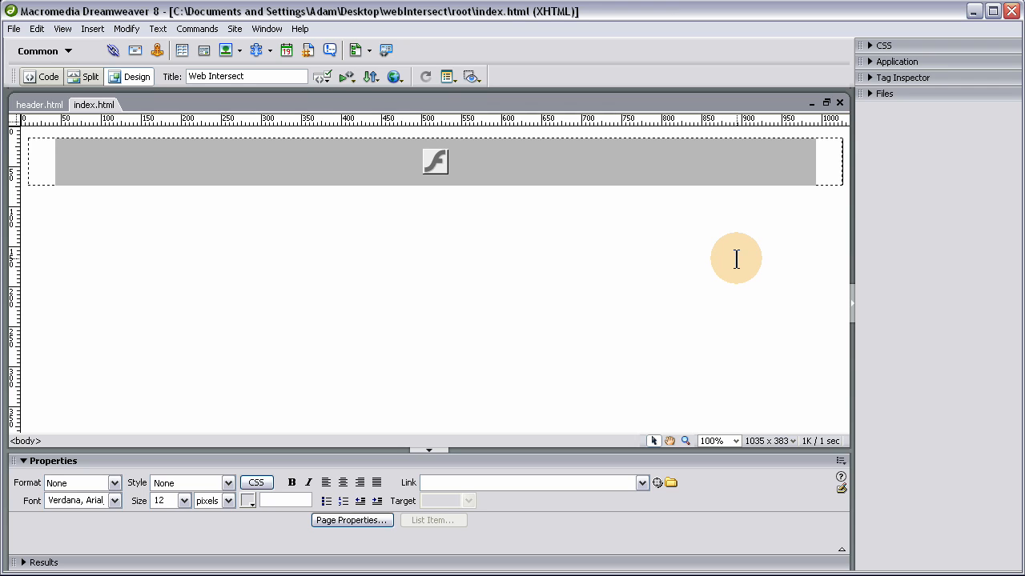
pyautogui.moveTo(752, 276)
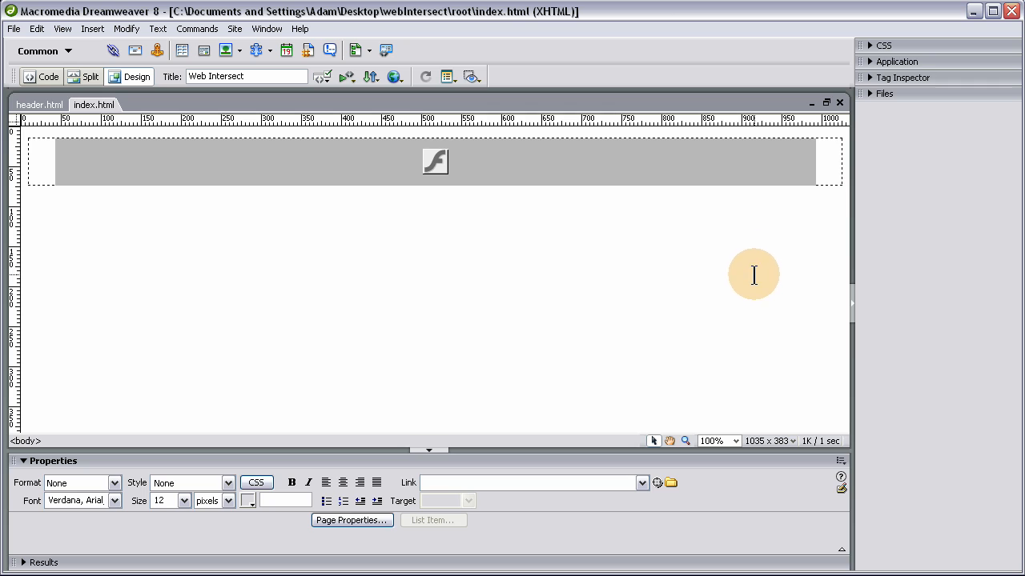
pyautogui.moveTo(741, 311)
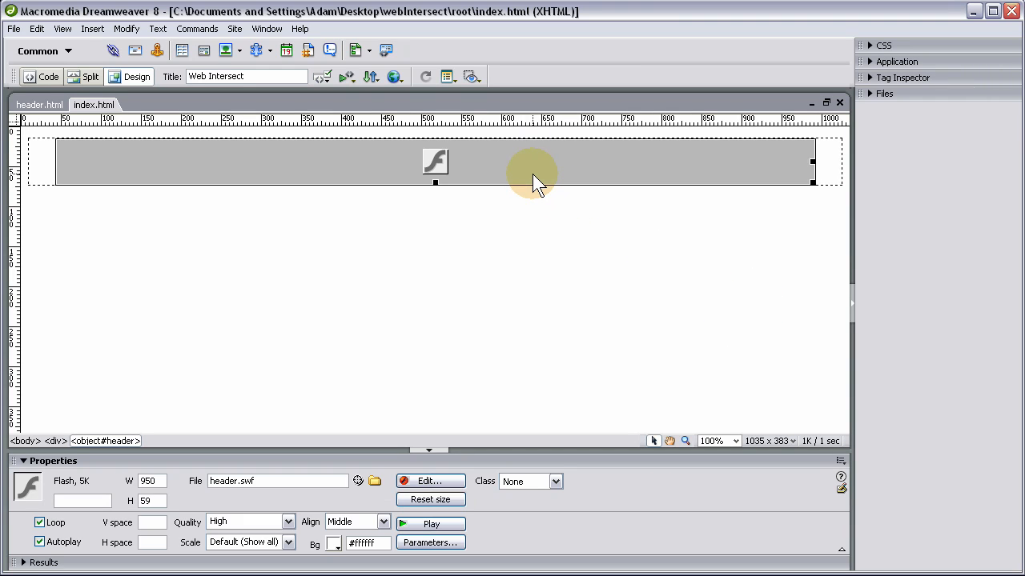
pyautogui.click(624, 233)
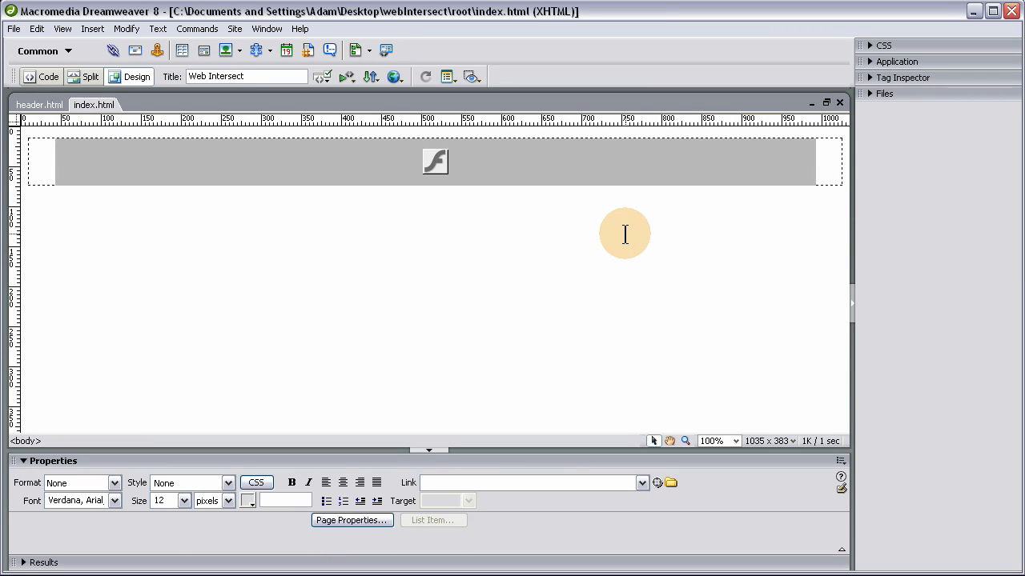
pyautogui.moveTo(583, 275)
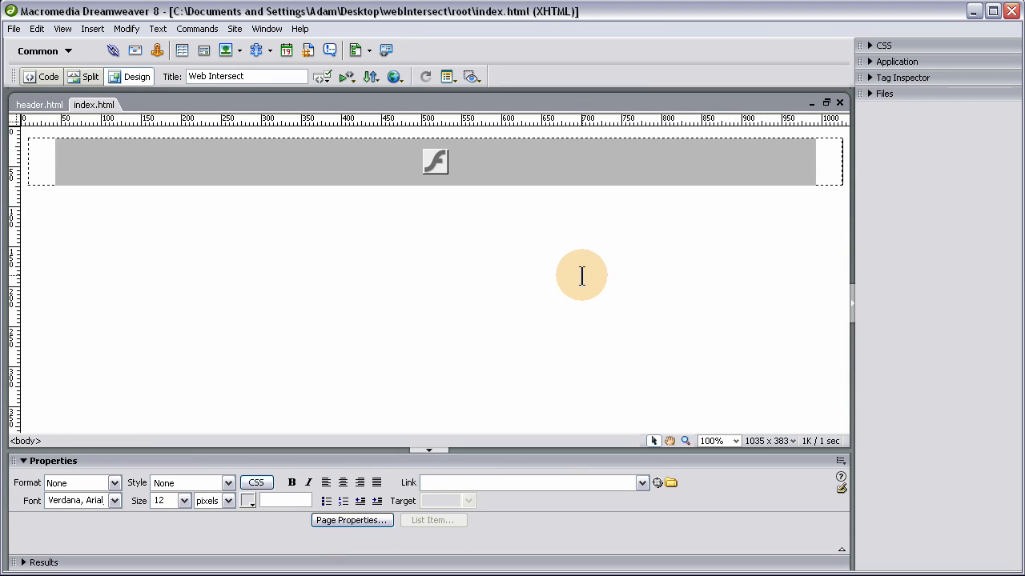
pyautogui.moveTo(337, 276)
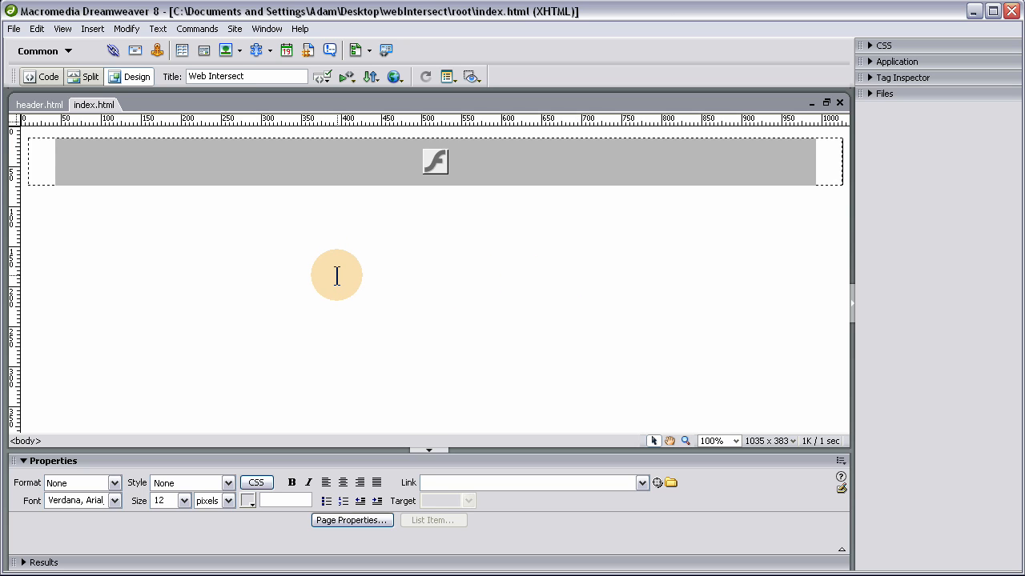
pyautogui.click(435, 161)
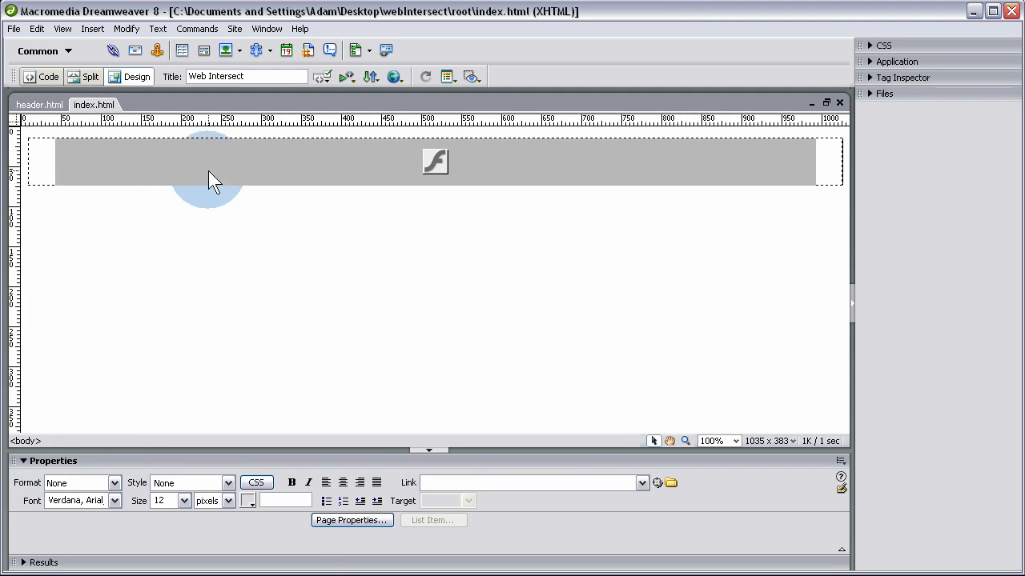
pyautogui.click(372, 168)
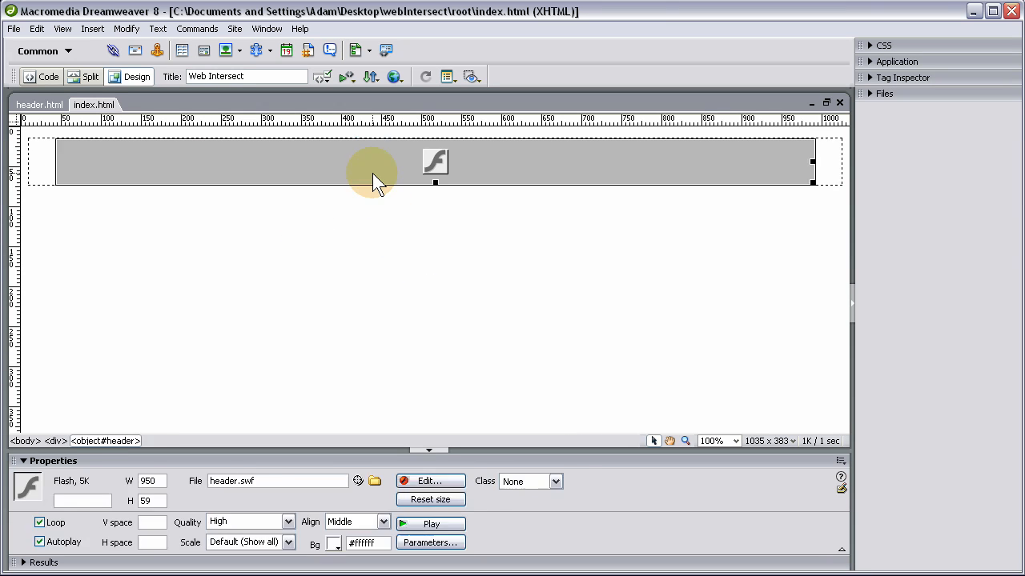
pyautogui.click(512, 281)
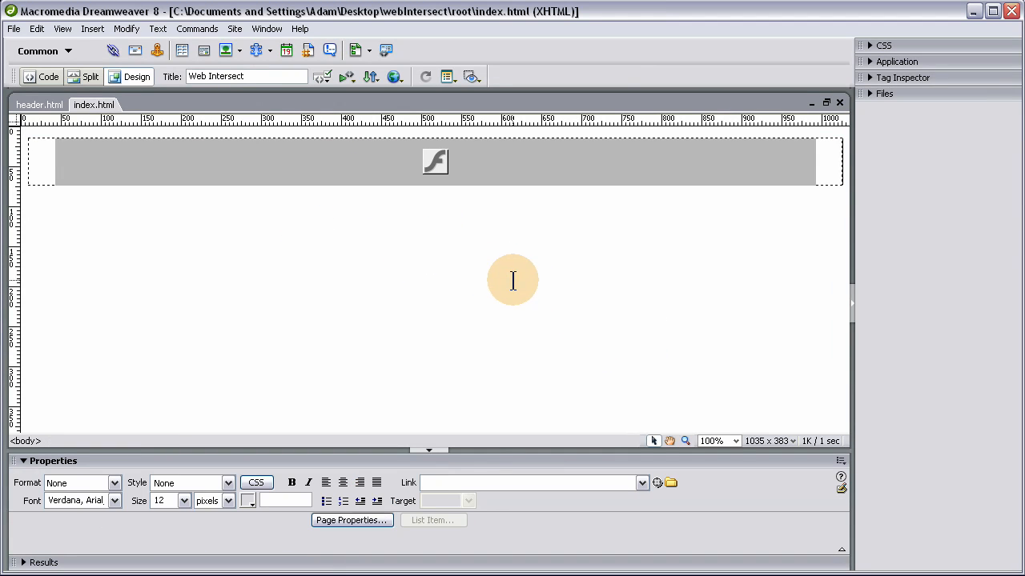
pyautogui.moveTo(45, 223)
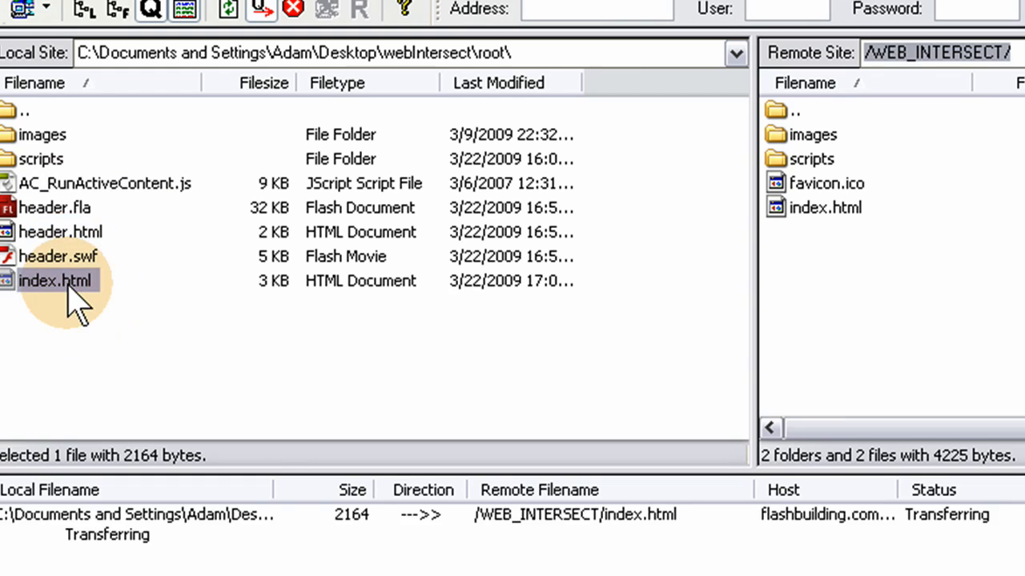
# - Upload the local index.html to the remote /WEB_INTERSECT/ folder
pyautogui.click(58, 256)
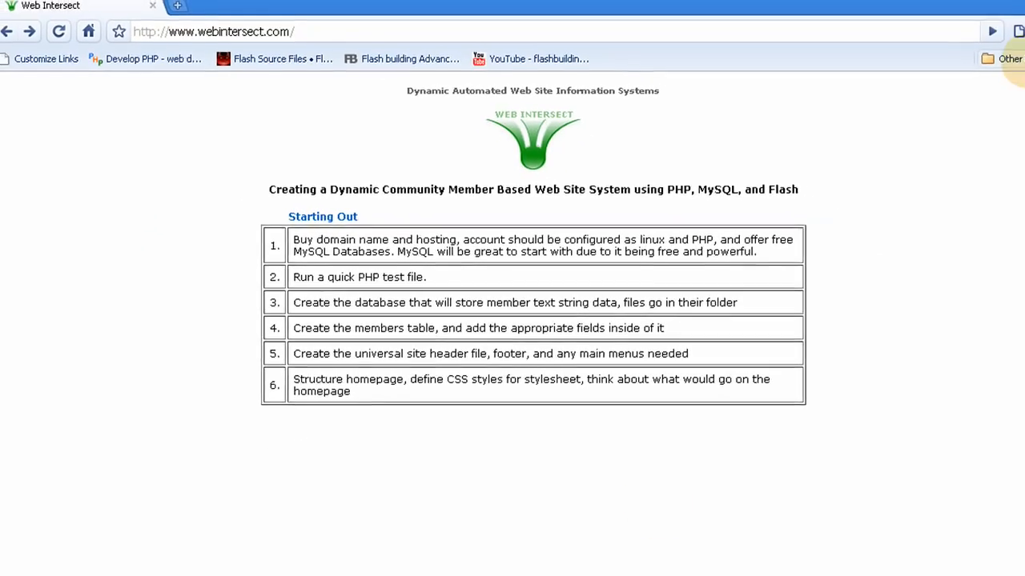
pyautogui.click(69, 38)
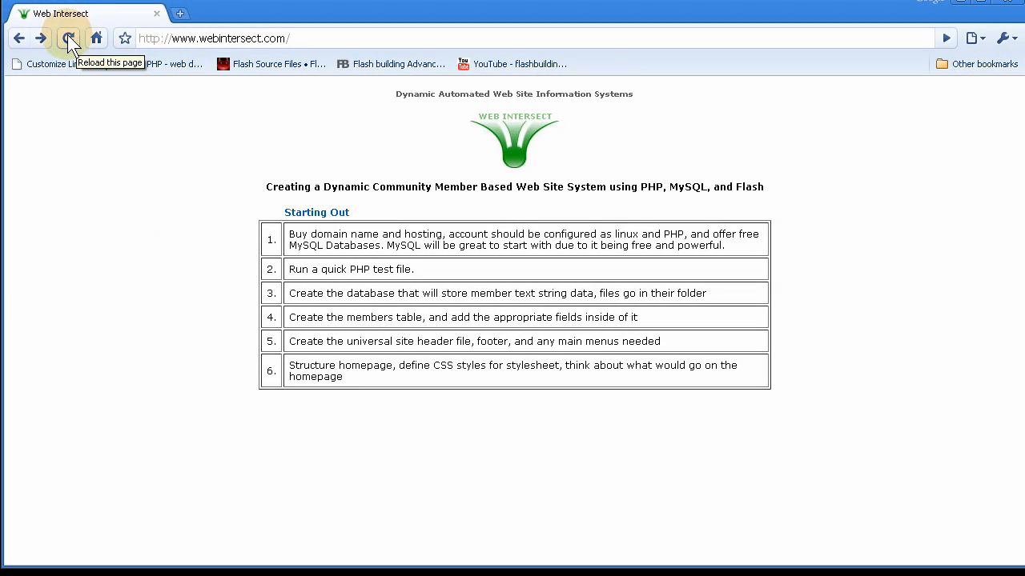
pyautogui.click(67, 39)
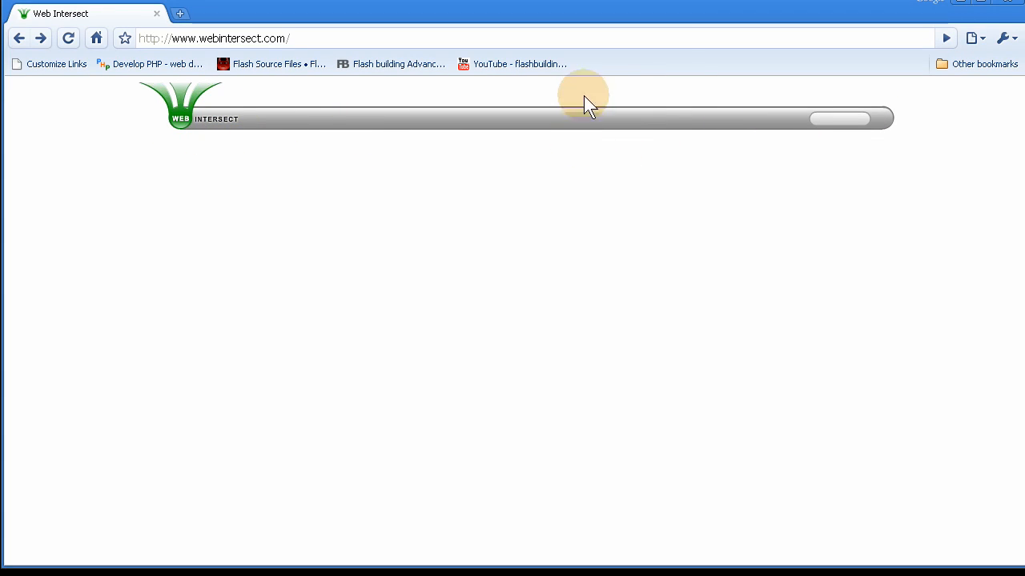
pyautogui.moveTo(1007, 10)
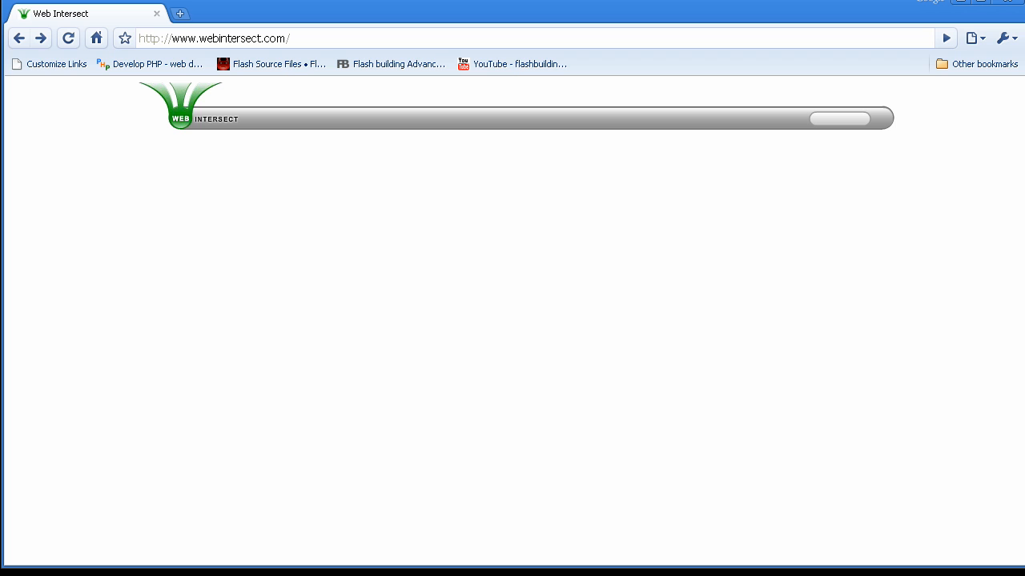
pyautogui.click(125, 38)
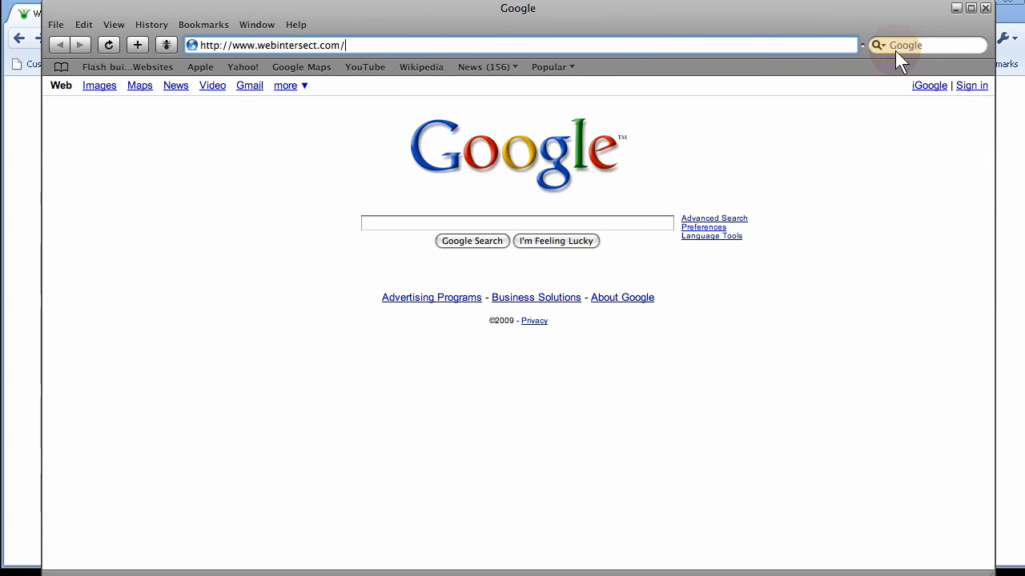
pyautogui.press('Return')
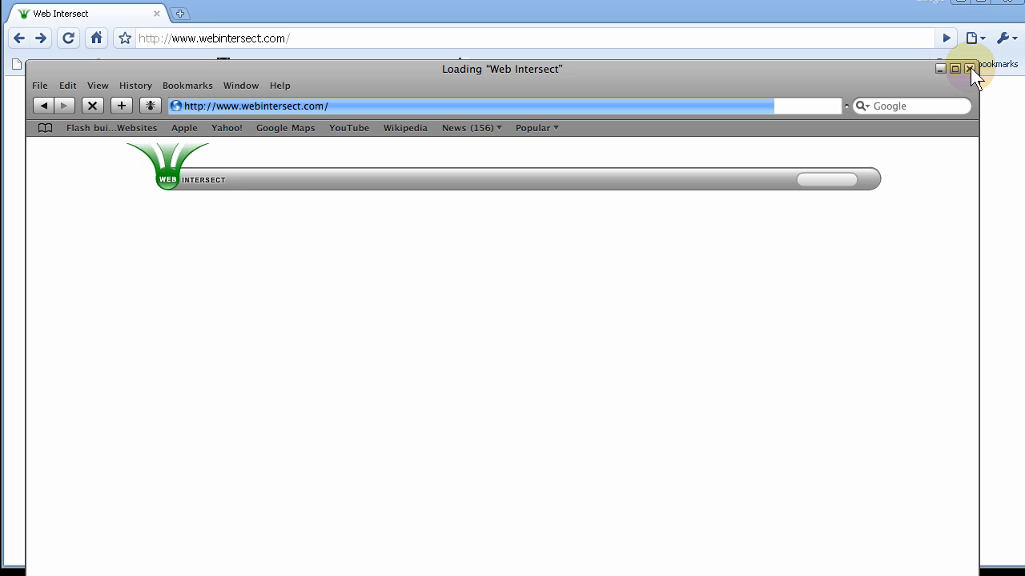
pyautogui.moveTo(872, 173)
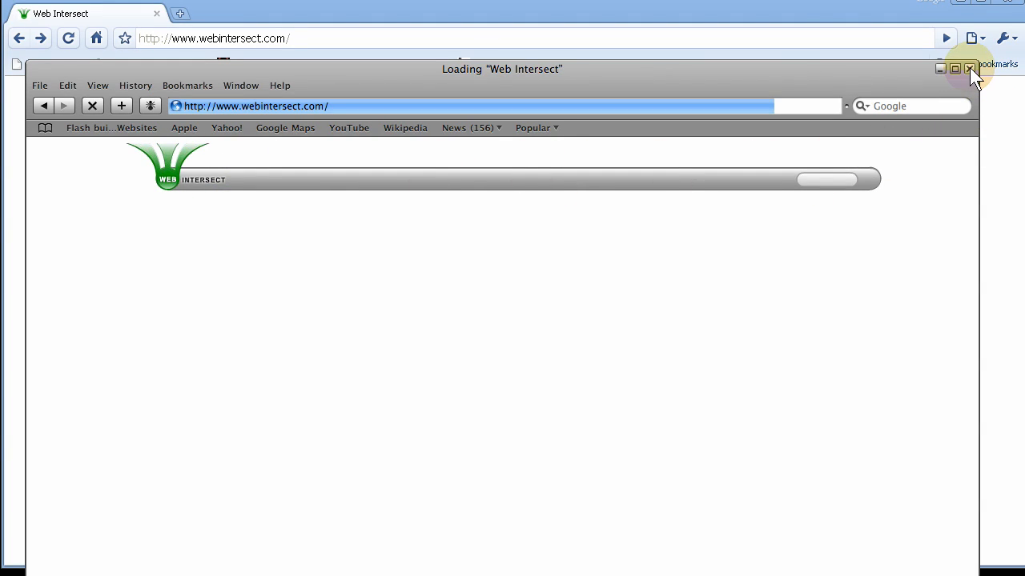
pyautogui.click(968, 67)
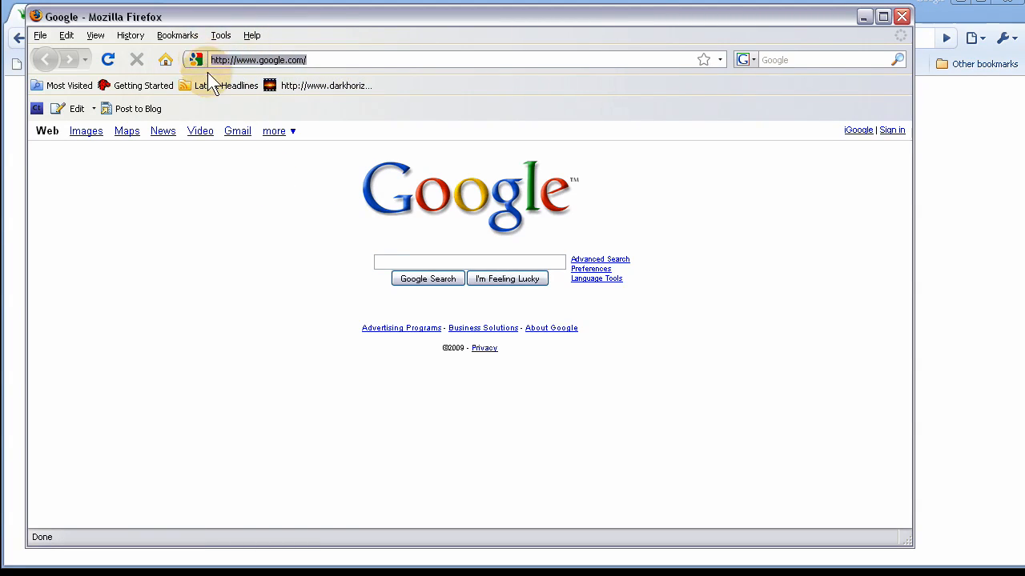
pyautogui.moveTo(724, 224)
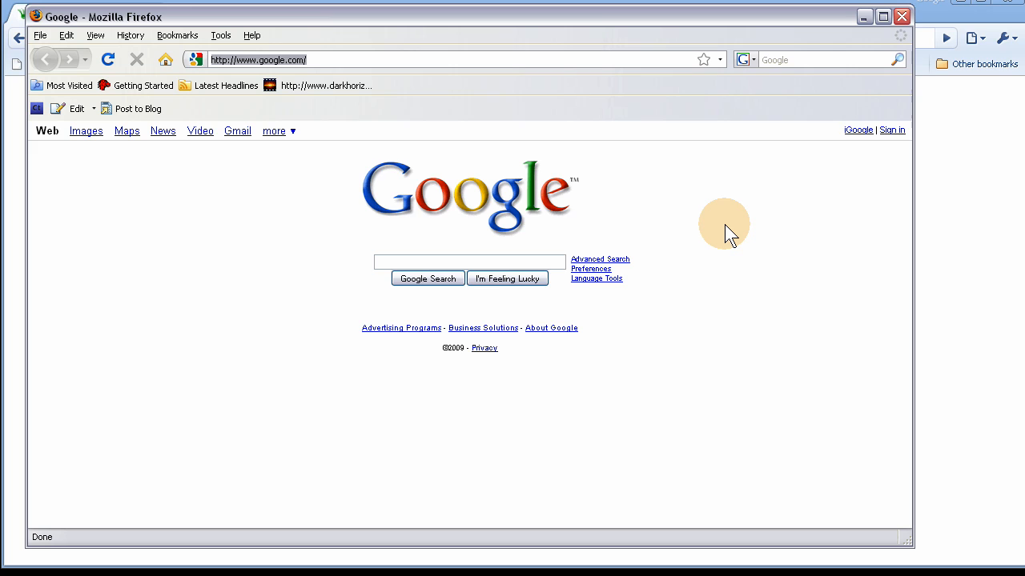
pyautogui.write('http://www.webintersect.com/')
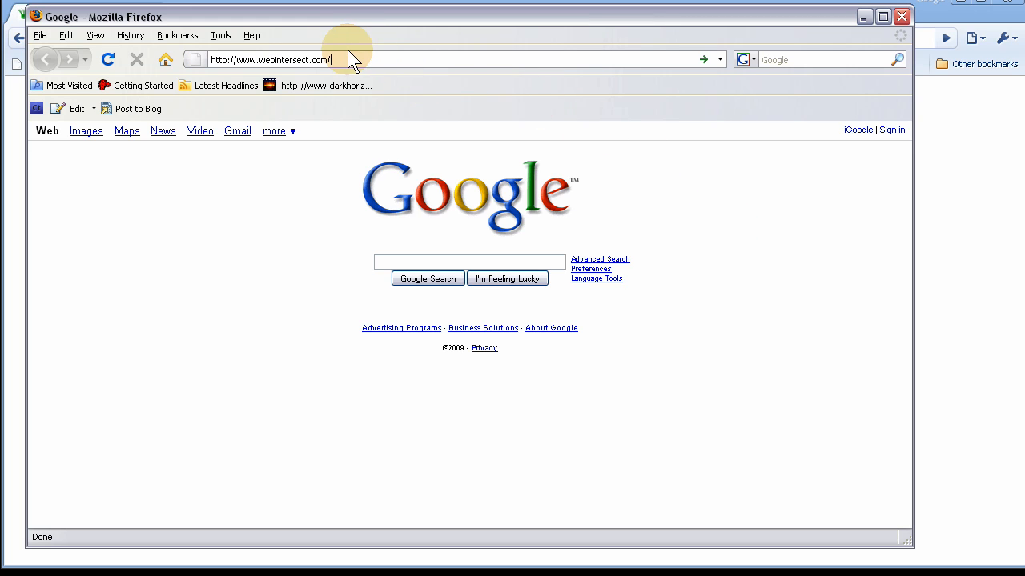
pyautogui.moveTo(371, 67)
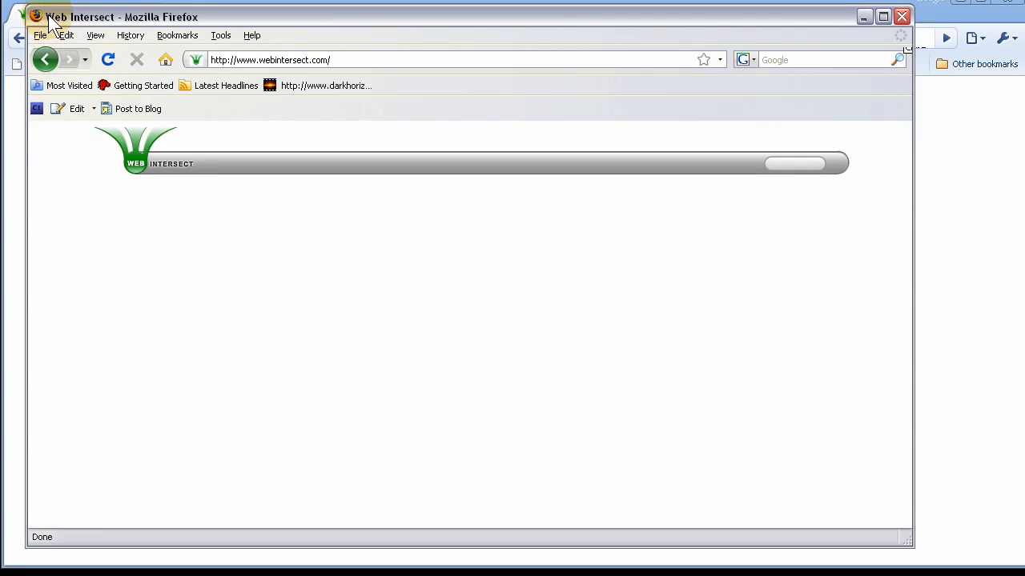
pyautogui.moveTo(883, 24)
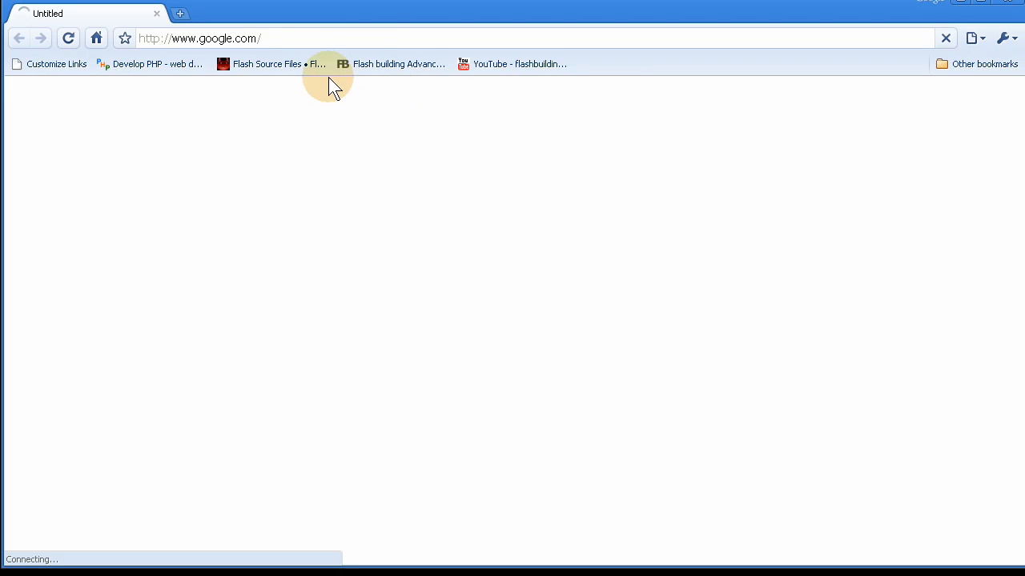
# - Load the webintersect.com address in Chrome via the suggestion to view the Flash header
pyautogui.click(211, 38)
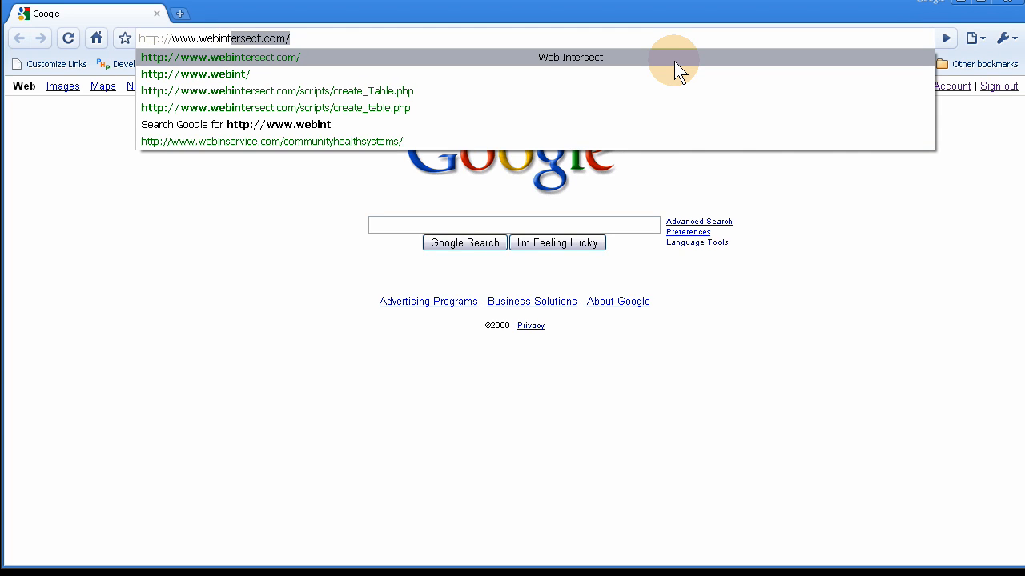
pyautogui.write('ersect.com/')
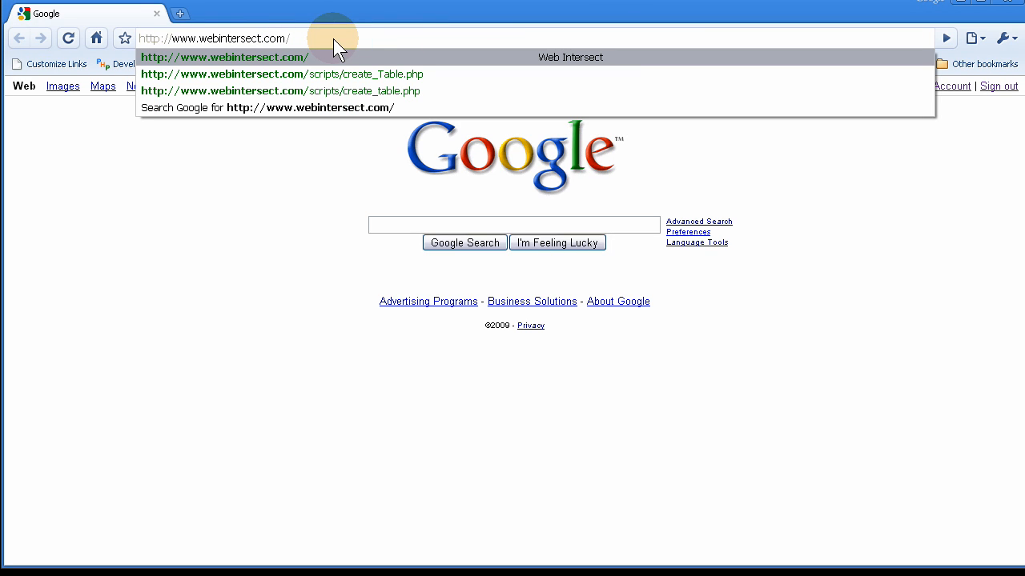
pyautogui.click(224, 58)
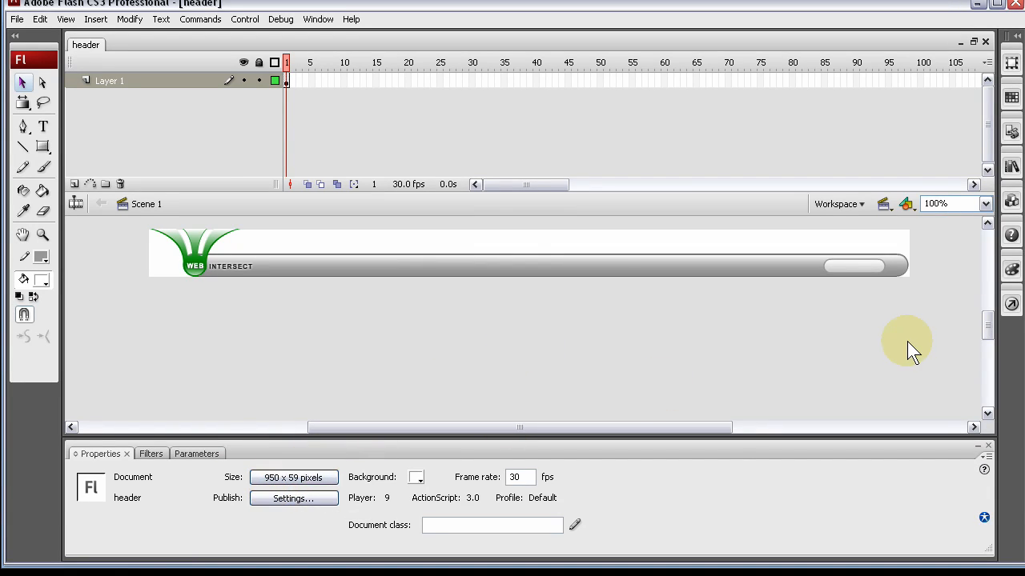
pyautogui.moveTo(937, 304)
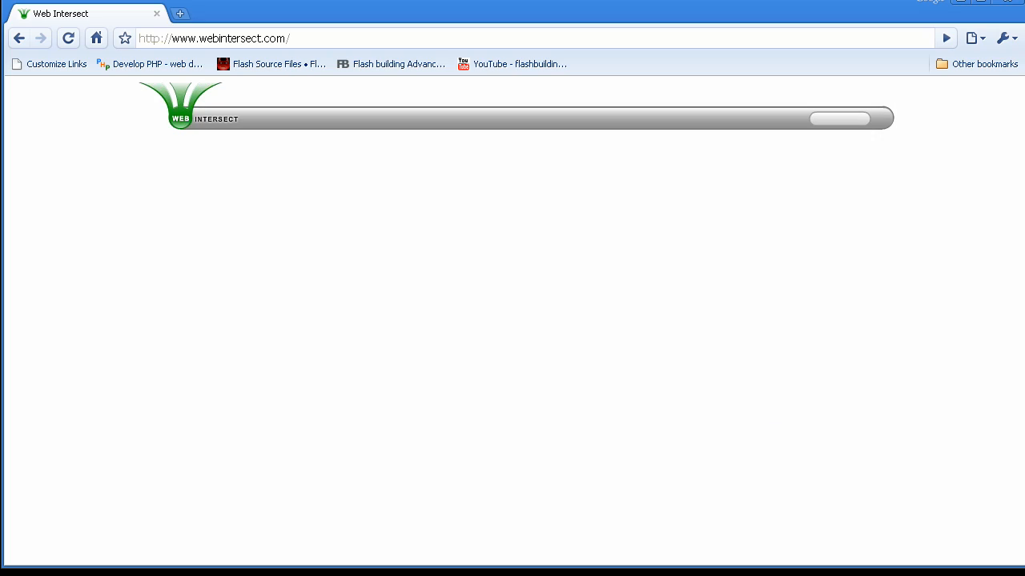
pyautogui.moveTo(1011, 13)
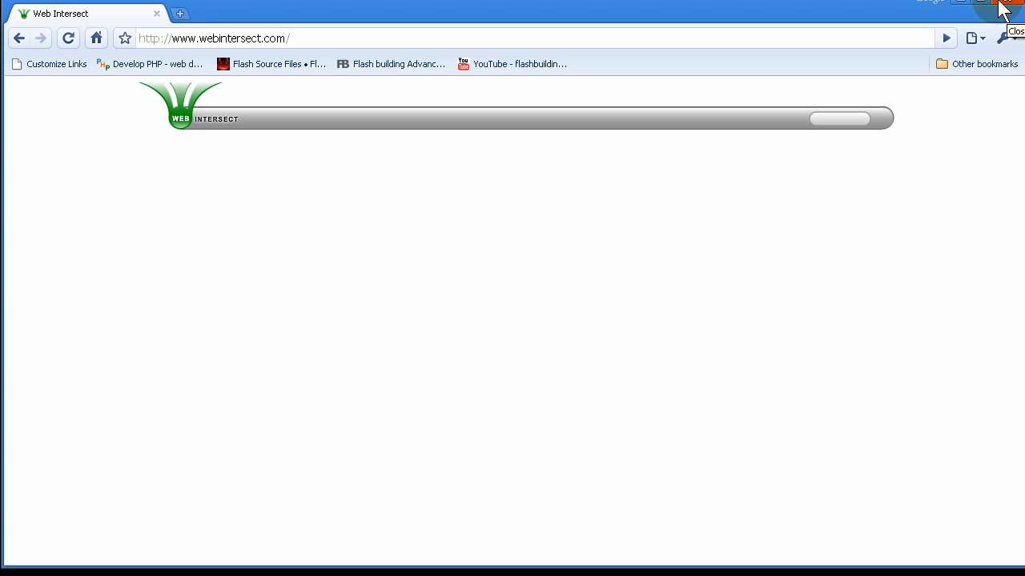
pyautogui.moveTo(970, 67)
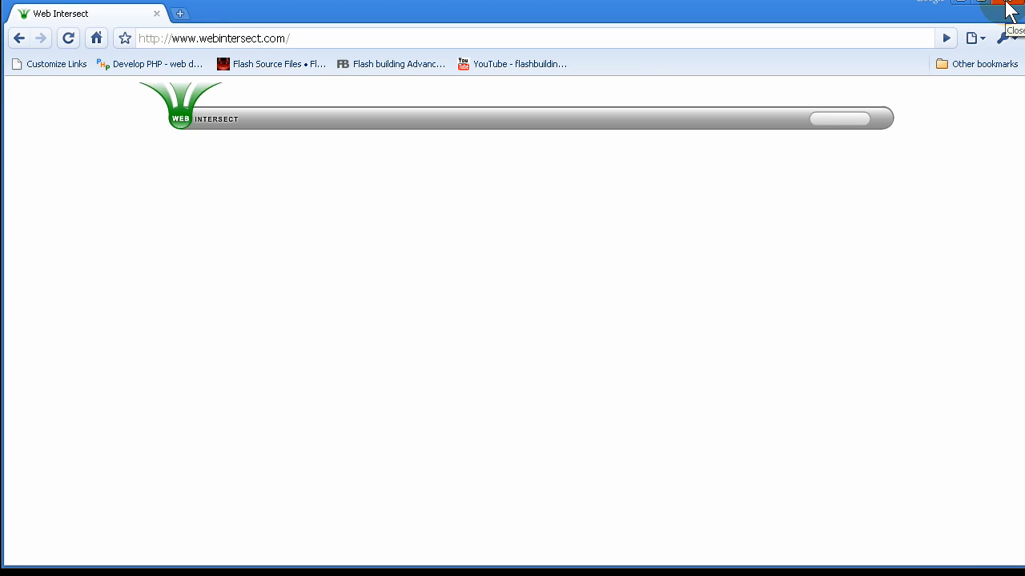
pyautogui.moveTo(961, 16)
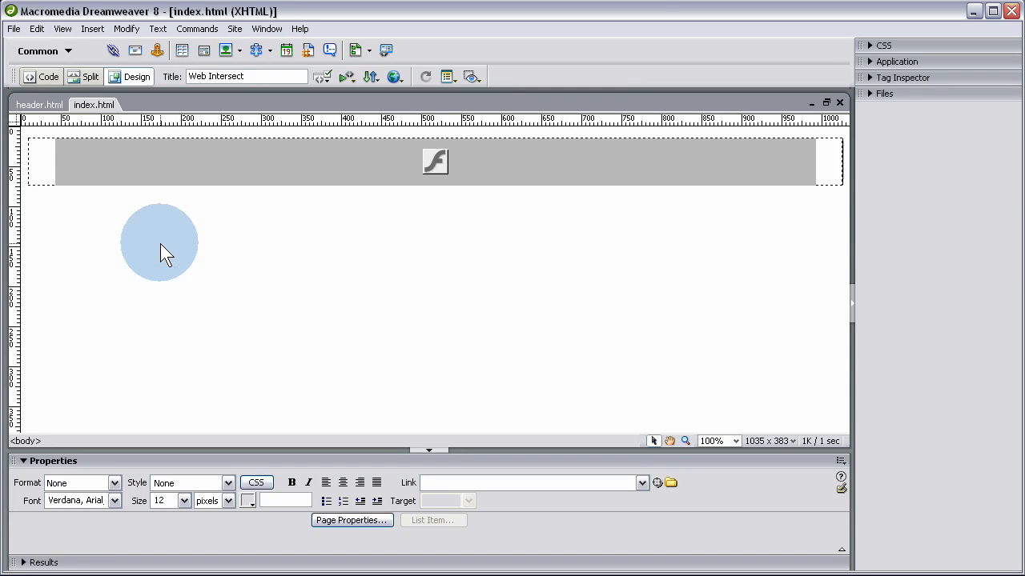
pyautogui.click(435, 162)
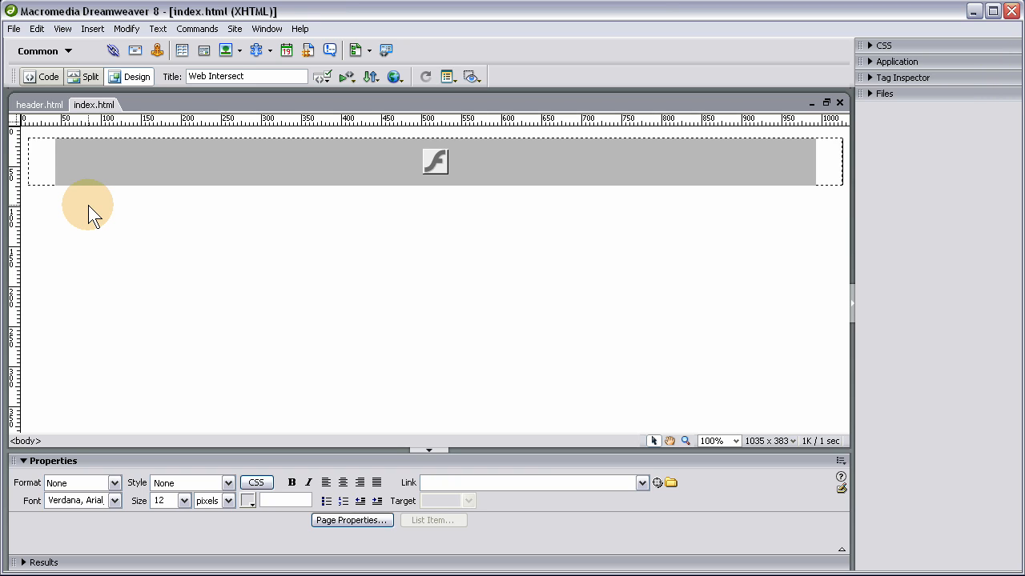
pyautogui.moveTo(89, 220)
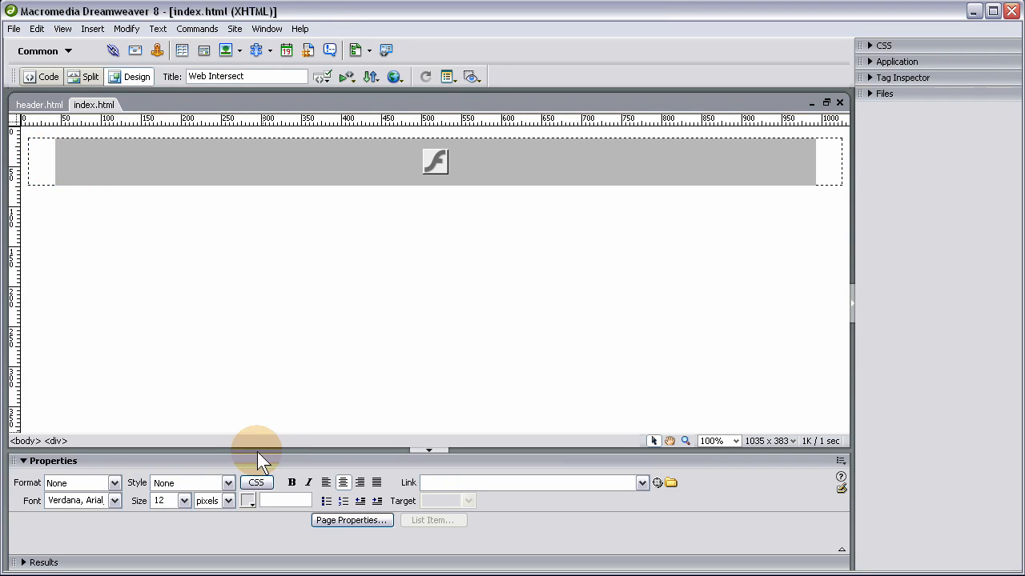
# - Set index.html's left, right, top and bottom page margins to 0 pixels in Page Properties
pyautogui.click(353, 518)
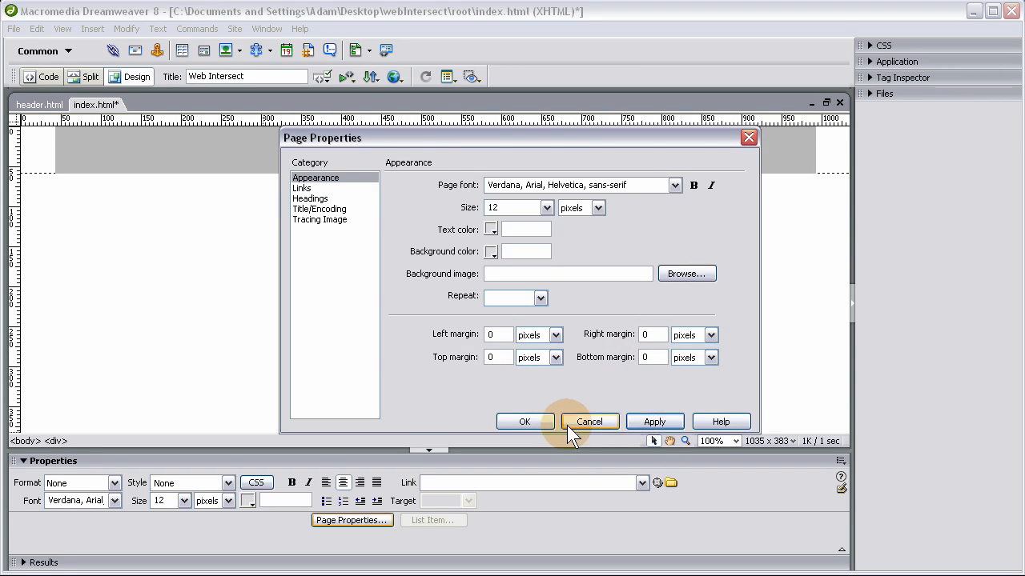
pyautogui.click(589, 421)
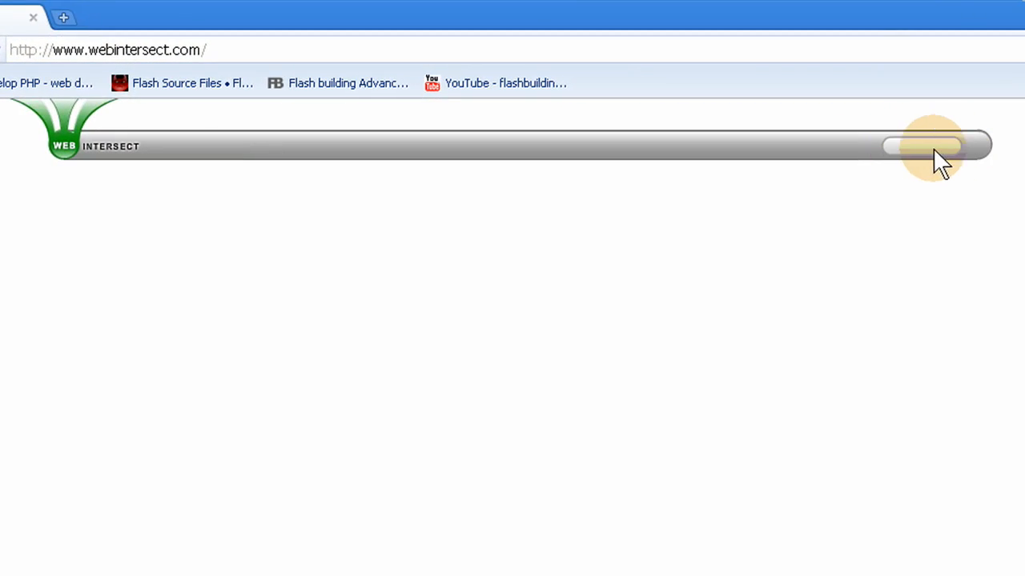
pyautogui.moveTo(936, 147); pyautogui.dragTo(878, 157)
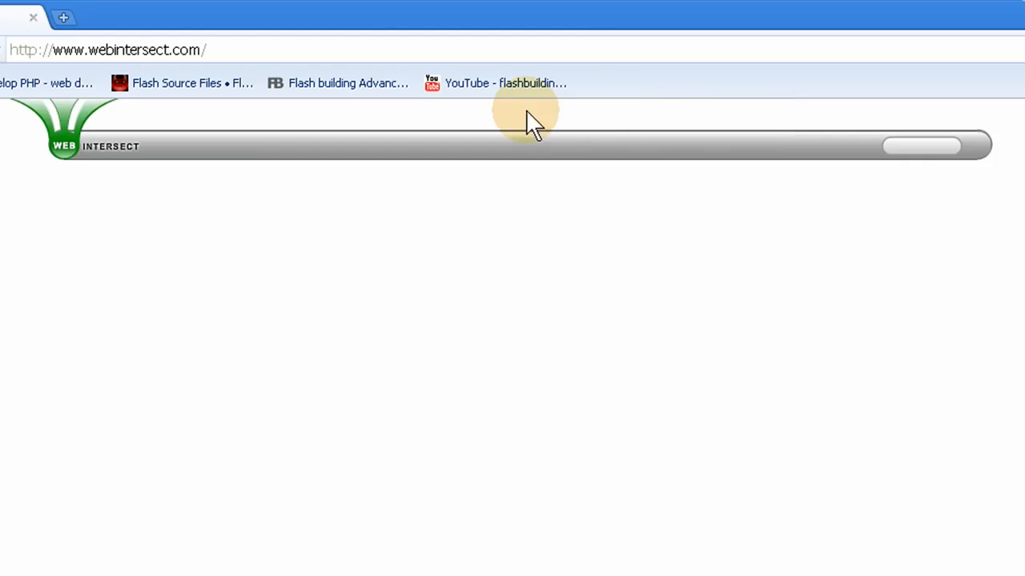
pyautogui.moveTo(577, 131)
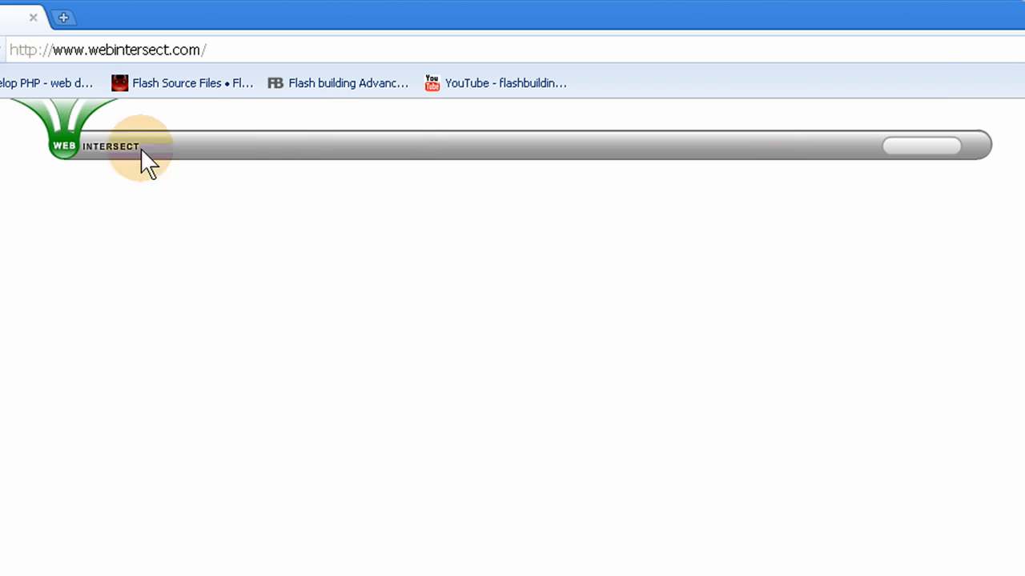
pyautogui.moveTo(992, 152)
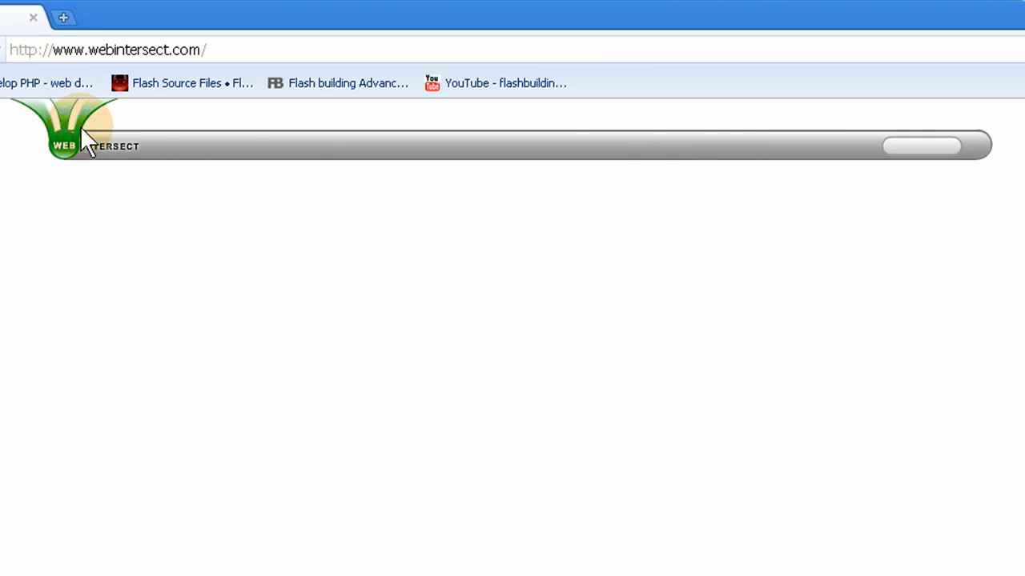
pyautogui.moveTo(413, 141)
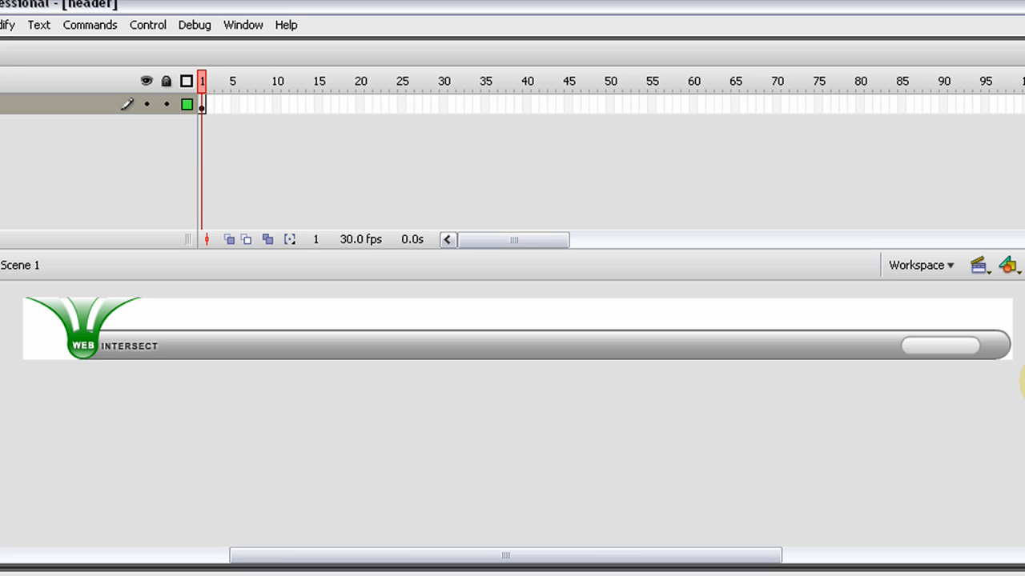
pyautogui.moveTo(1022, 376)
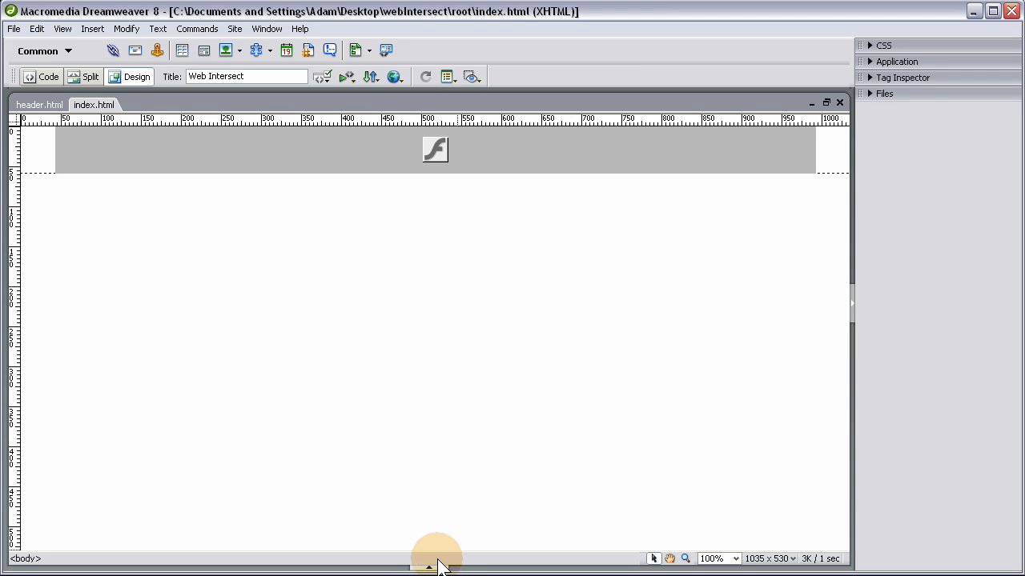
pyautogui.moveTo(647, 349)
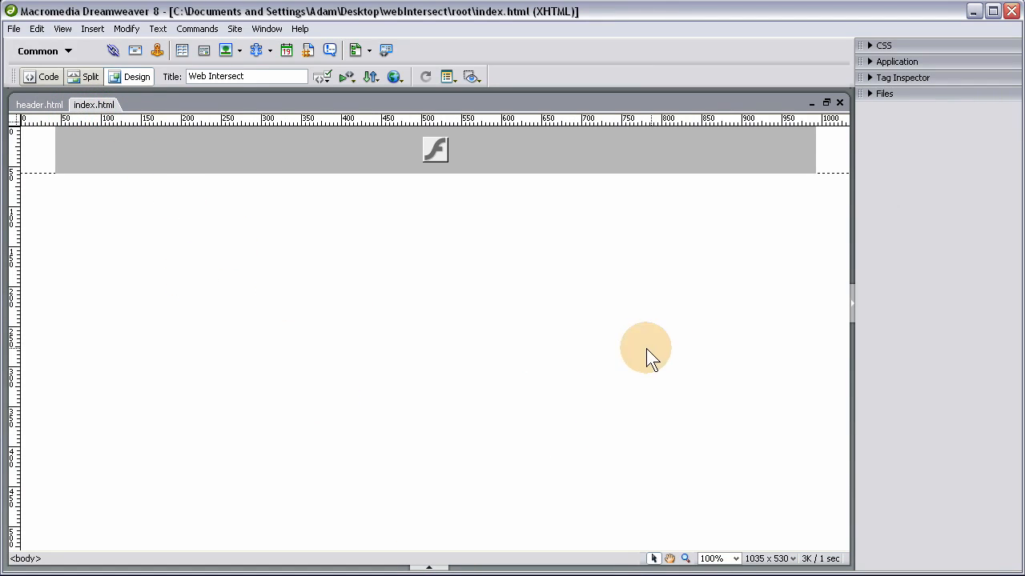
pyautogui.moveTo(605, 361)
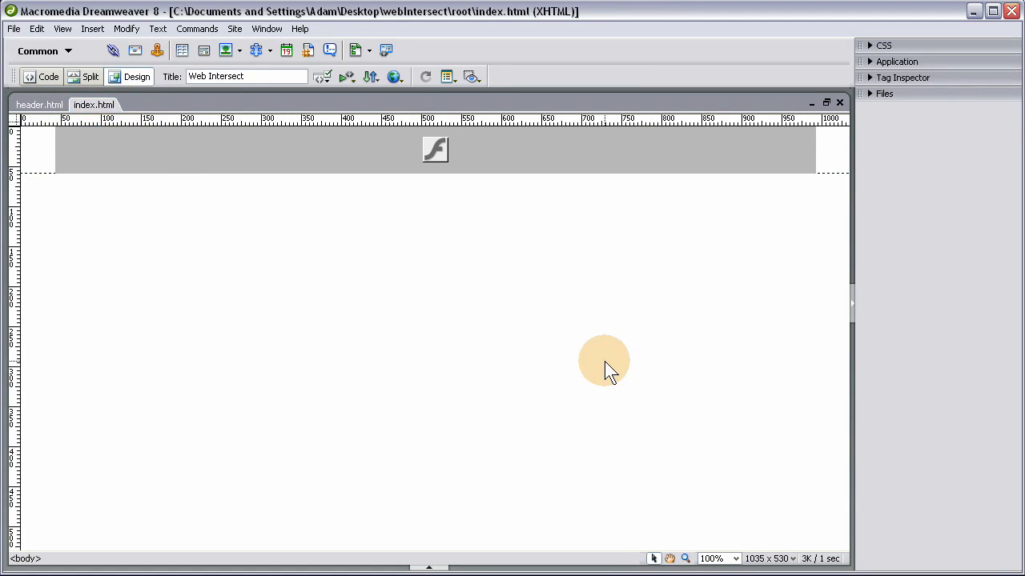
pyautogui.moveTo(621, 352)
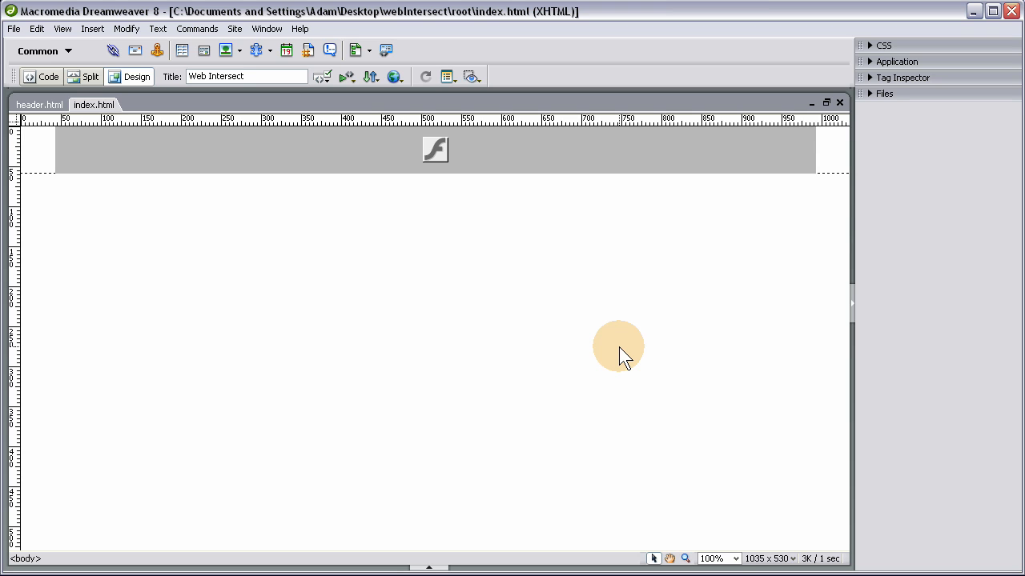
pyautogui.moveTo(609, 536)
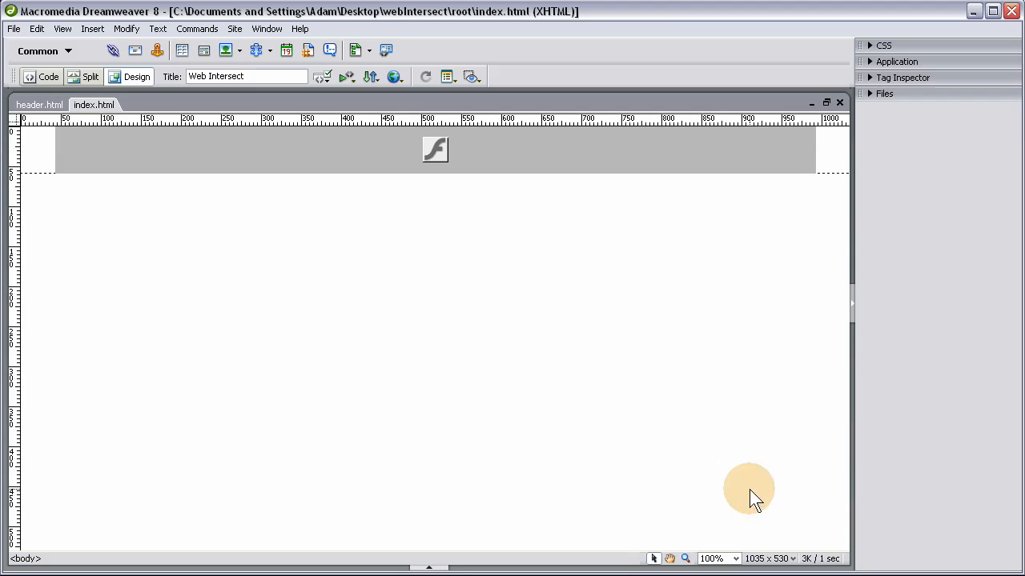
pyautogui.moveTo(580, 271)
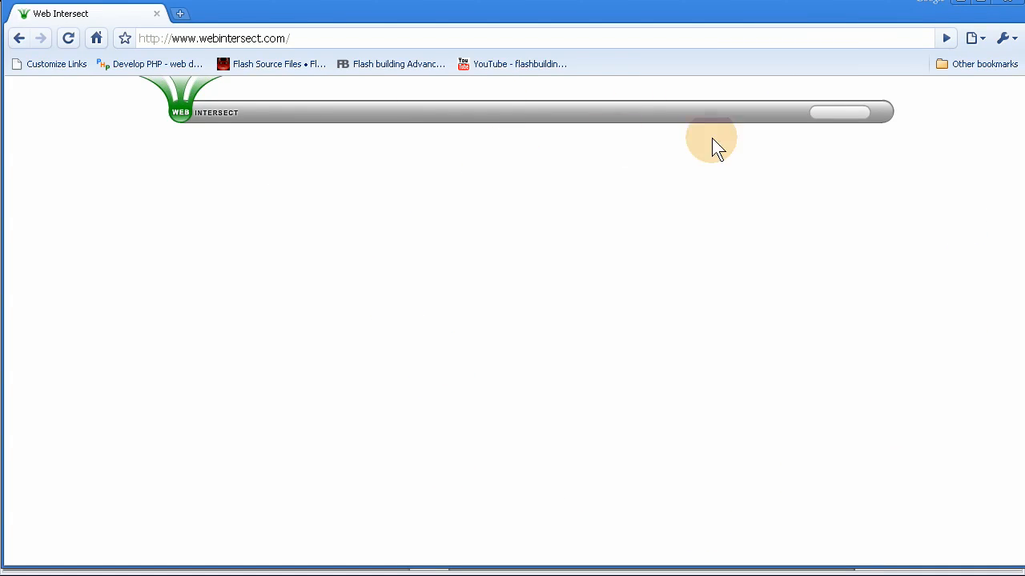
pyautogui.moveTo(280, 260)
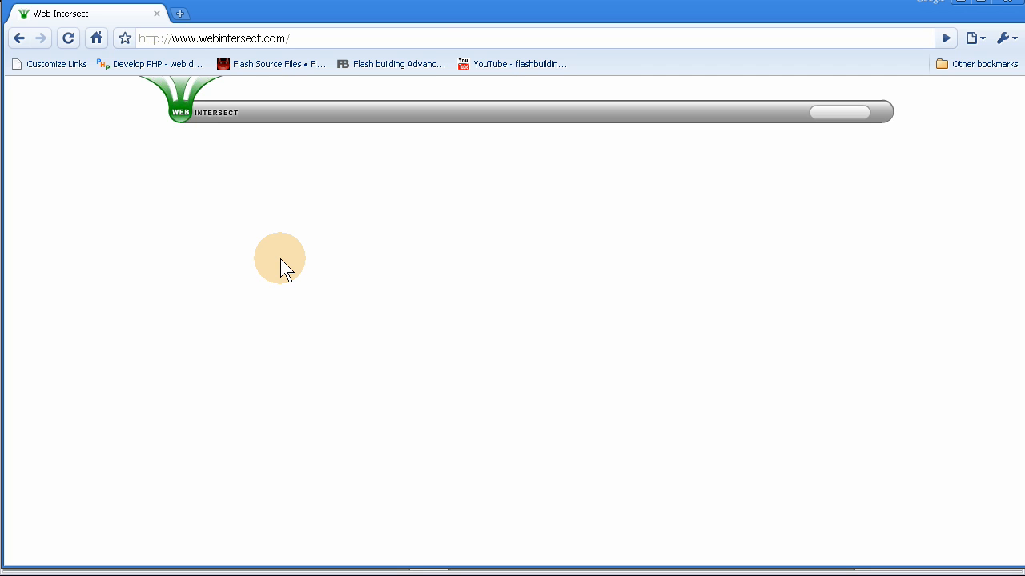